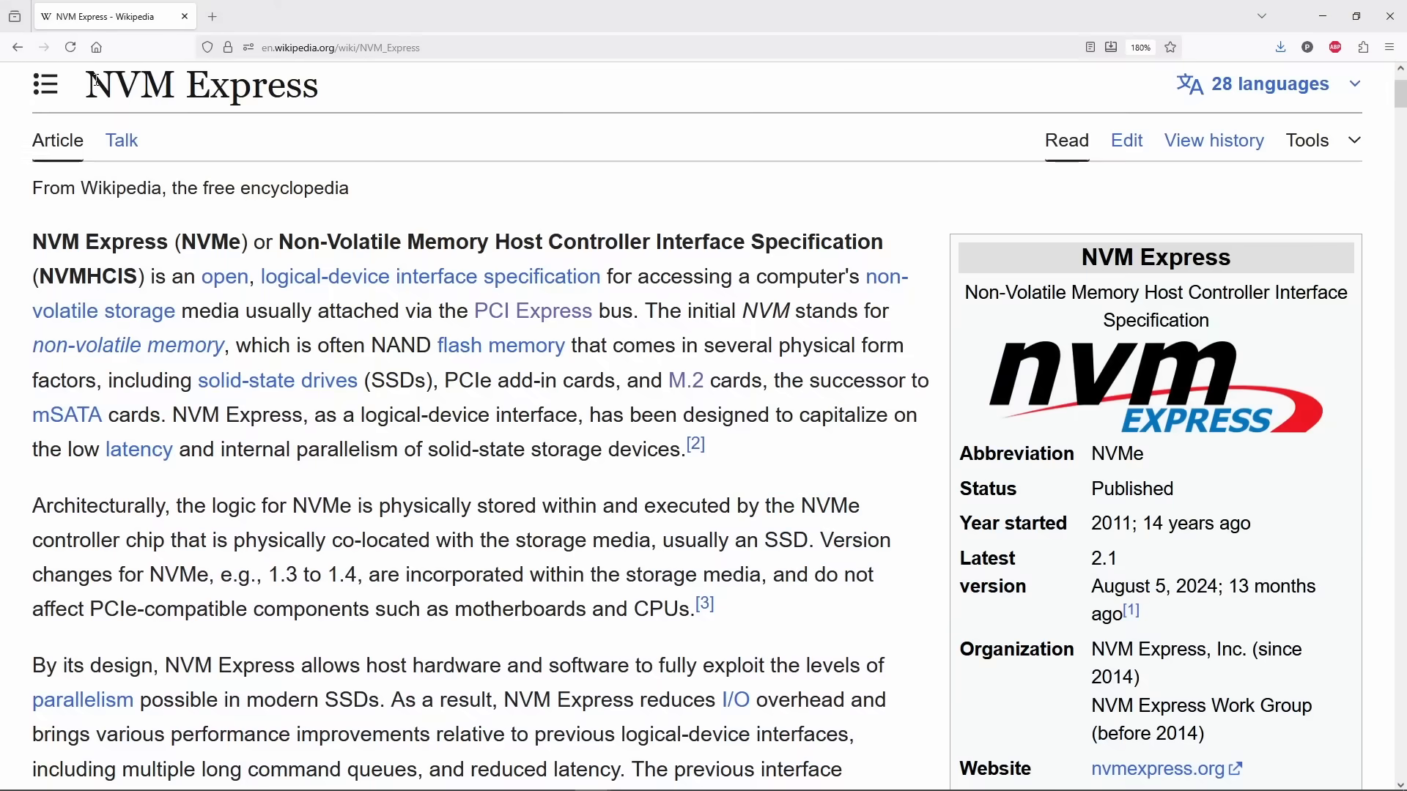
# Scroll the Universal-NT-Installer README to review its Features list.
pyautogui.doubleClick(201, 85)
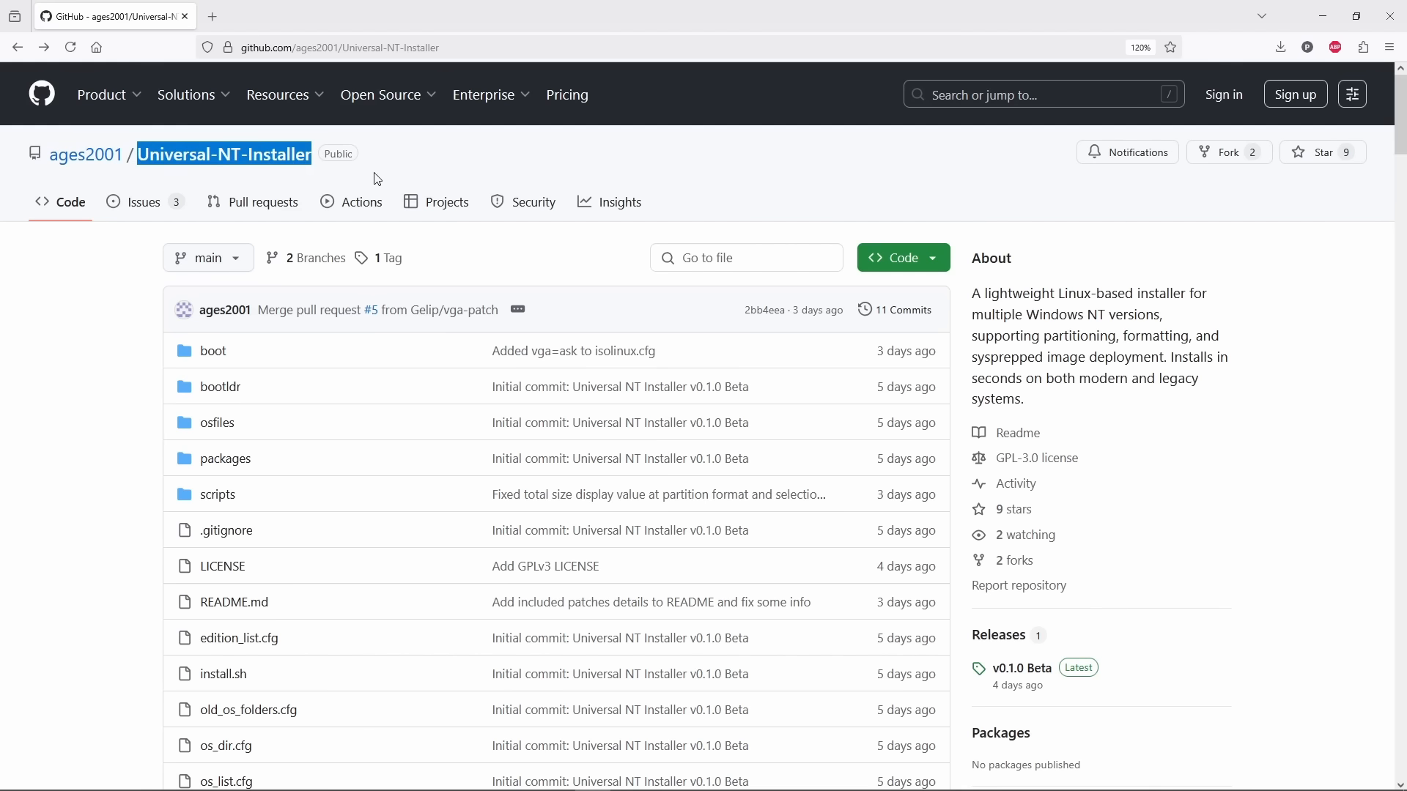
pyautogui.moveTo(455, 171)
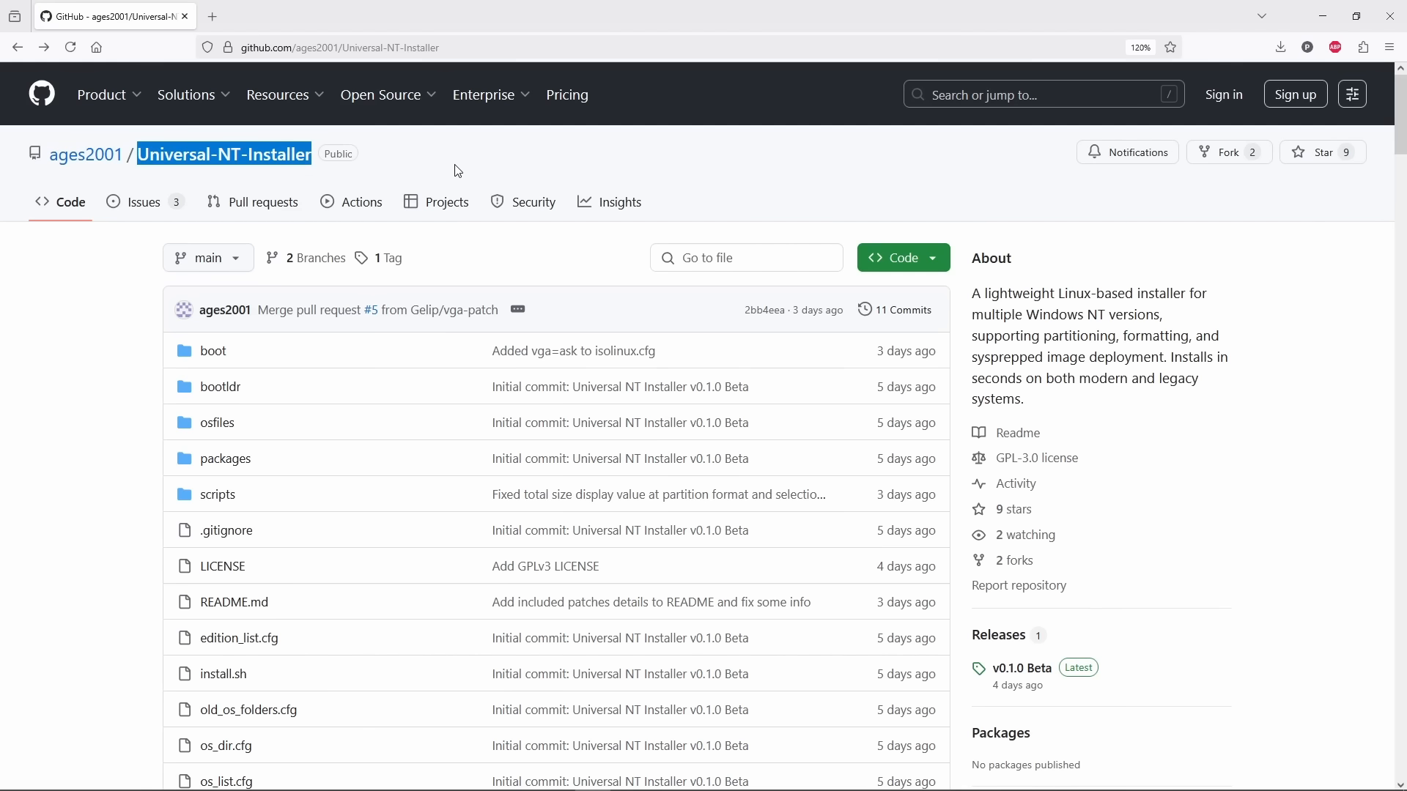
pyautogui.moveTo(85, 155)
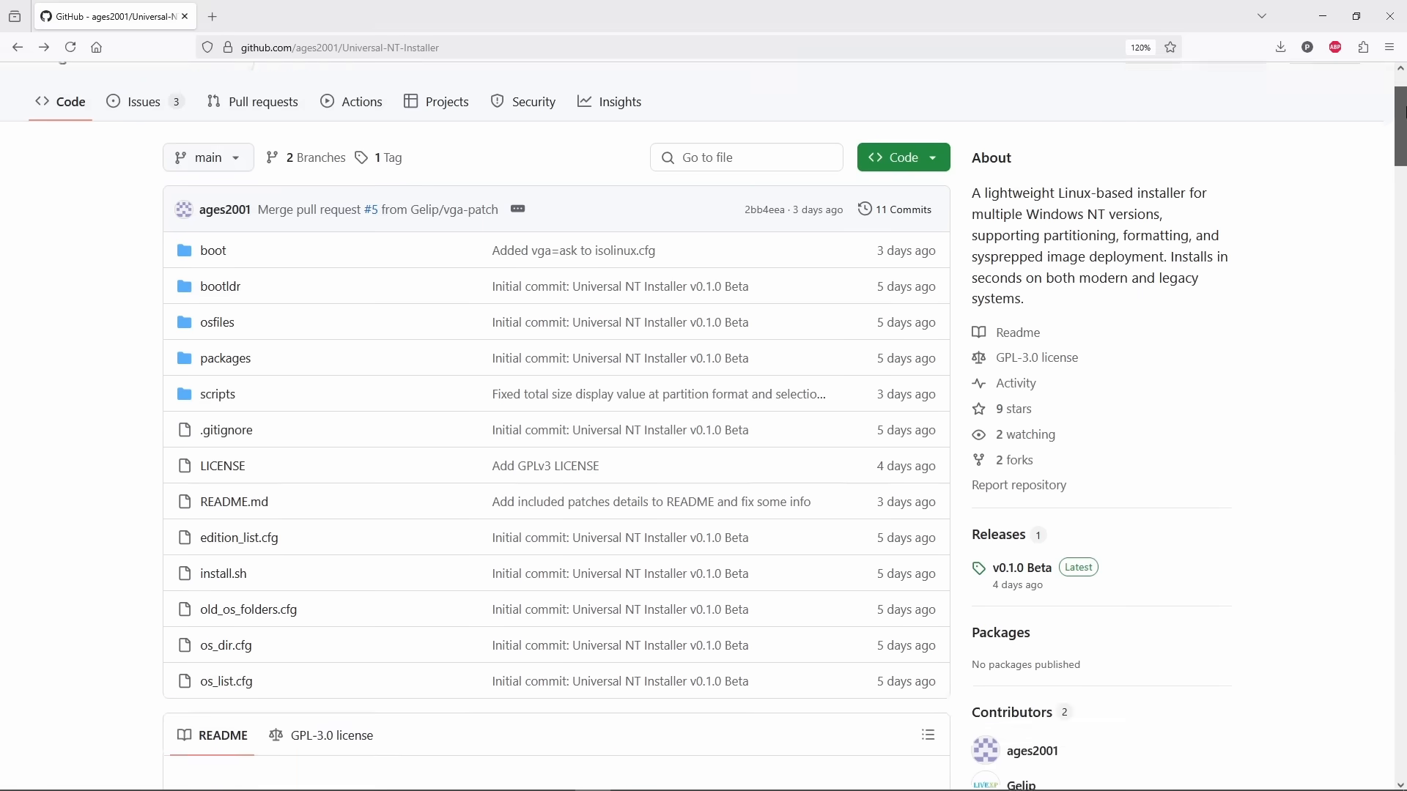
pyautogui.scroll(-3)
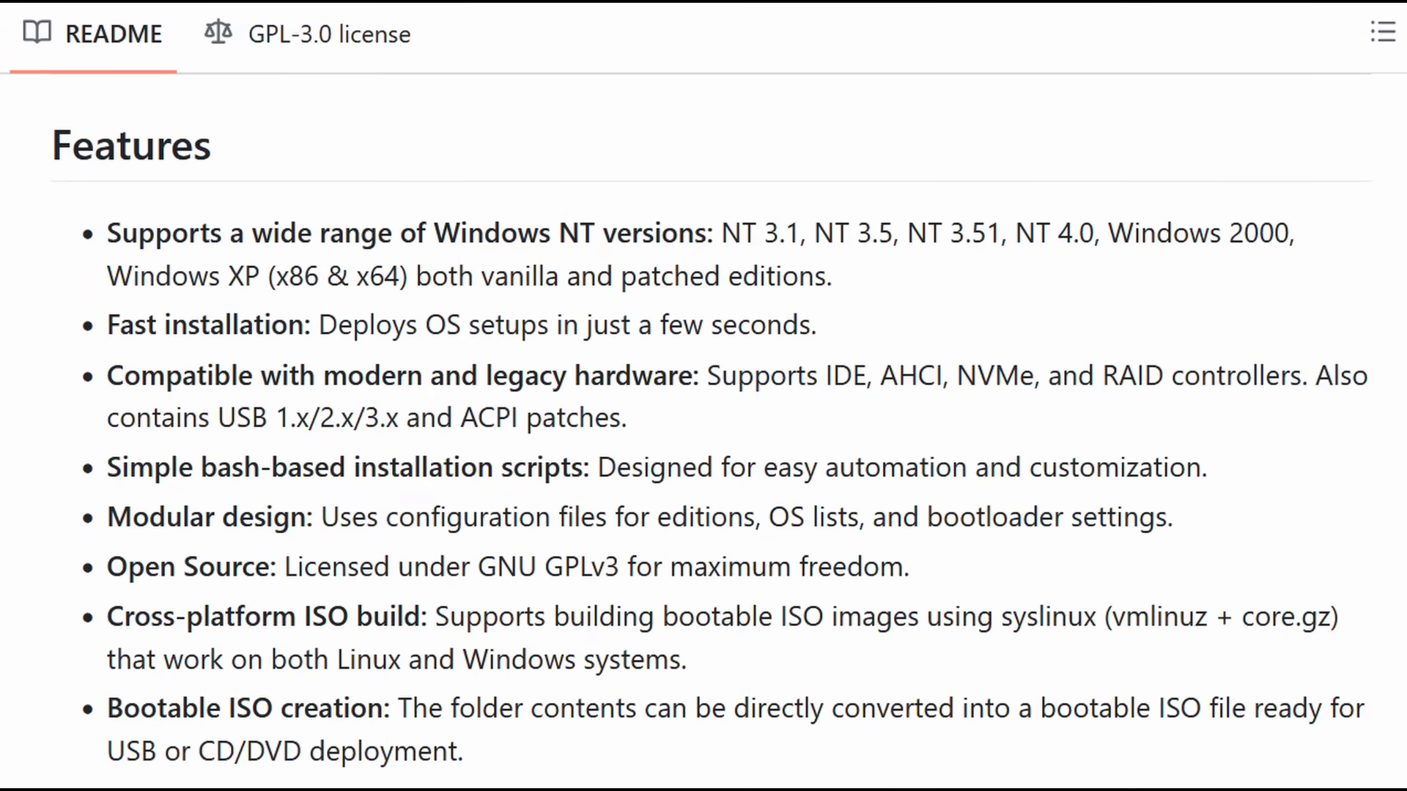
pyautogui.scroll(3)
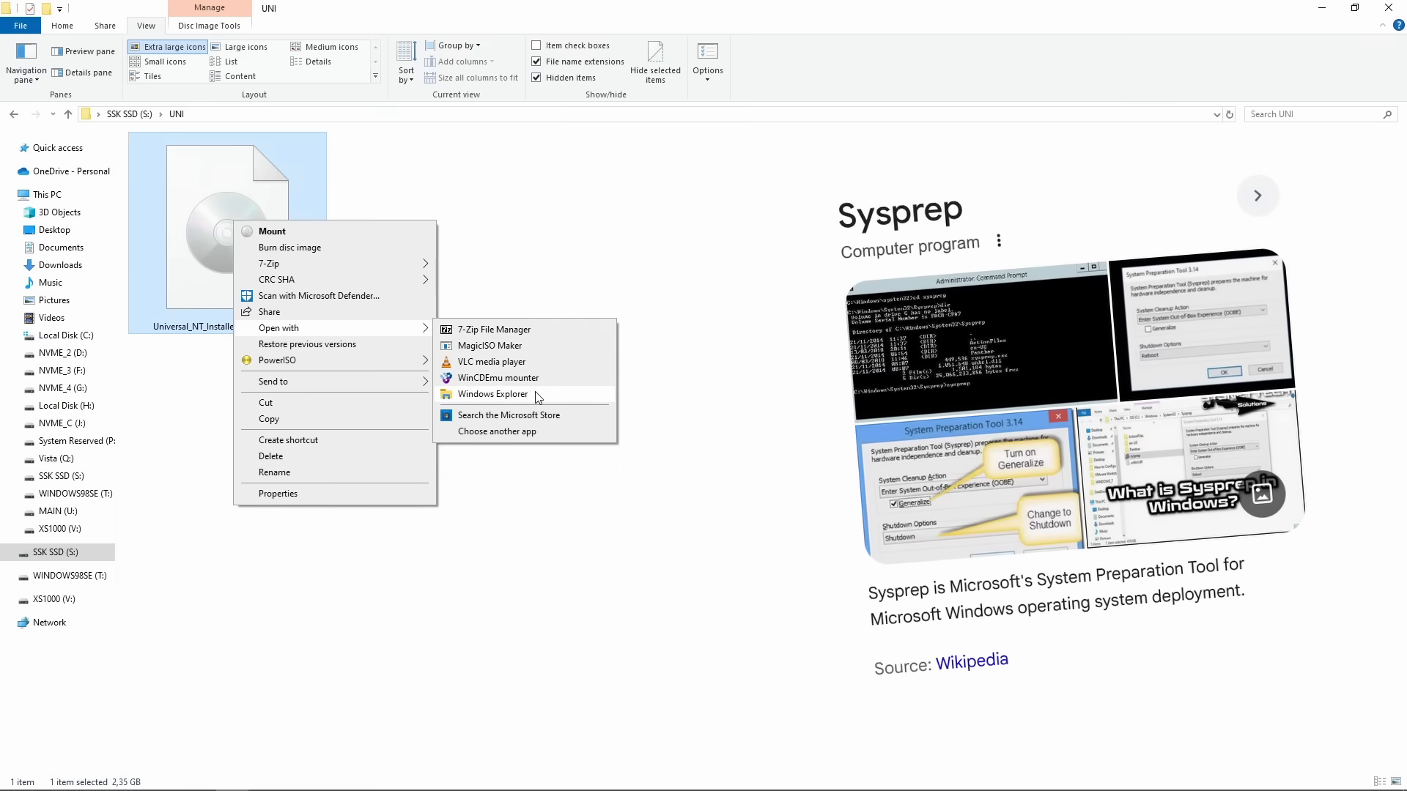
# Browse the installer ISO's osfiles, then reboot into Windows 11 from Boot Manager.
pyautogui.click(493, 396)
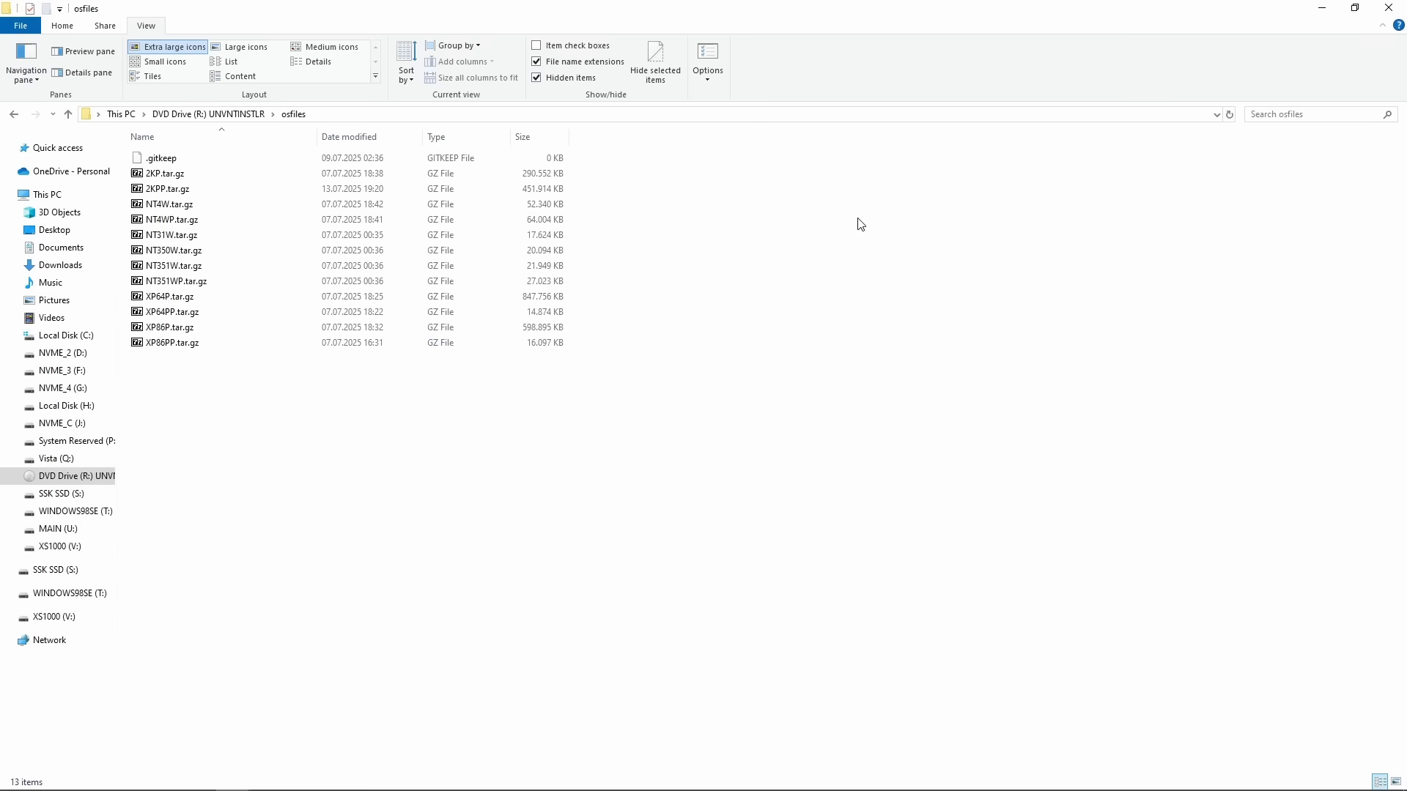
pyautogui.click(174, 47)
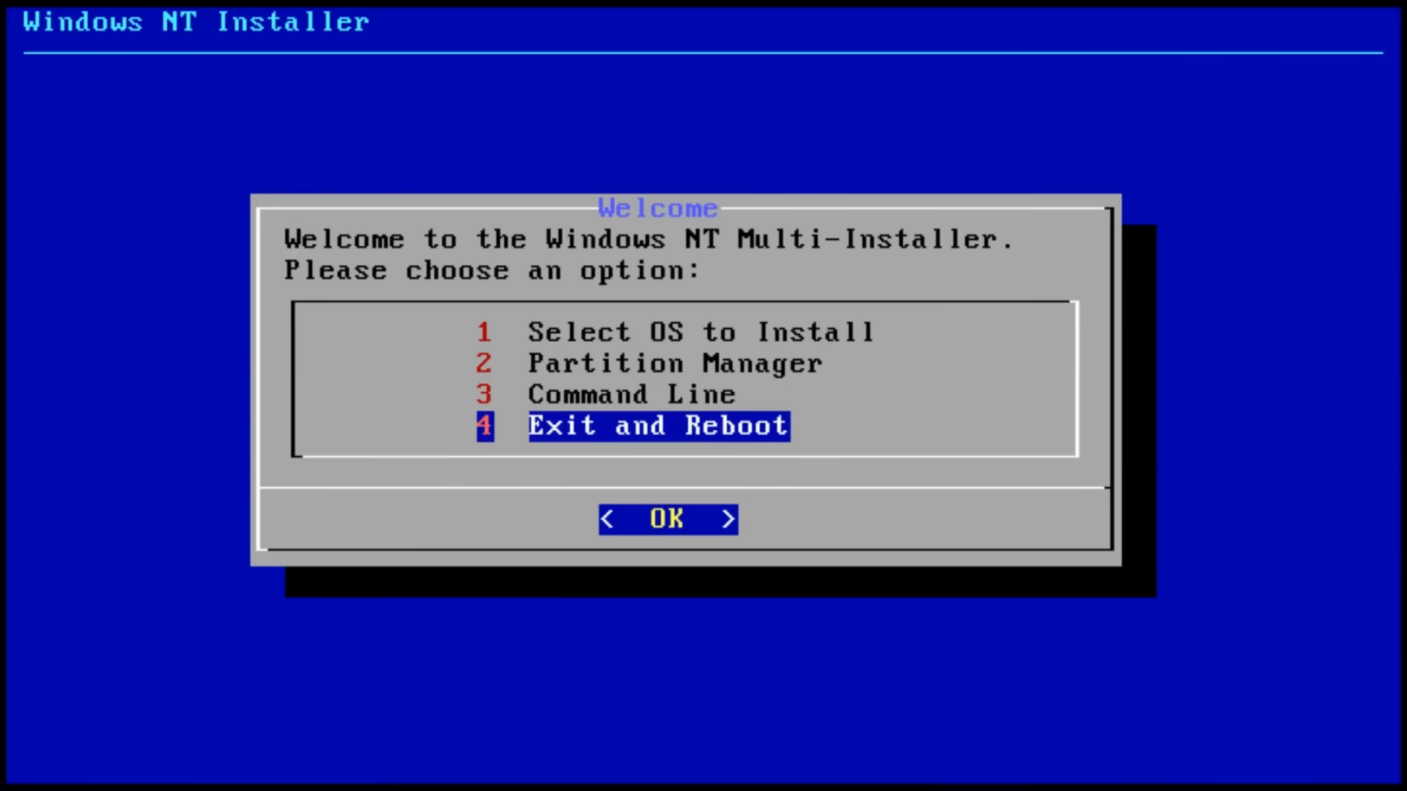
pyautogui.click(667, 520)
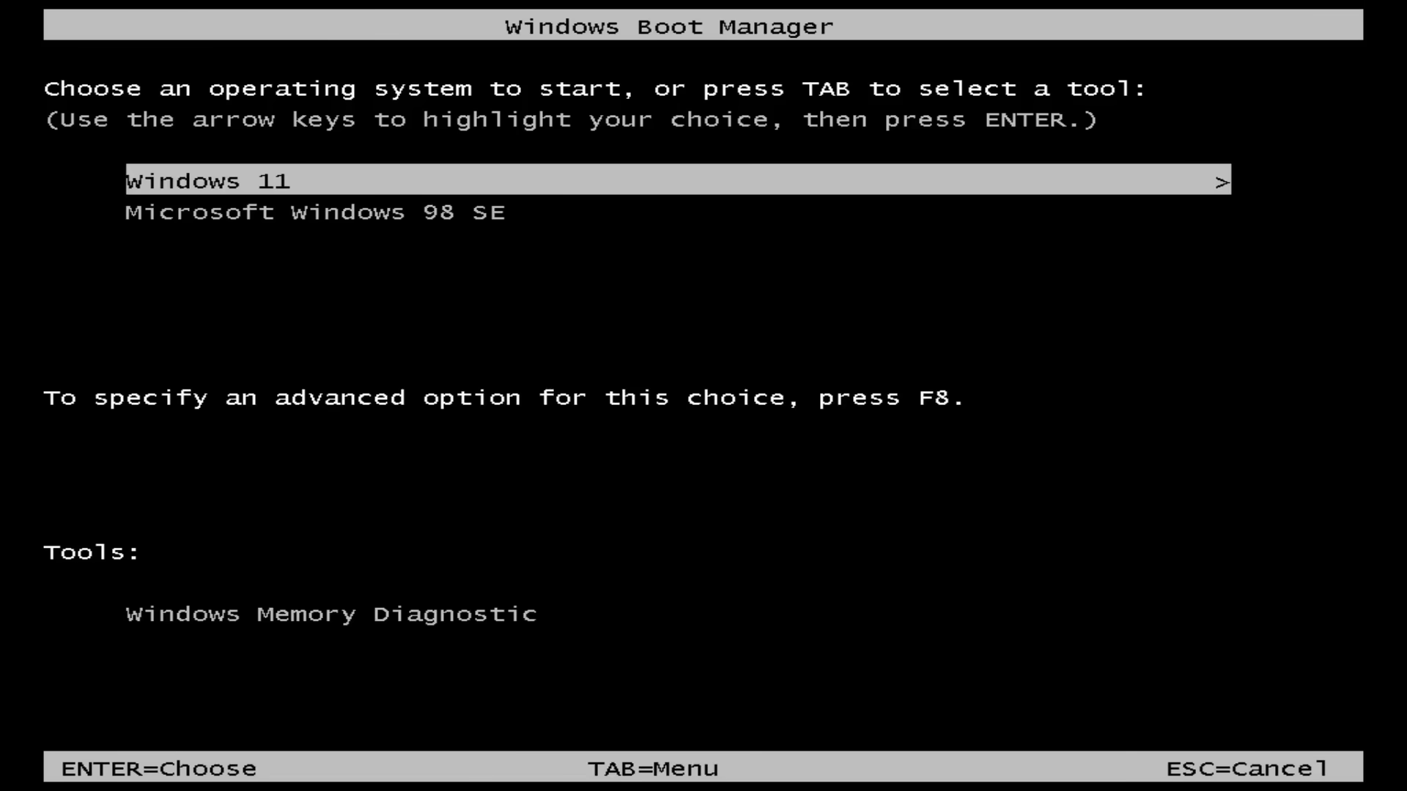
pyautogui.press('Down')
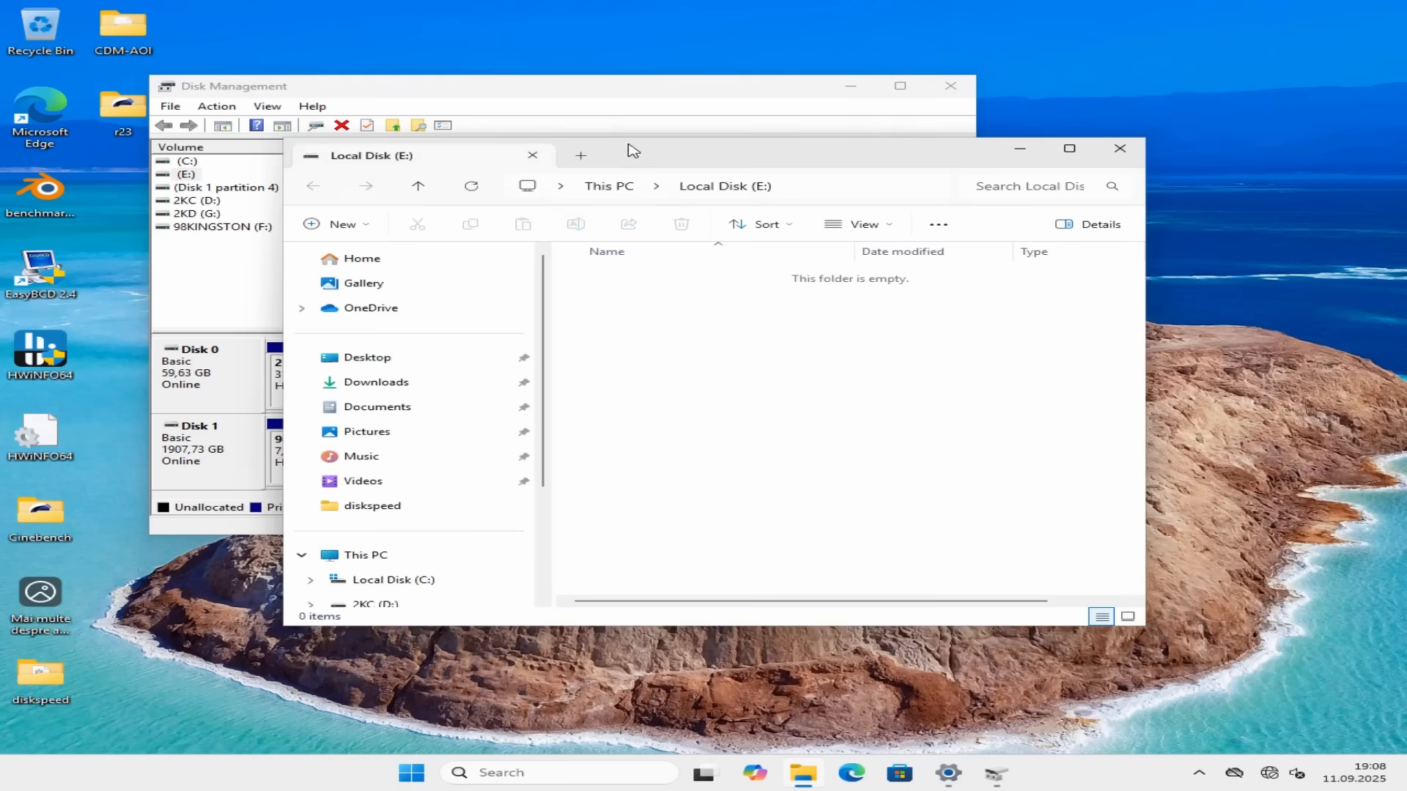
# Explore the partition from Disk Management and select all Win2000_Sysprep_AHCI-NVMe files.
pyautogui.rightClick(395, 372)
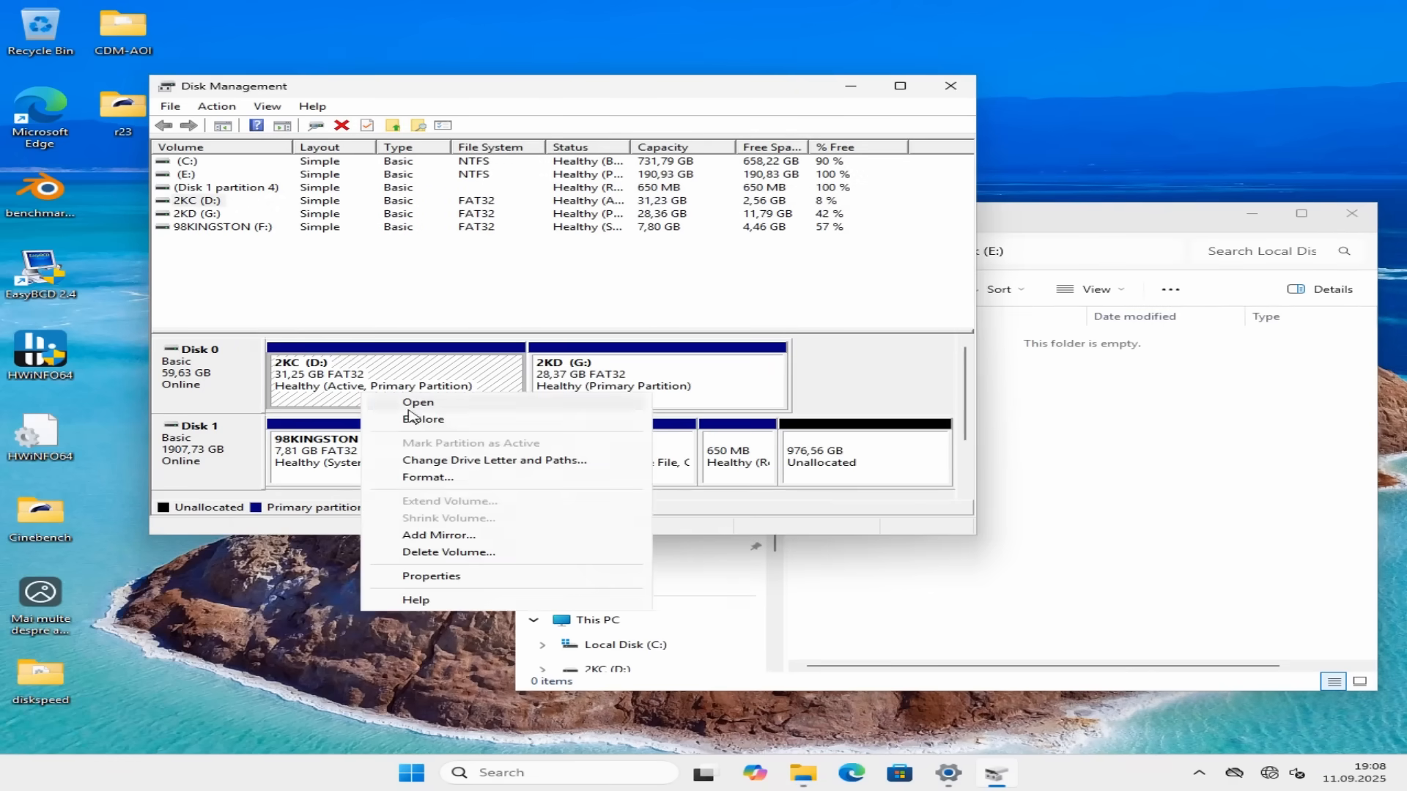
pyautogui.click(417, 402)
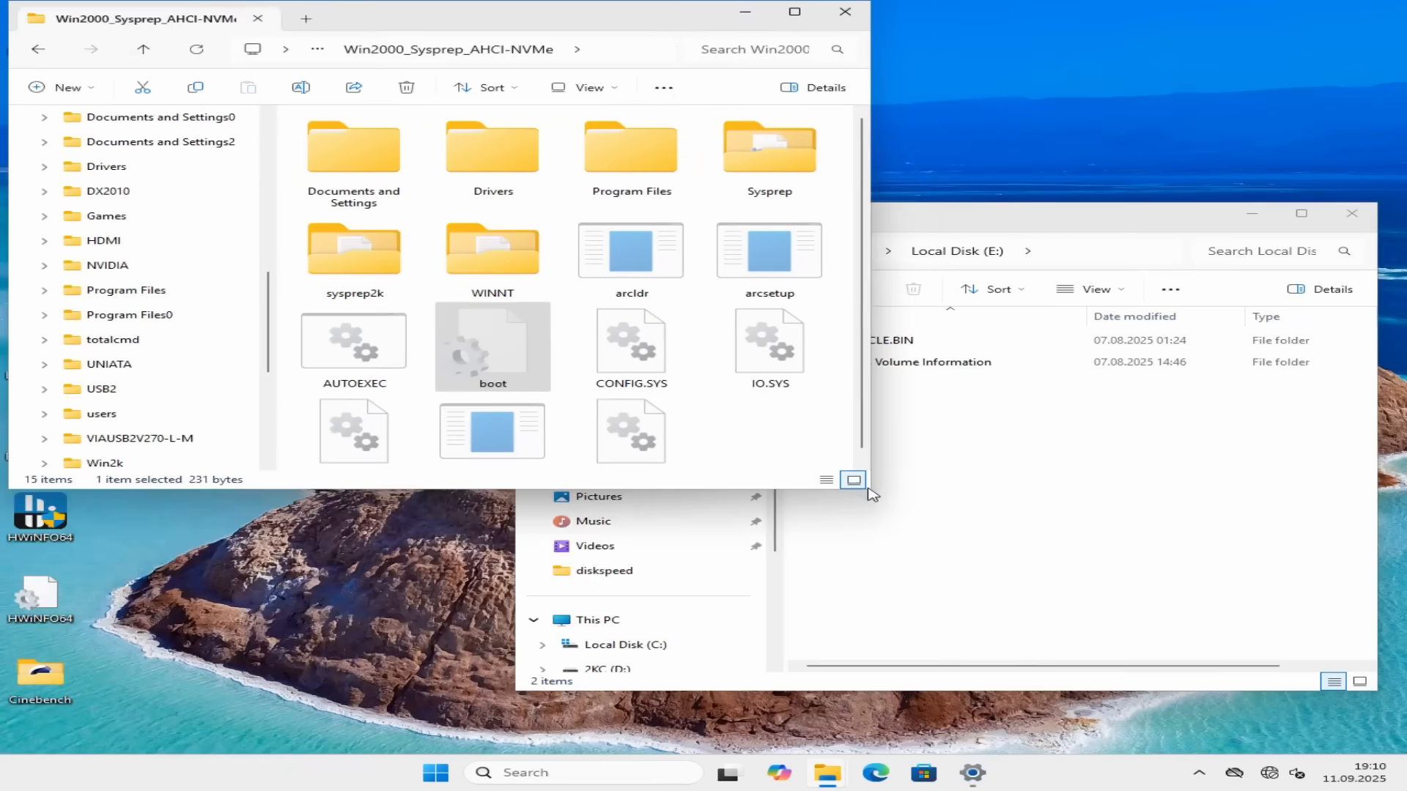
pyautogui.press('Ctrl+A')
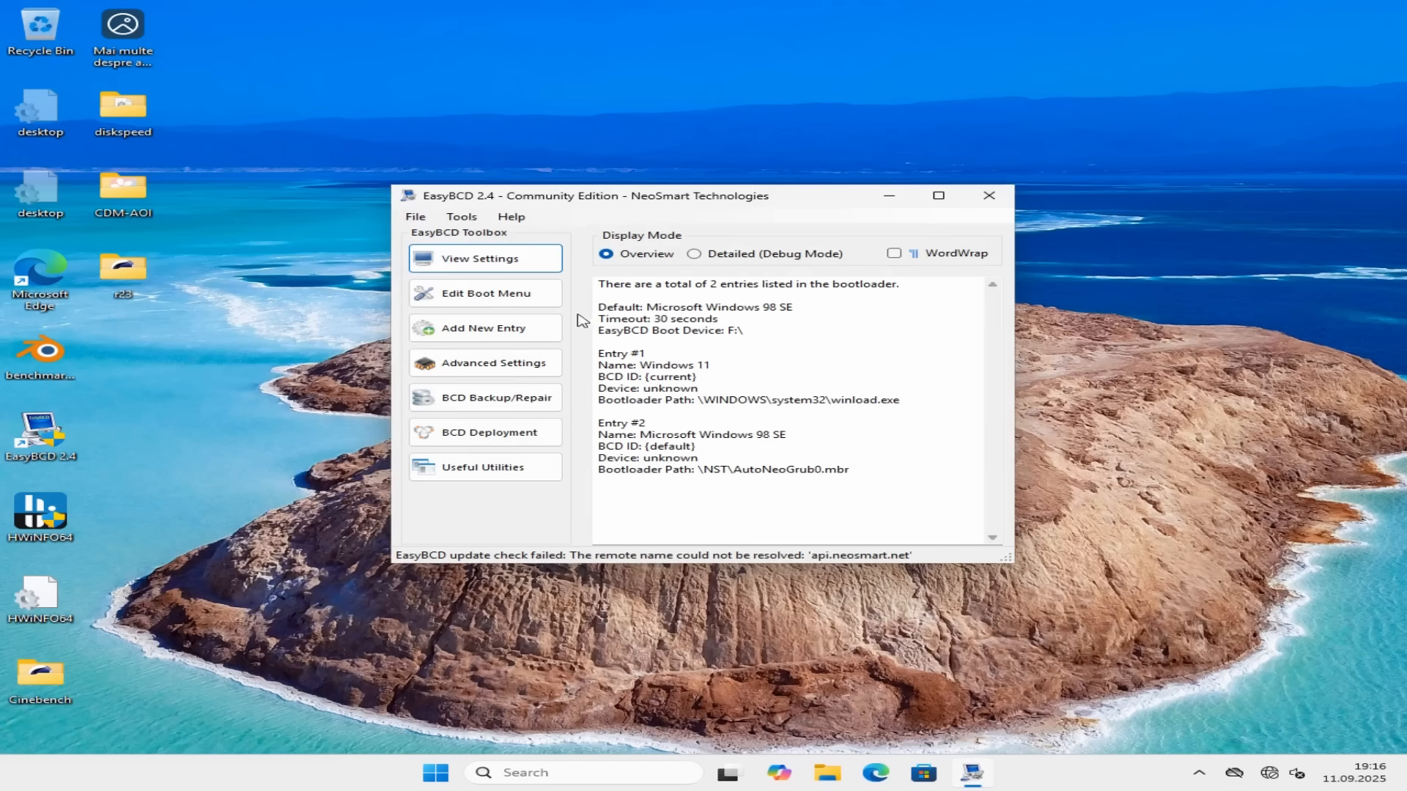
# Add a Windows NT/2k/XP/2k3 boot entry in EasyBCD.
pyautogui.click(483, 327)
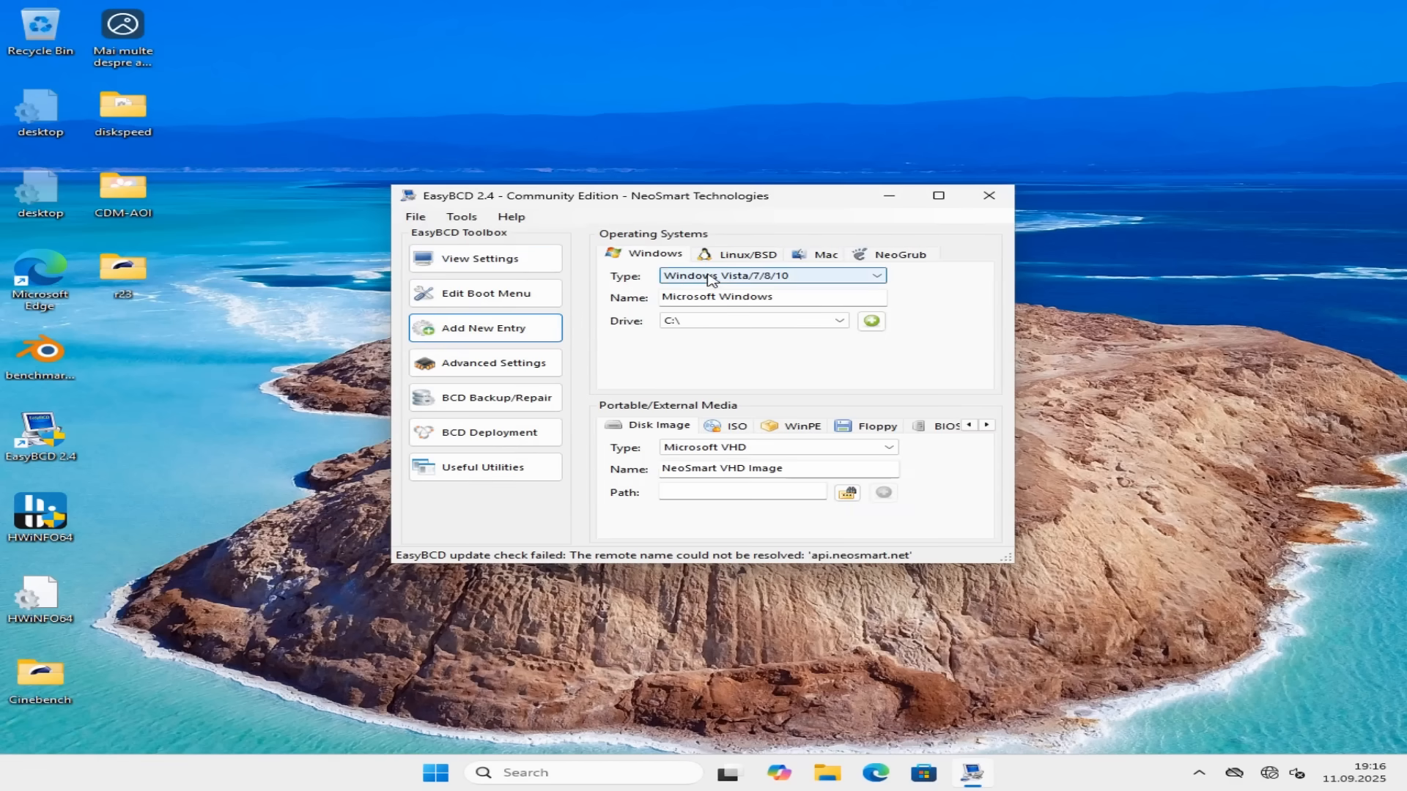
pyautogui.click(874, 276)
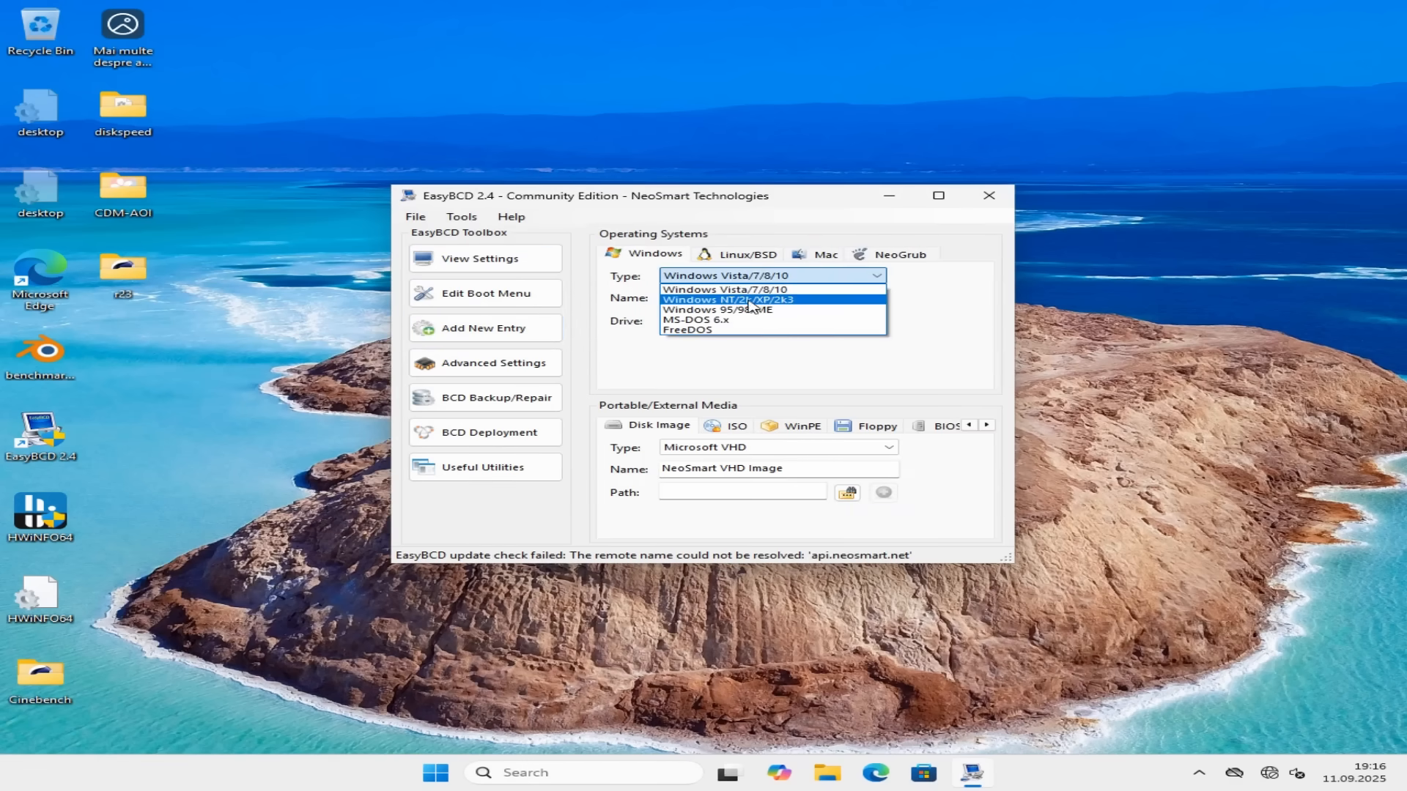
pyautogui.click(727, 299)
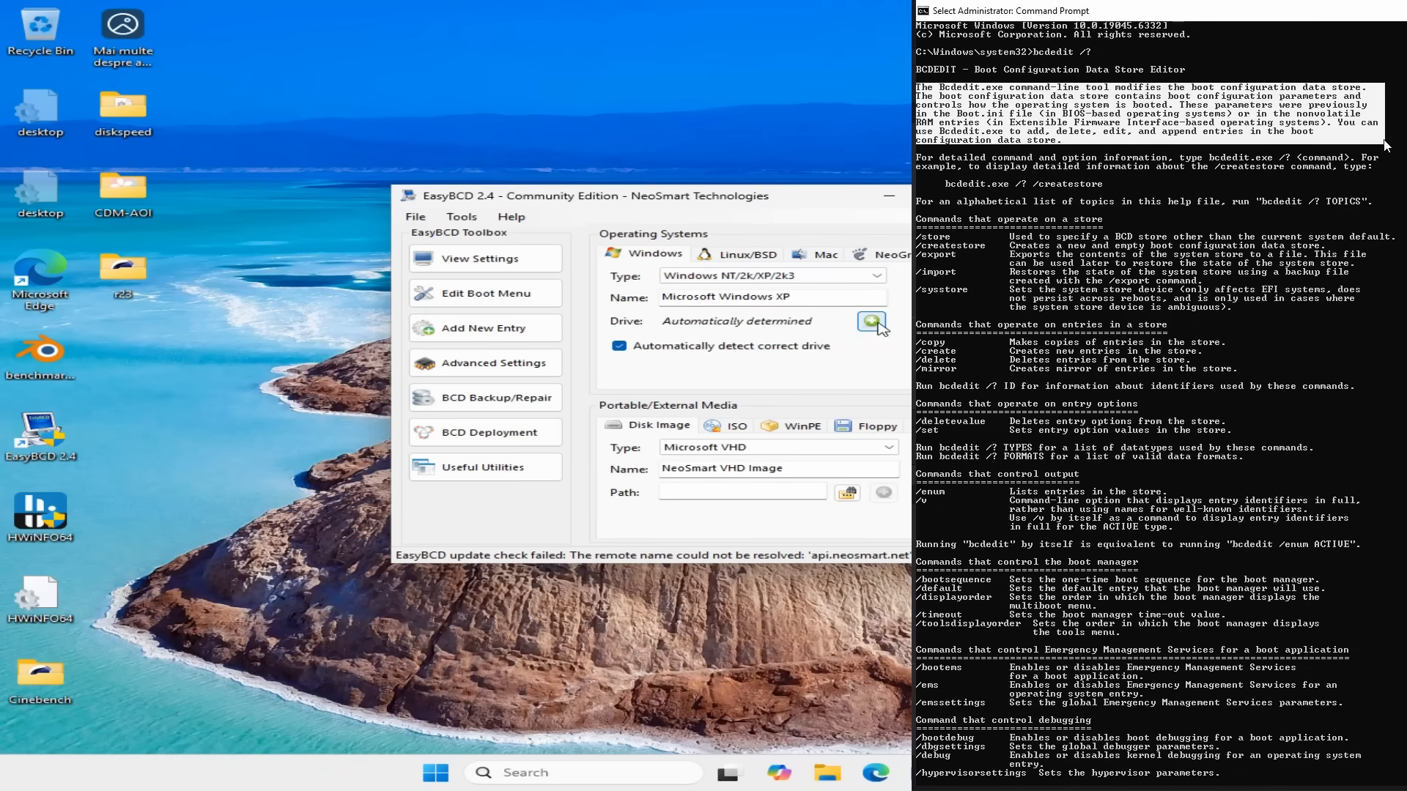
pyautogui.click(870, 321)
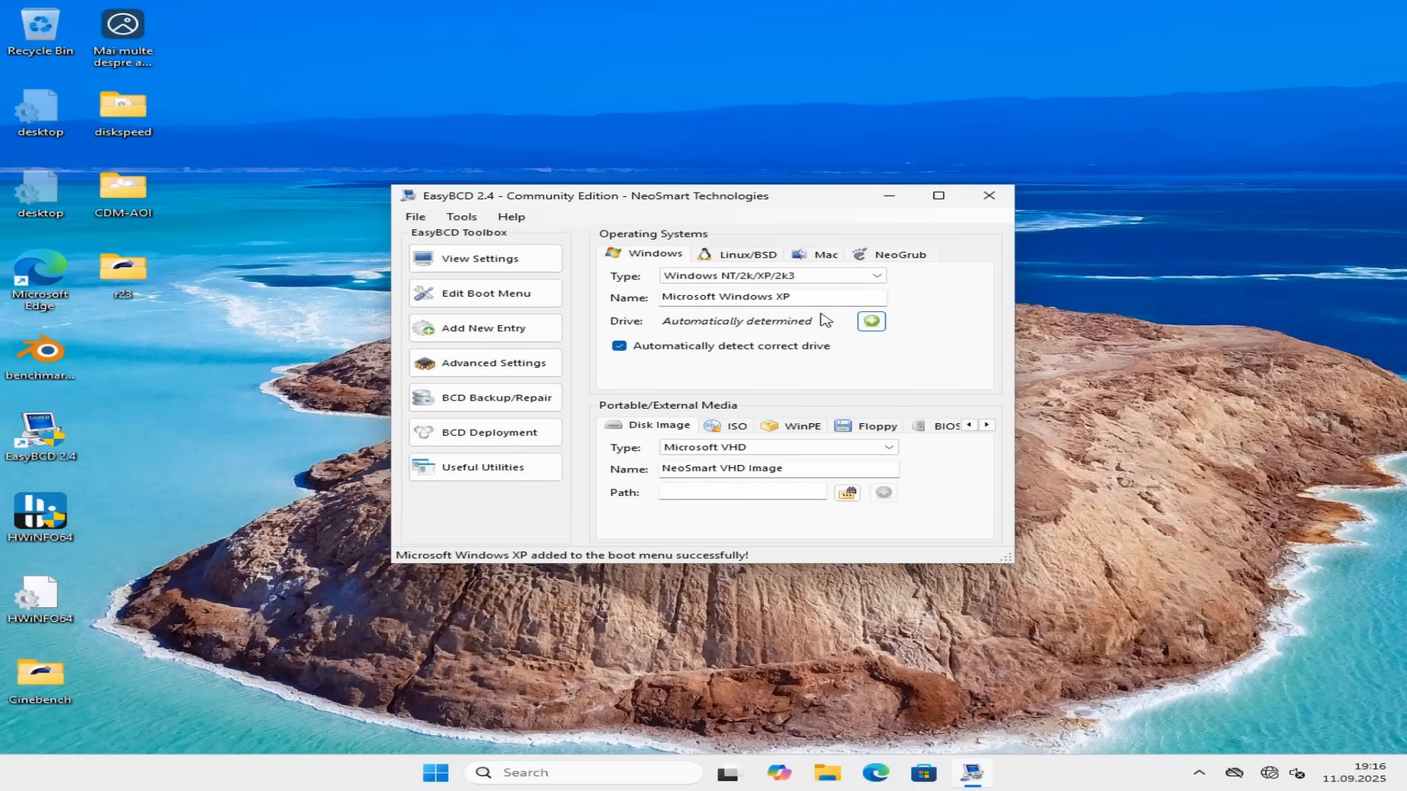
pyautogui.click(485, 293)
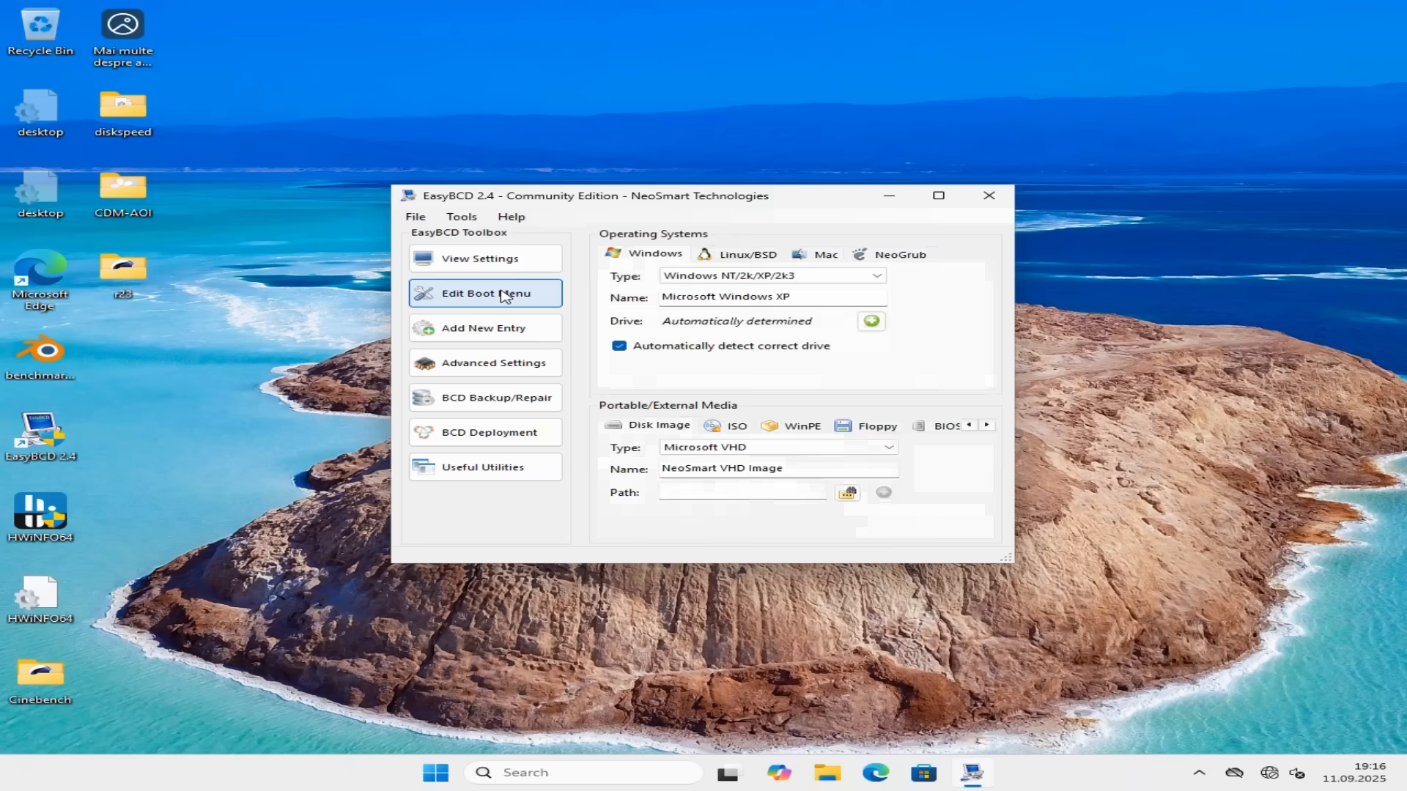
# Check the bootloader summary showing the new Microsoft Windows XP entry.
pyautogui.click(484, 293)
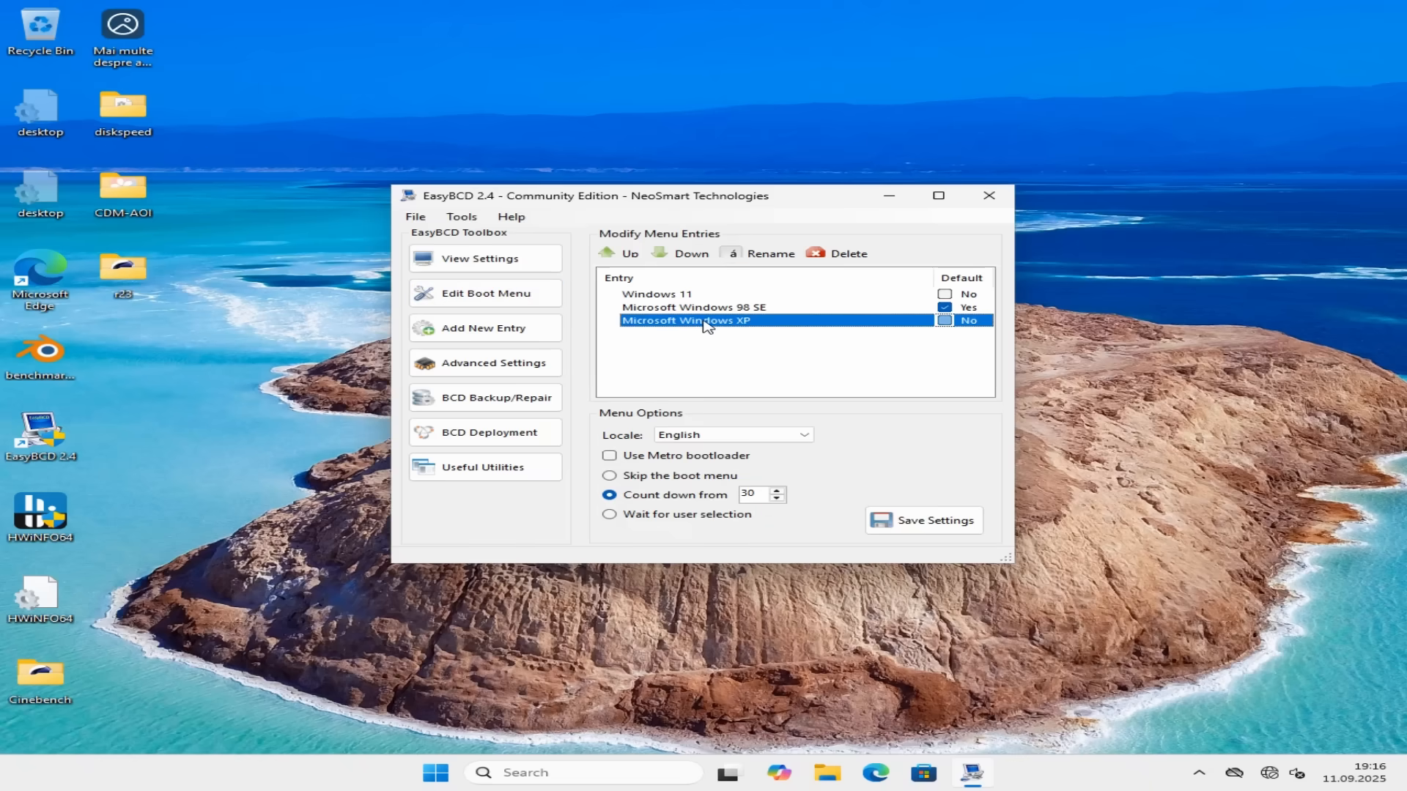
pyautogui.click(481, 259)
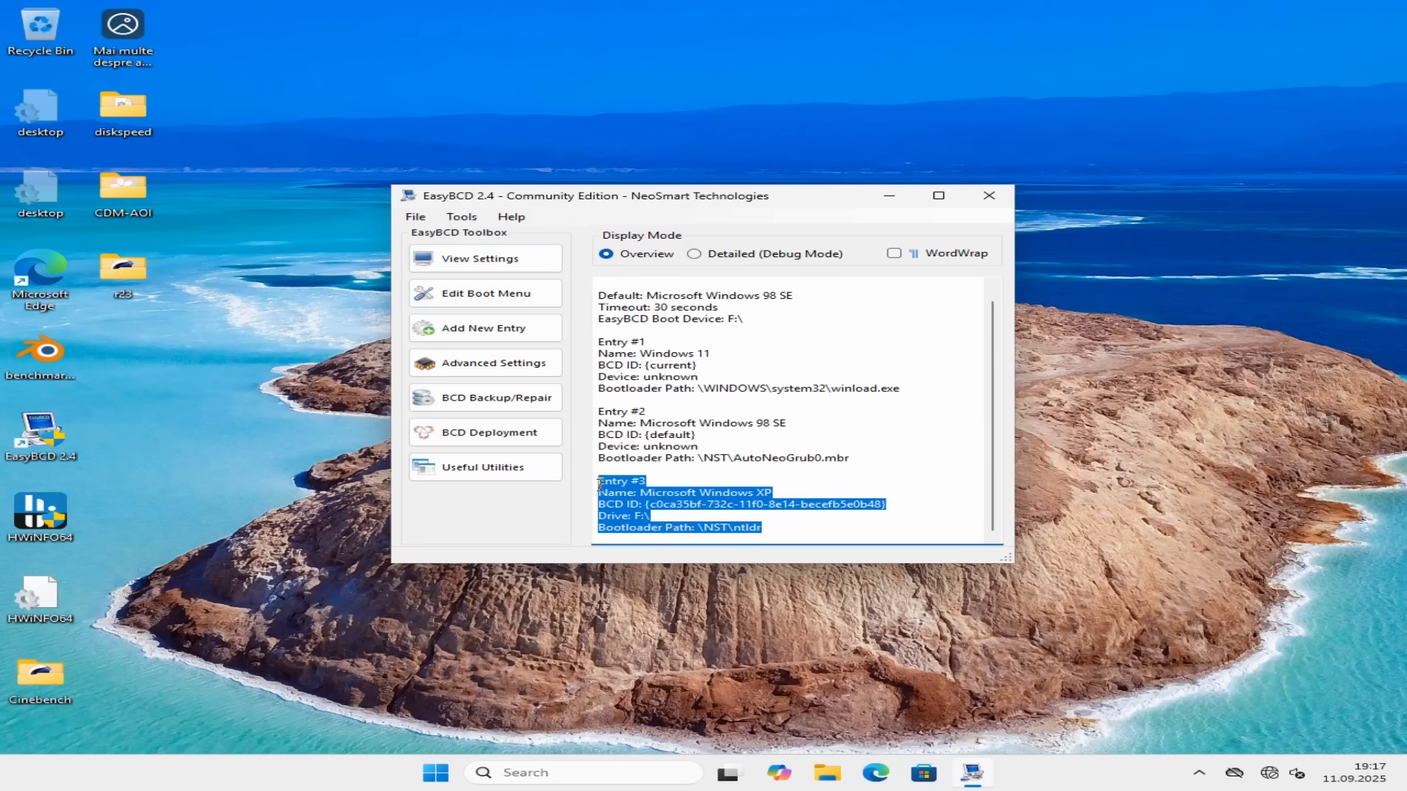
pyautogui.click(877, 469)
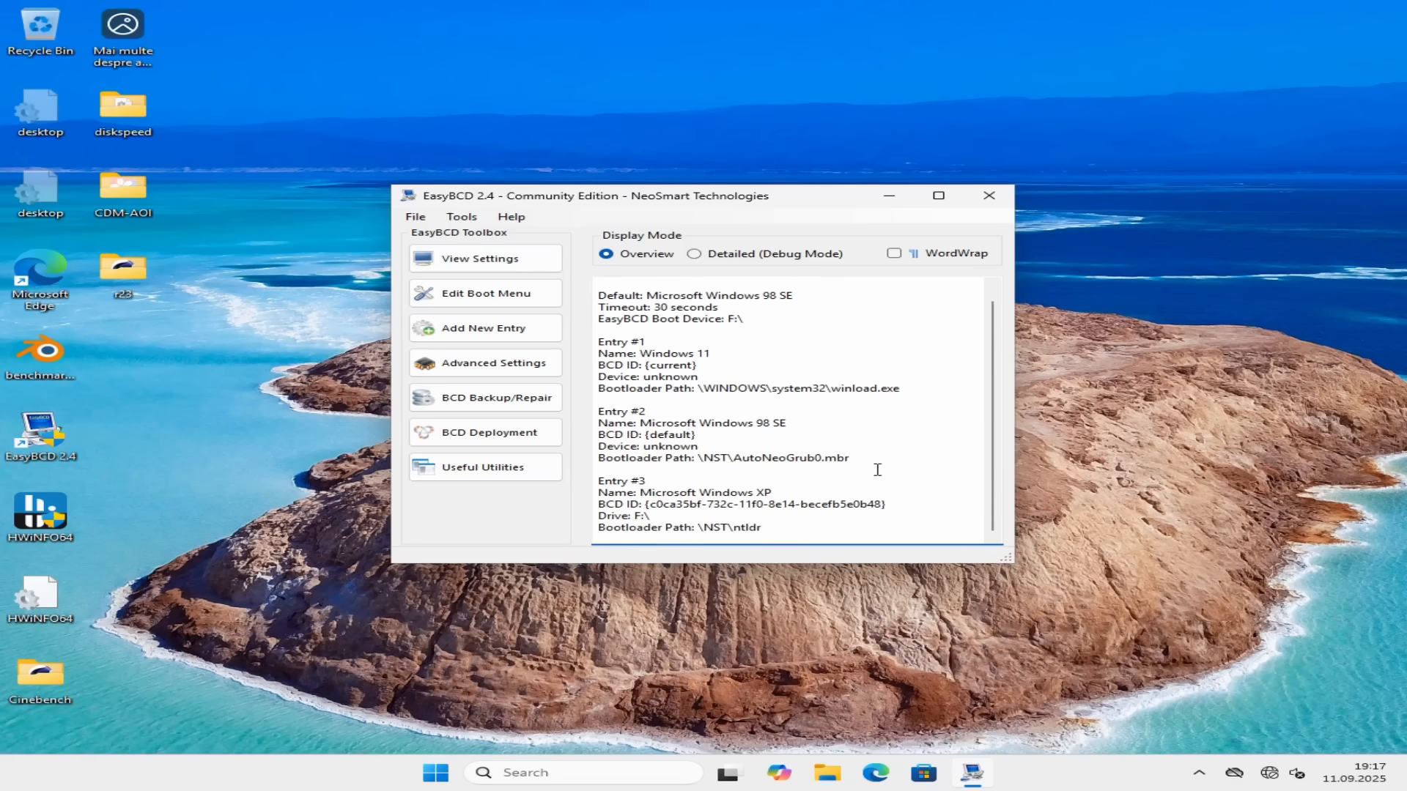
pyautogui.click(481, 292)
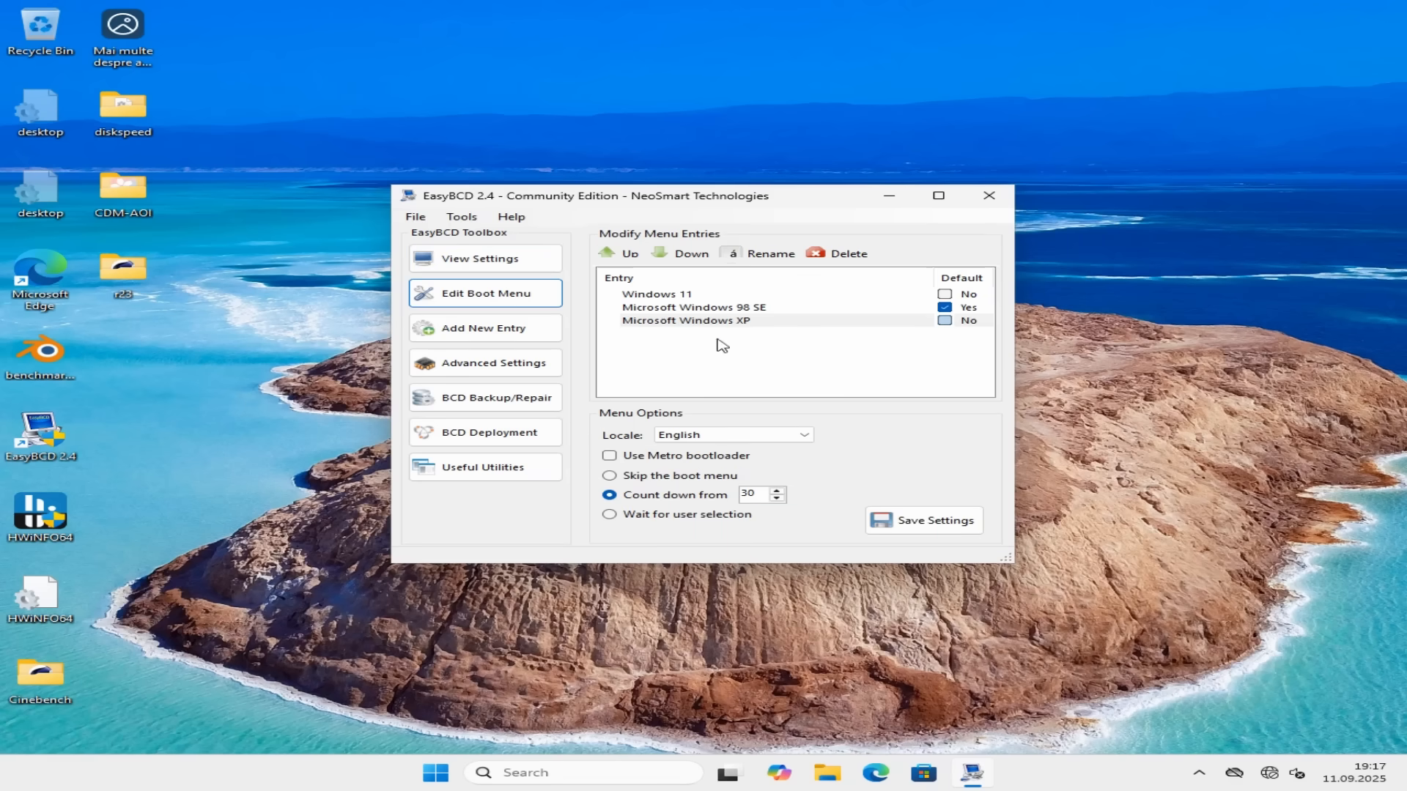
# Rename the Microsoft Windows XP entry to 'Microsoft Windows 2000 SP4'.
pyautogui.click(686, 320)
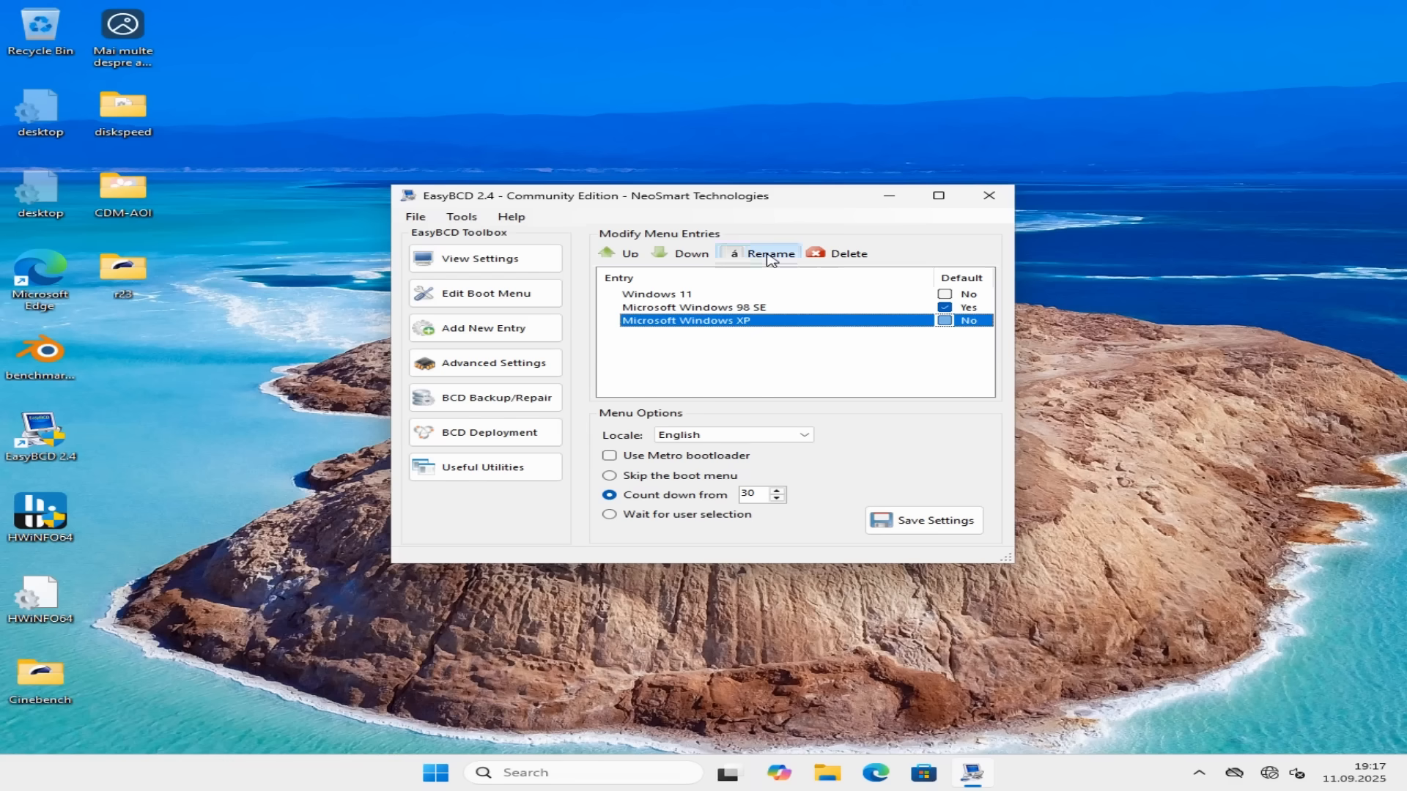
pyautogui.click(769, 253)
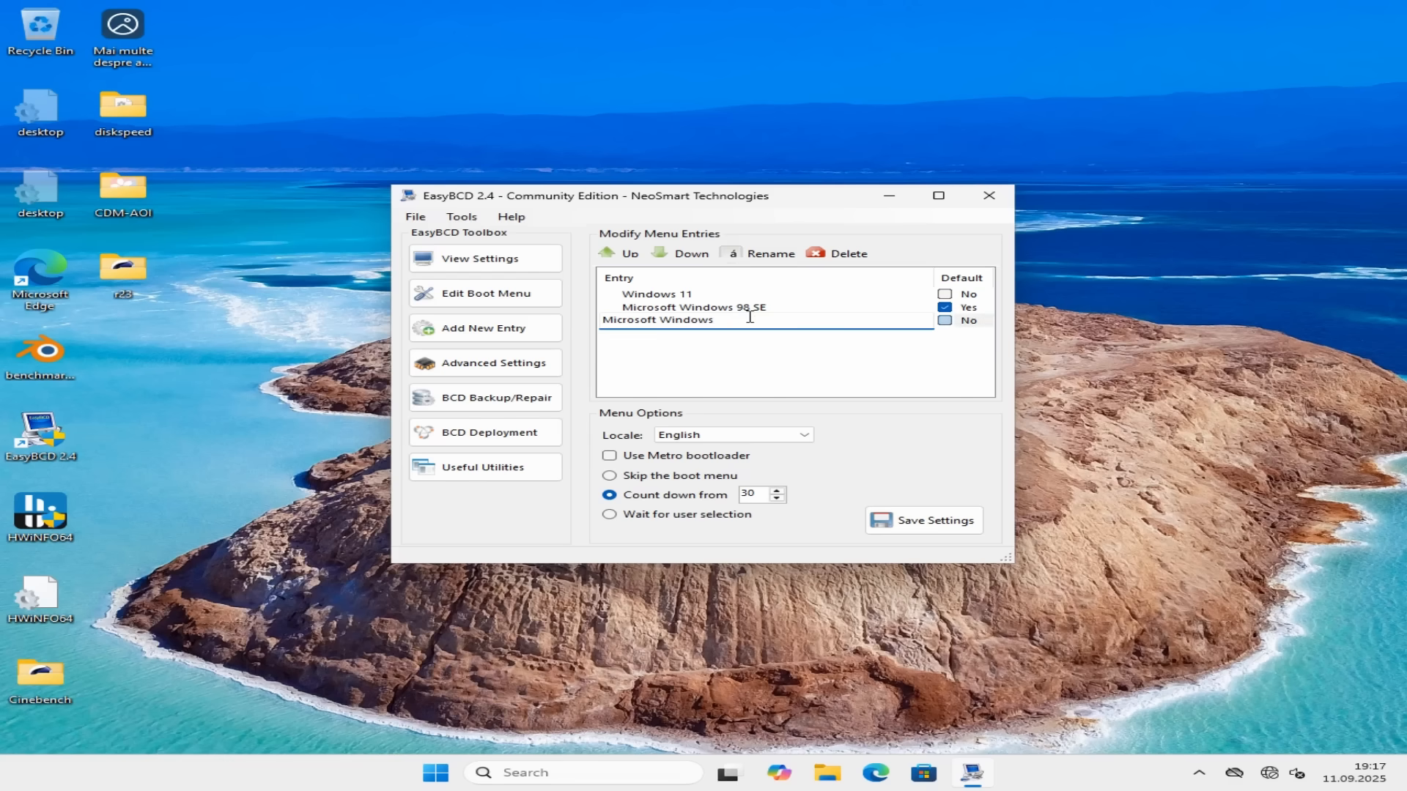
pyautogui.write('2000 SP4')
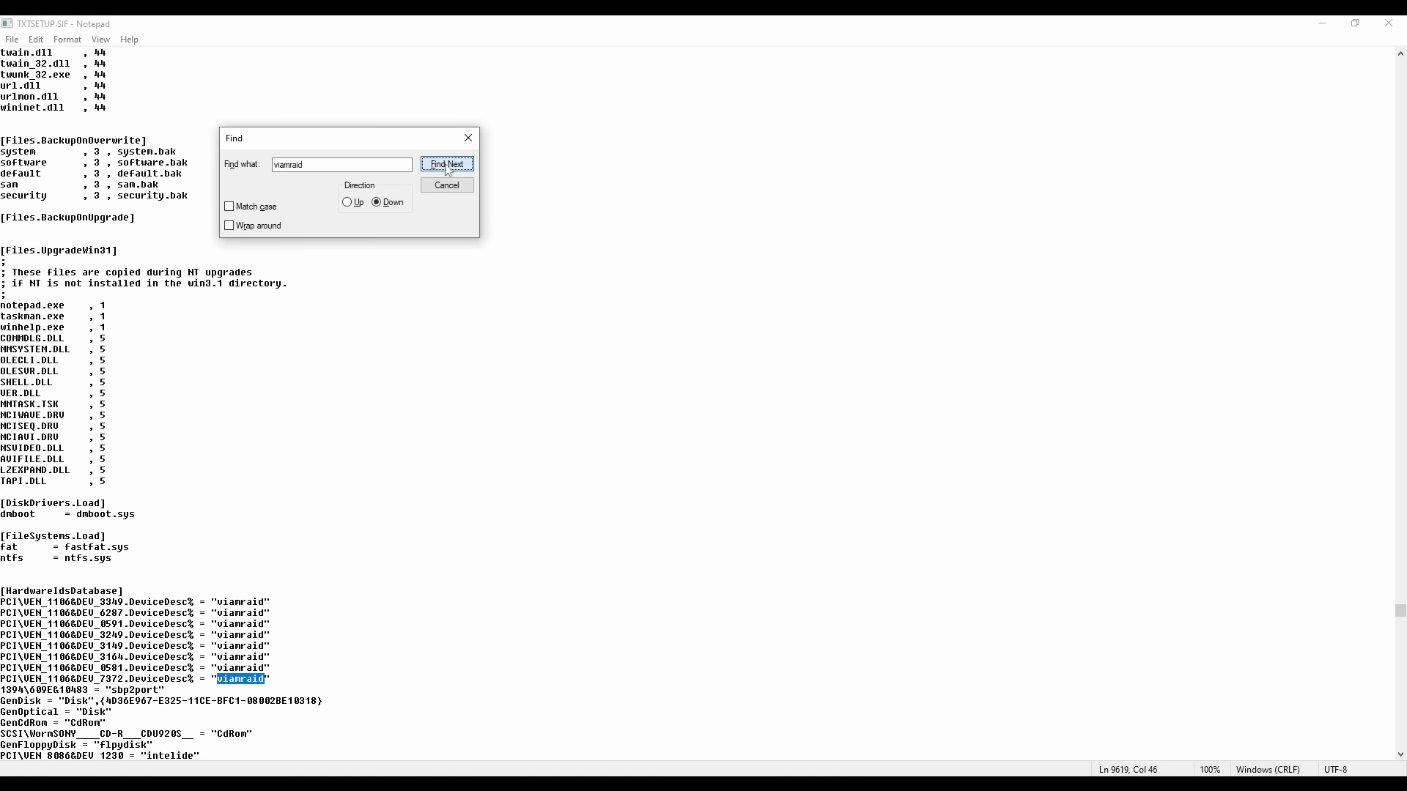
# Find Next repeatedly until 'viamraid' lands on its [SCSI.Load] line.
pyautogui.click(447, 165)
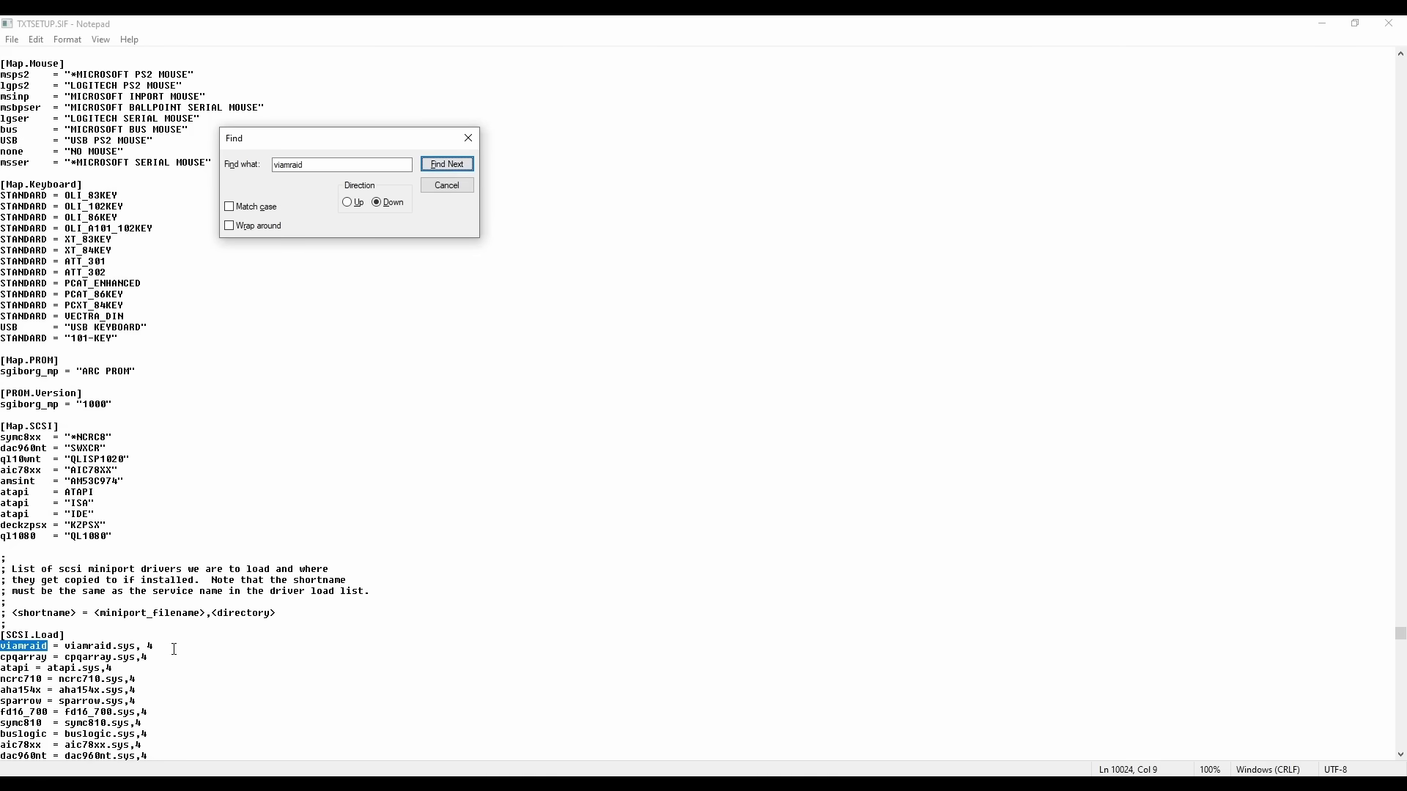
pyautogui.click(447, 164)
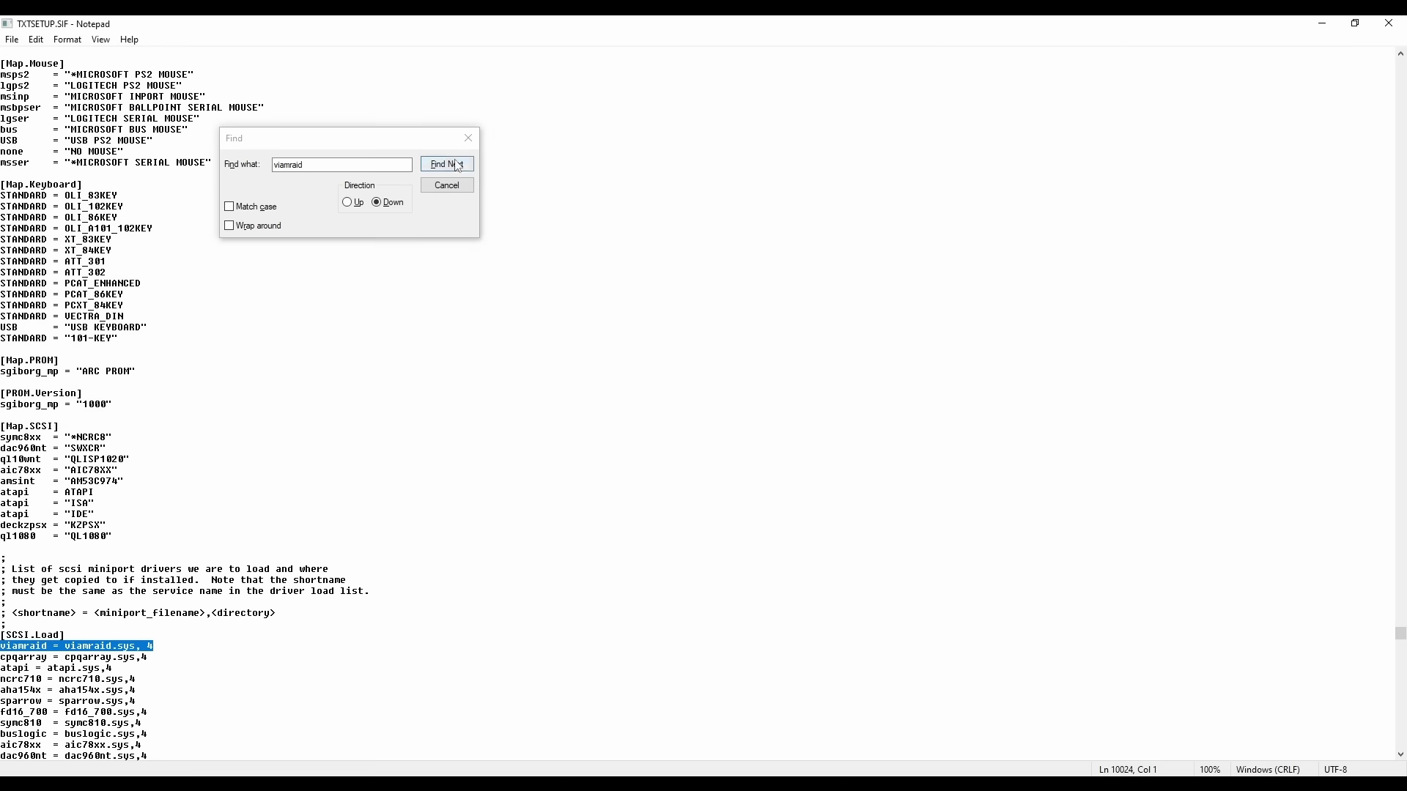
pyautogui.click(446, 164)
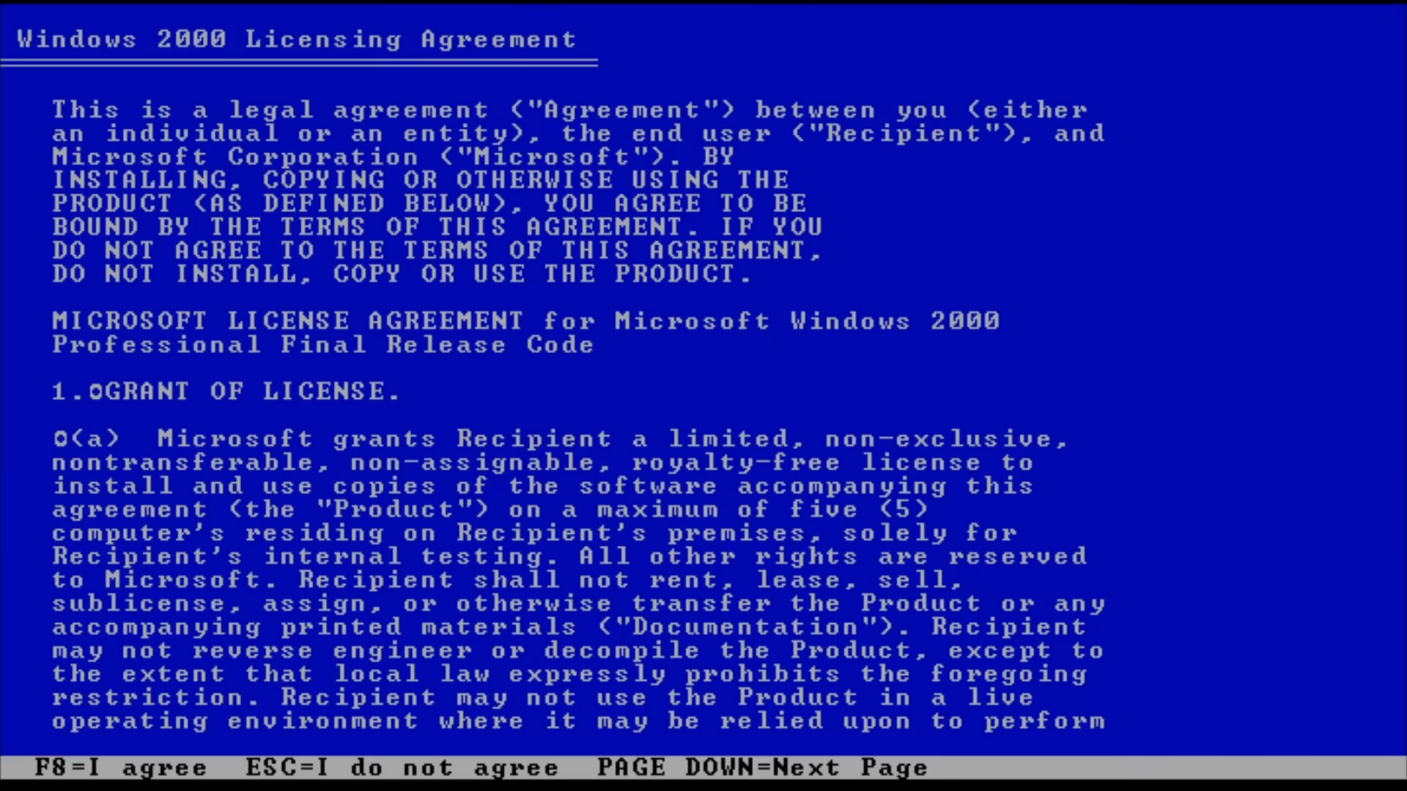
# Accept the Windows 2000 licence with F8 and log on as Administrator.
pyautogui.press('f8')
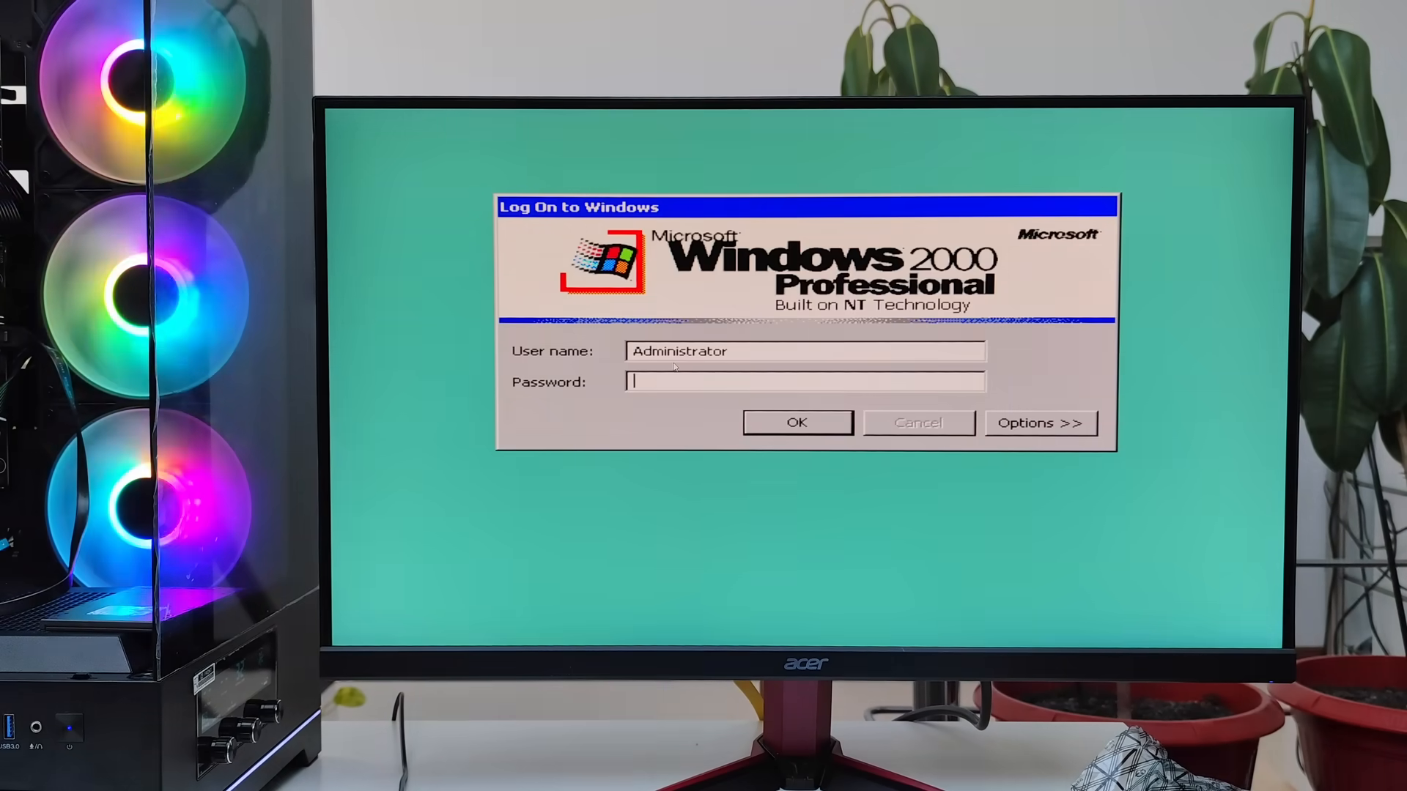
pyautogui.click(796, 423)
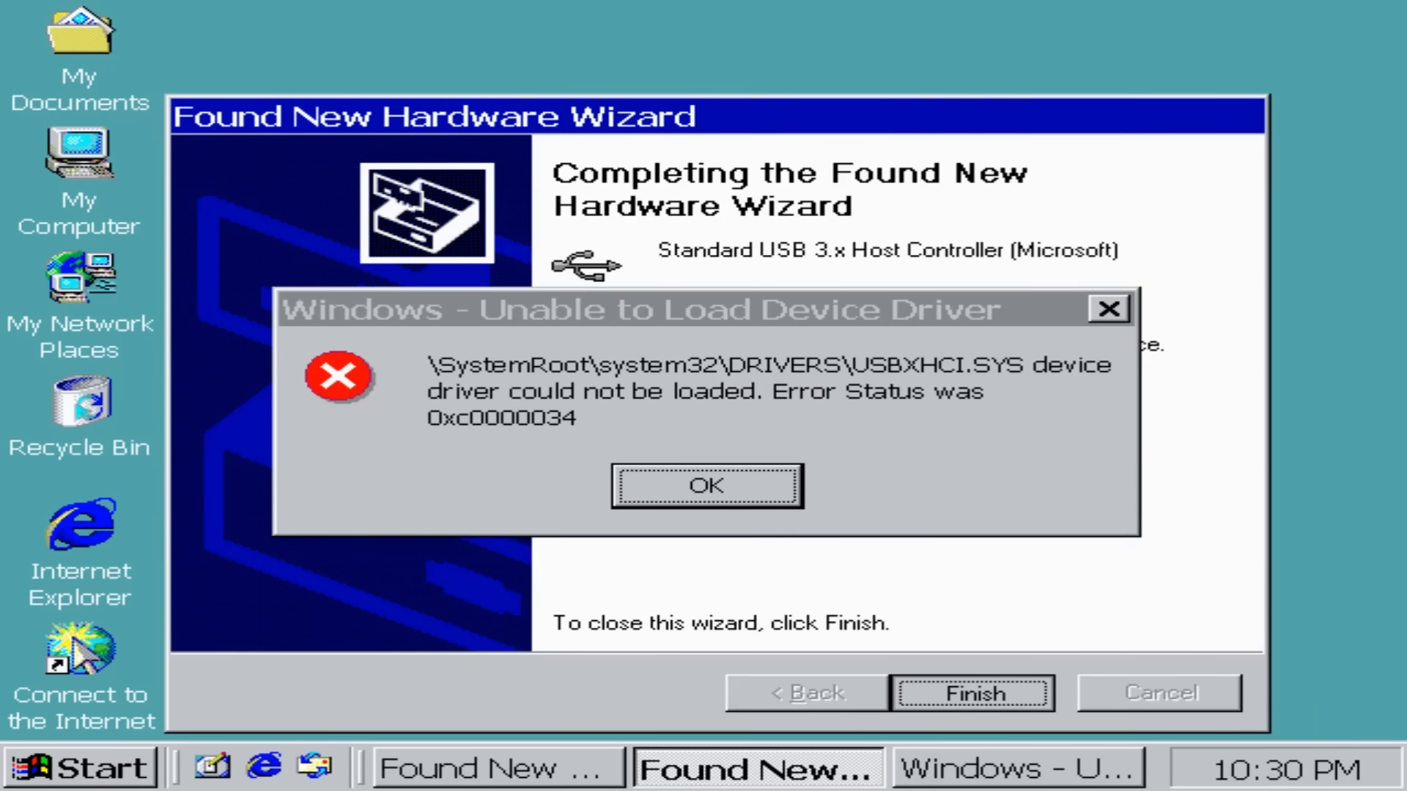
# Dismiss the USB driver error and install NVIDIA display drivers, restarting now.
pyautogui.click(973, 692)
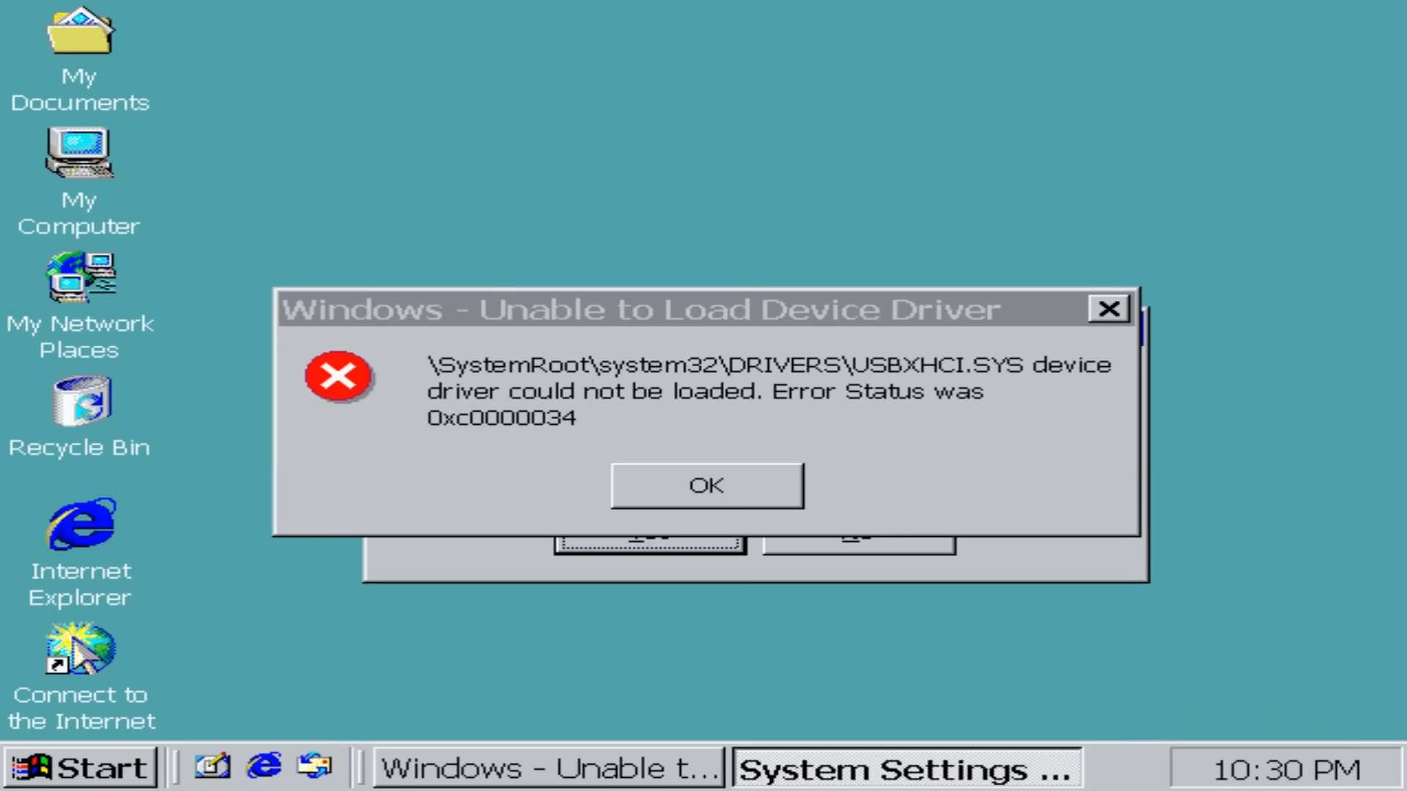
pyautogui.click(705, 485)
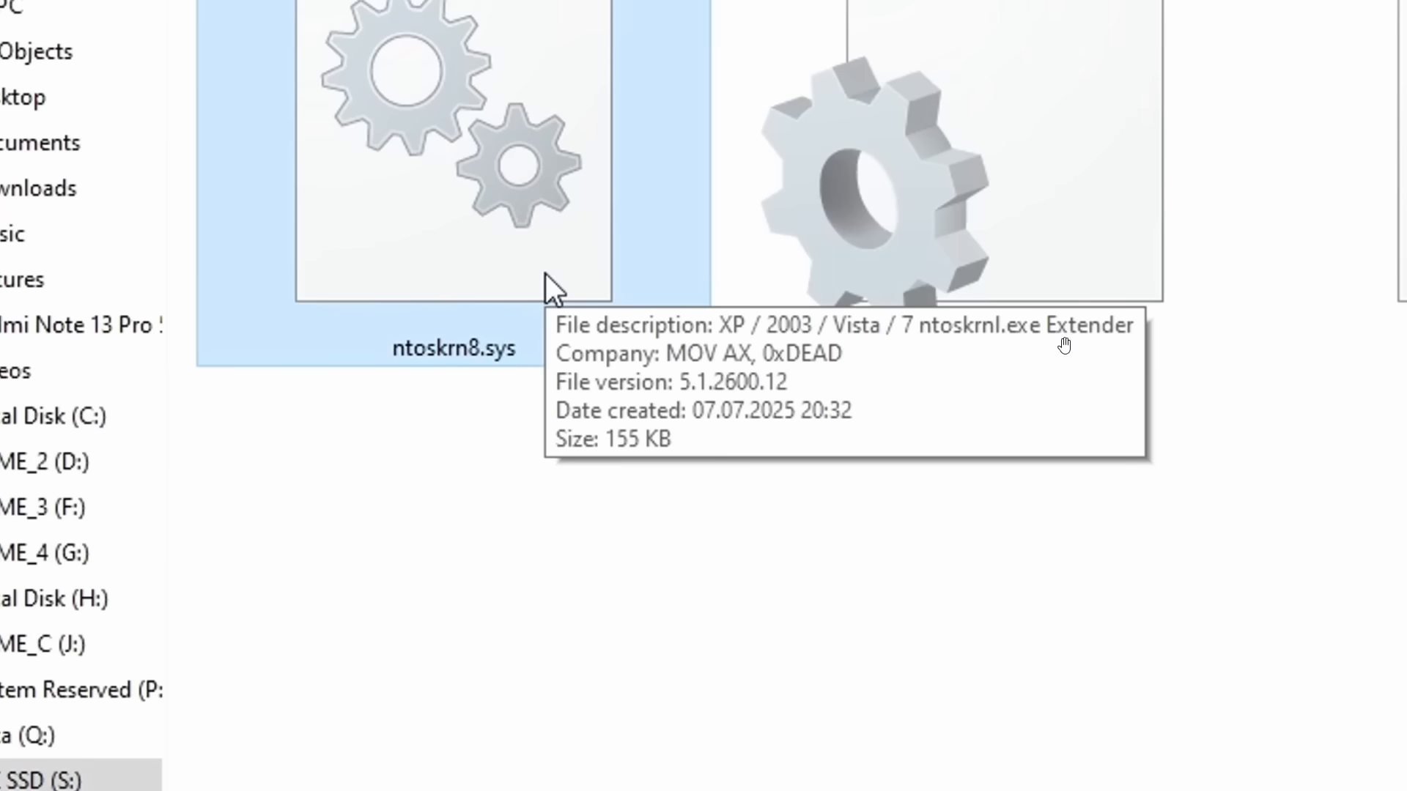
pyautogui.moveTo(833, 335)
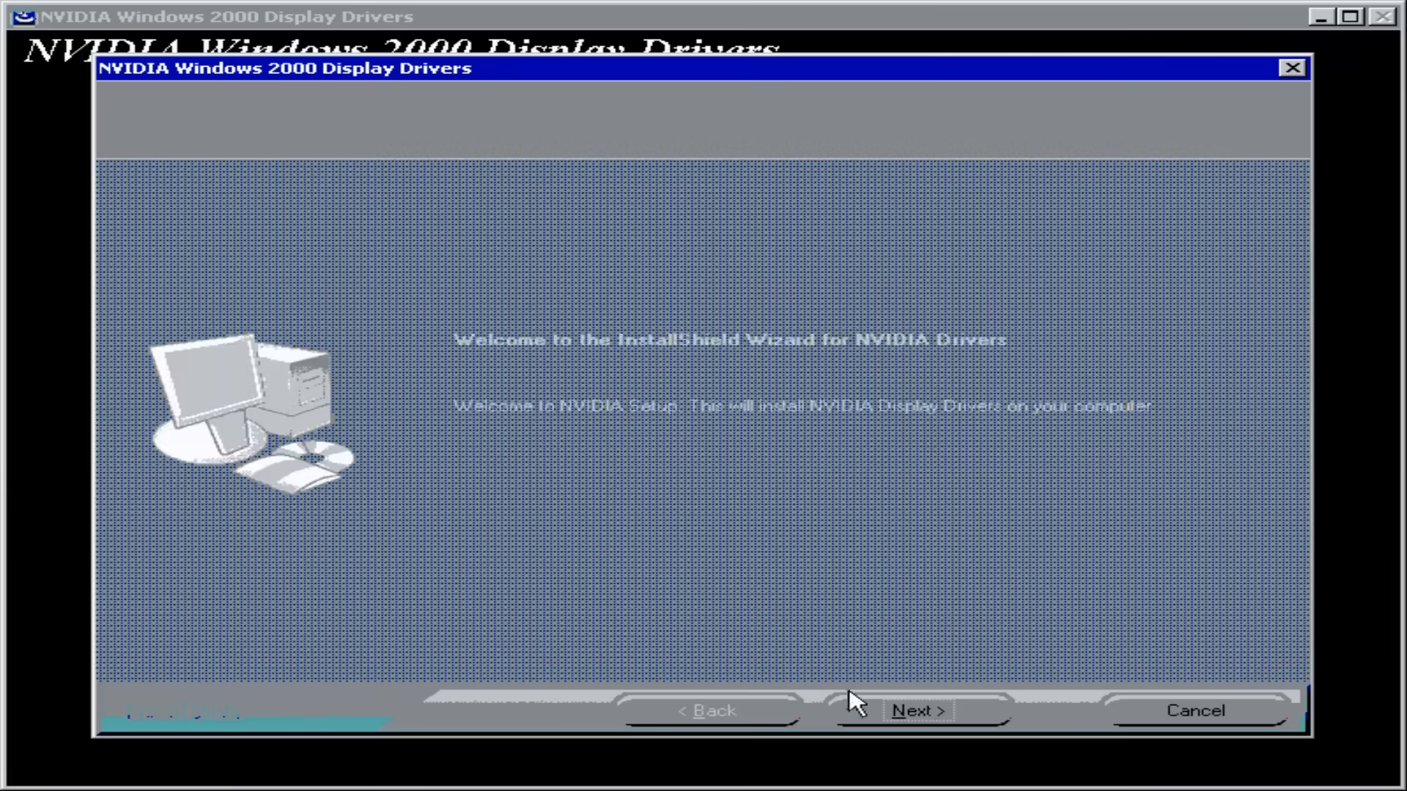
pyautogui.click(916, 710)
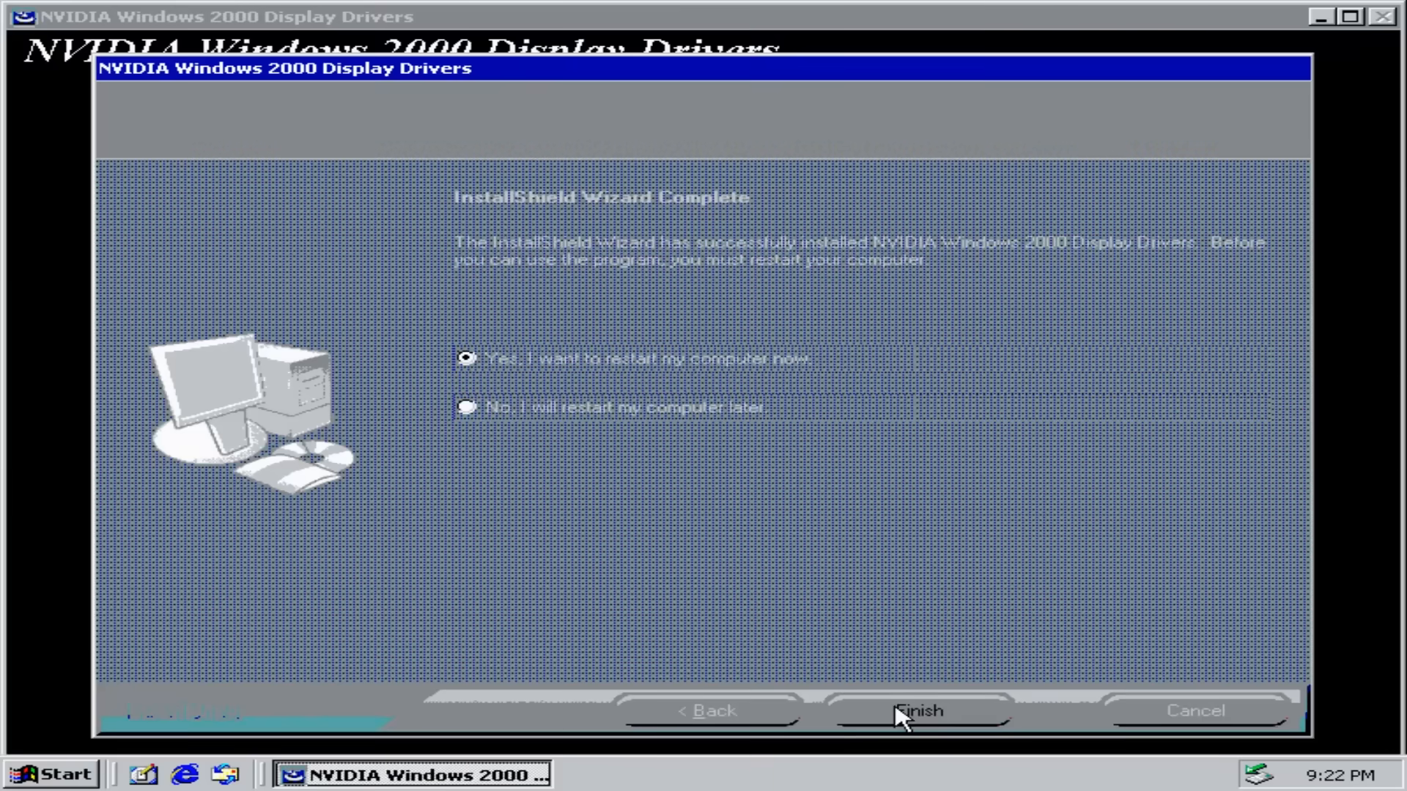
pyautogui.click(919, 710)
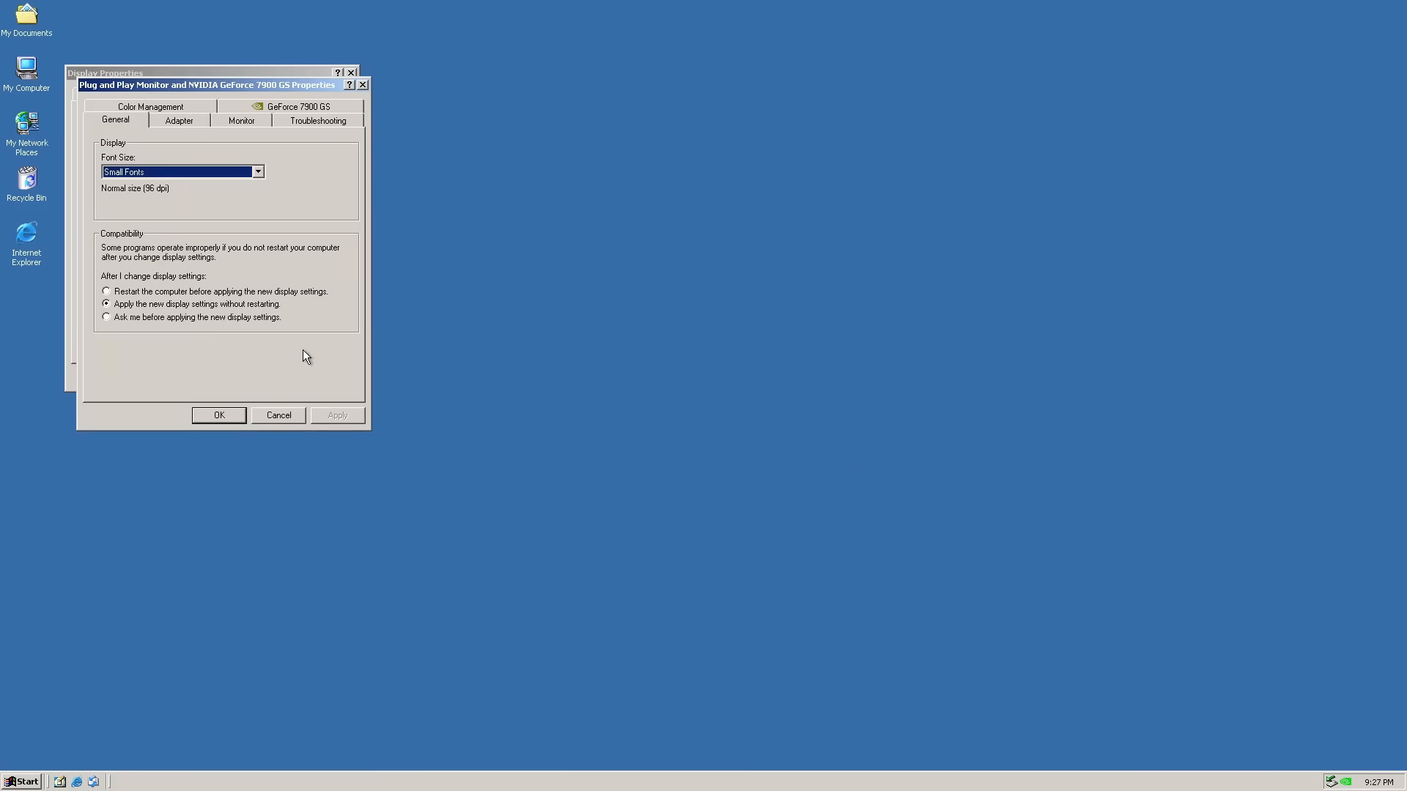
# Set NVIDIA Display Driver Service startup type to Disabled in Services.
pyautogui.click(298, 106)
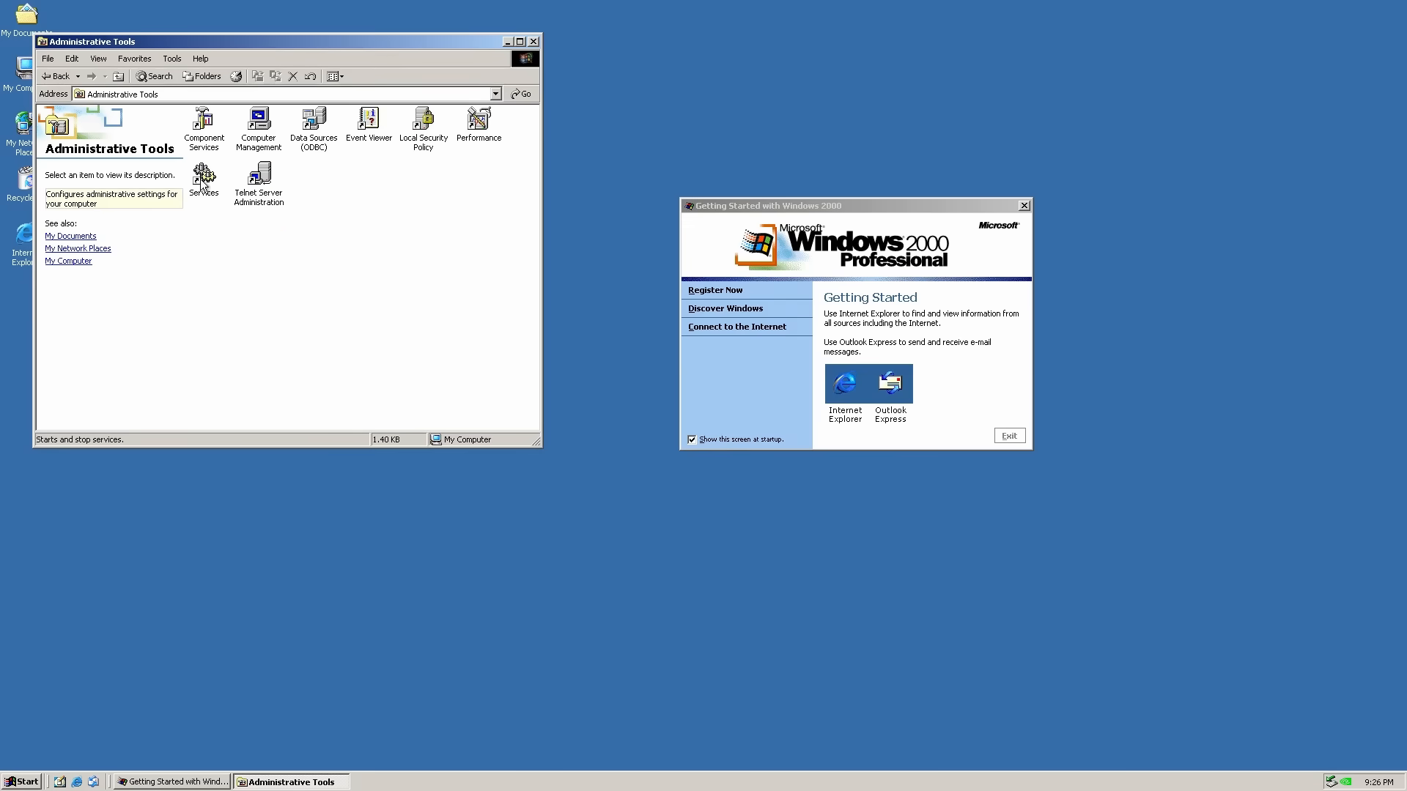
pyautogui.doubleClick(204, 177)
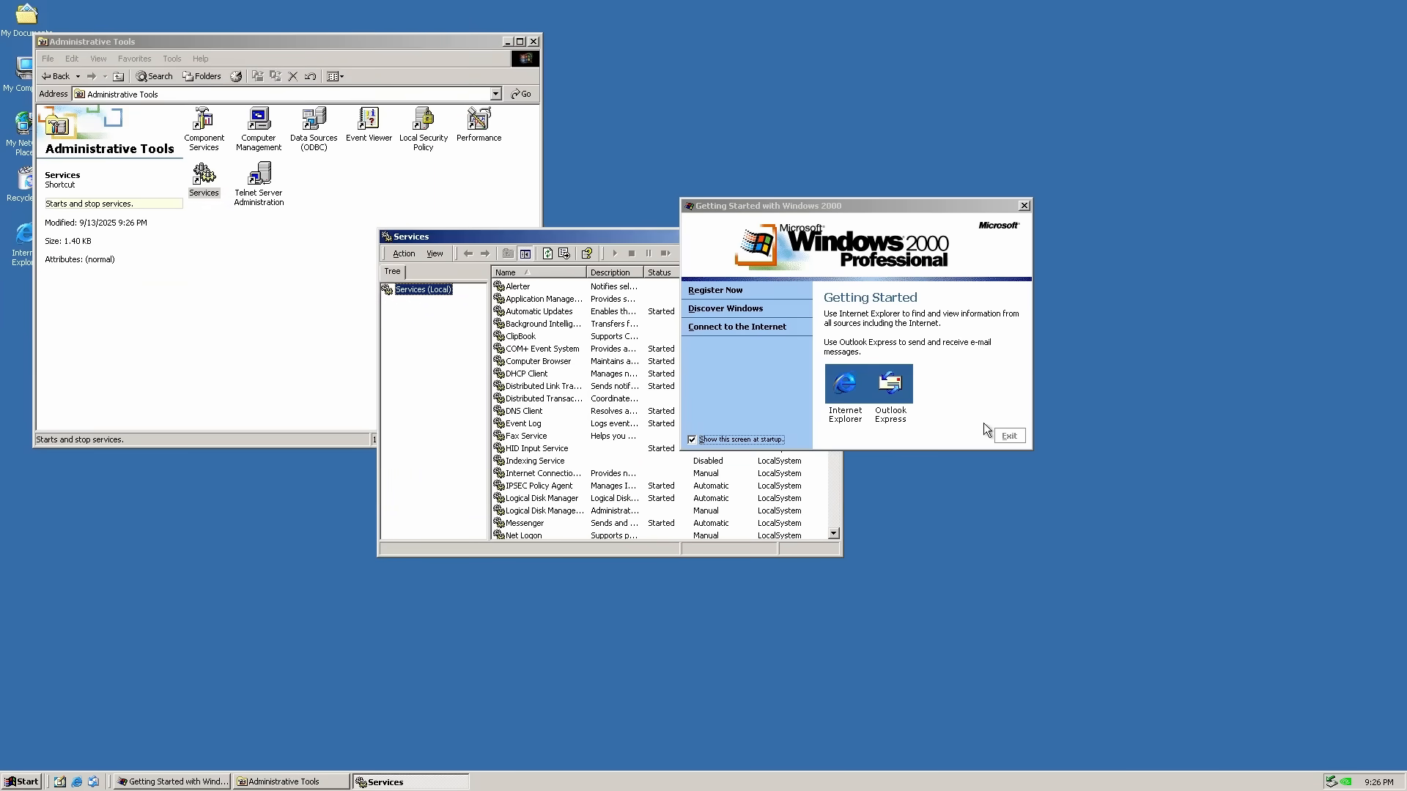
pyautogui.click(1007, 435)
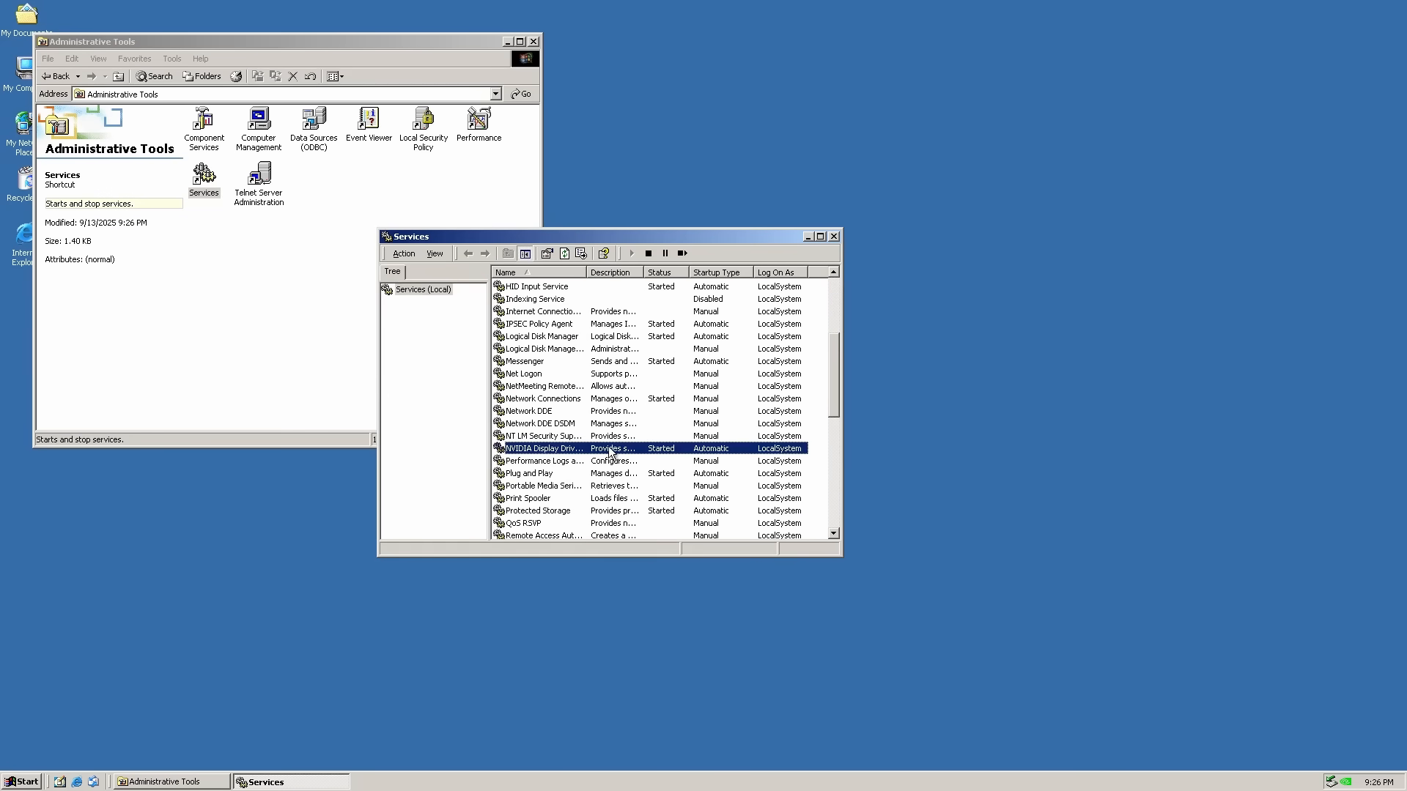
pyautogui.doubleClick(542, 447)
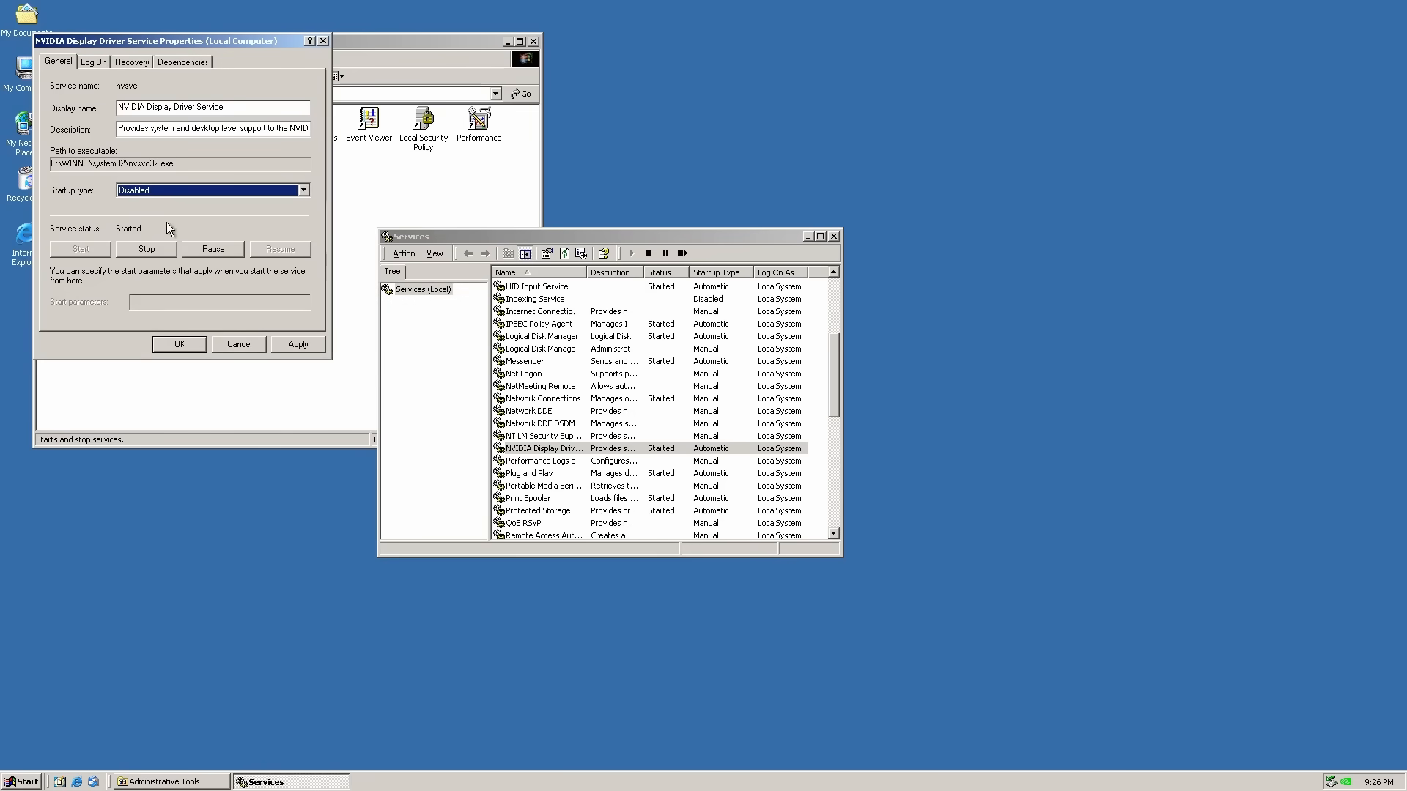
pyautogui.click(179, 344)
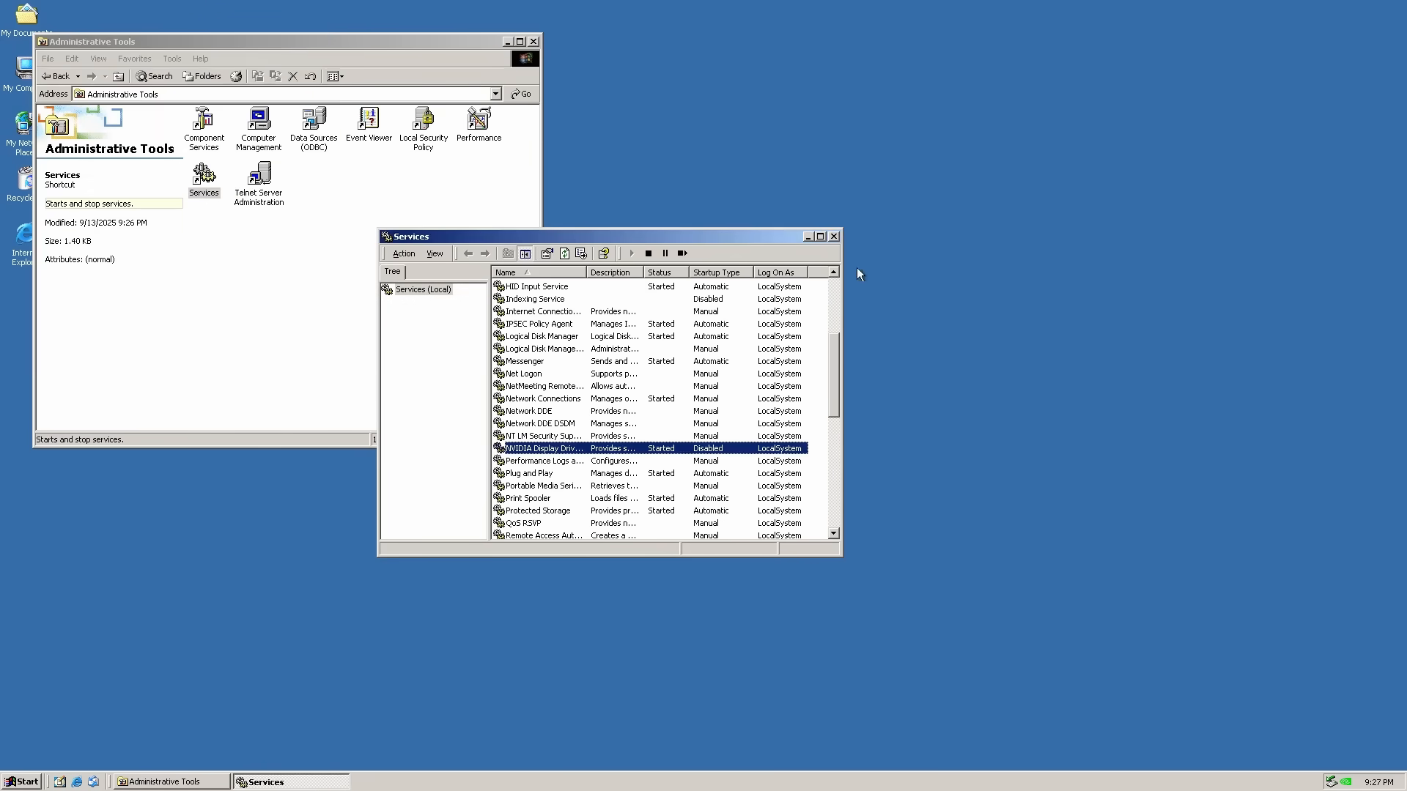
pyautogui.click(548, 779)
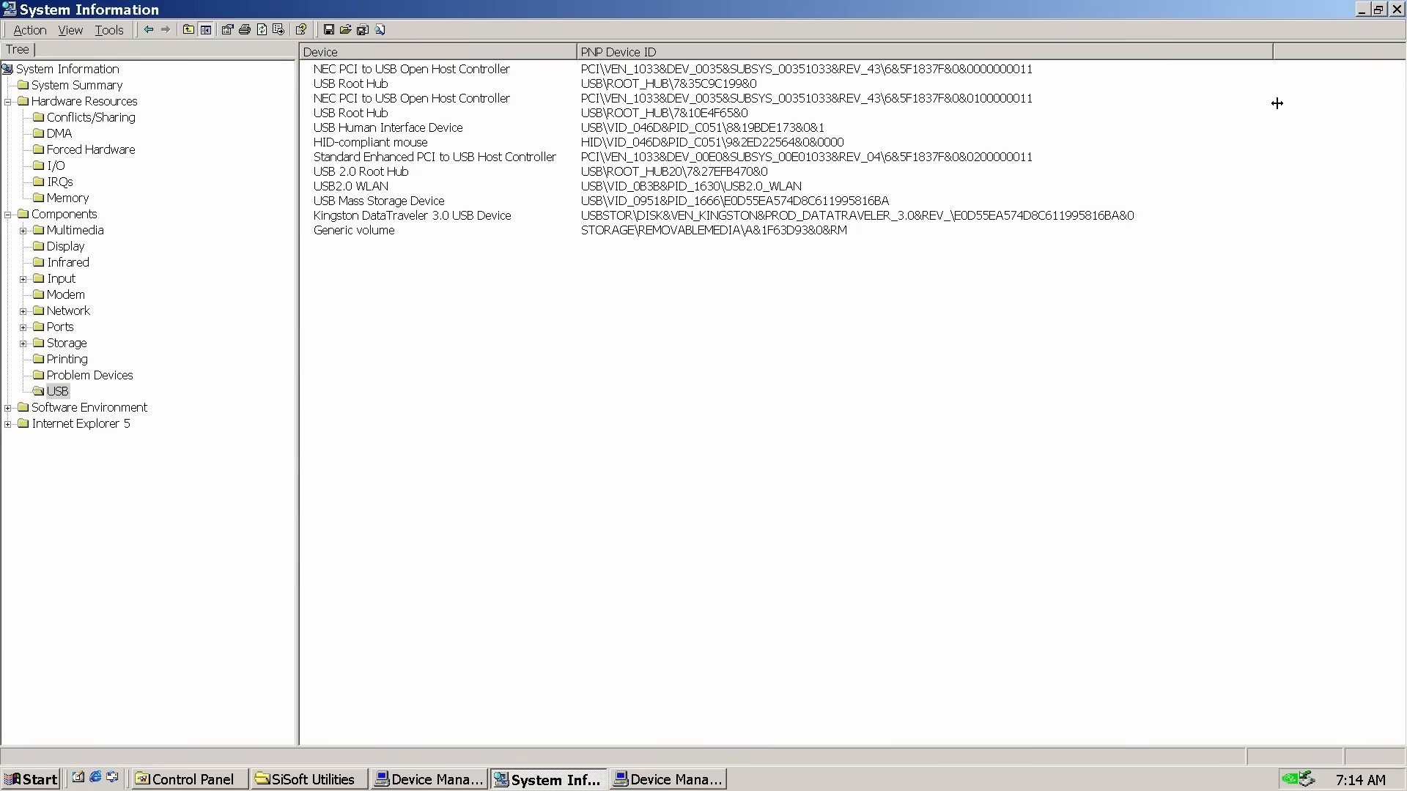
# Review Device Manager's USB controllers and launch Setup from WDM_R274.
pyautogui.click(666, 778)
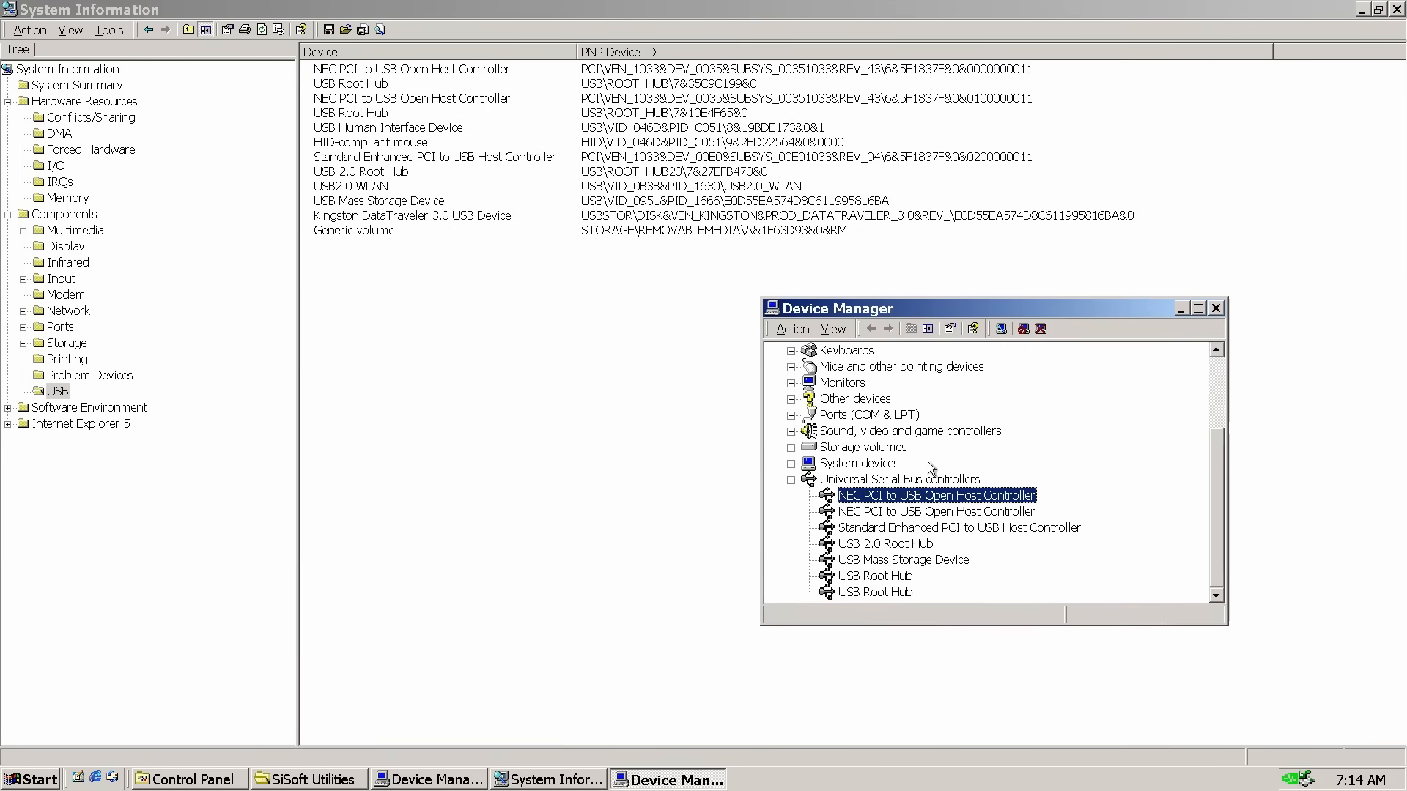
pyautogui.moveTo(987, 572)
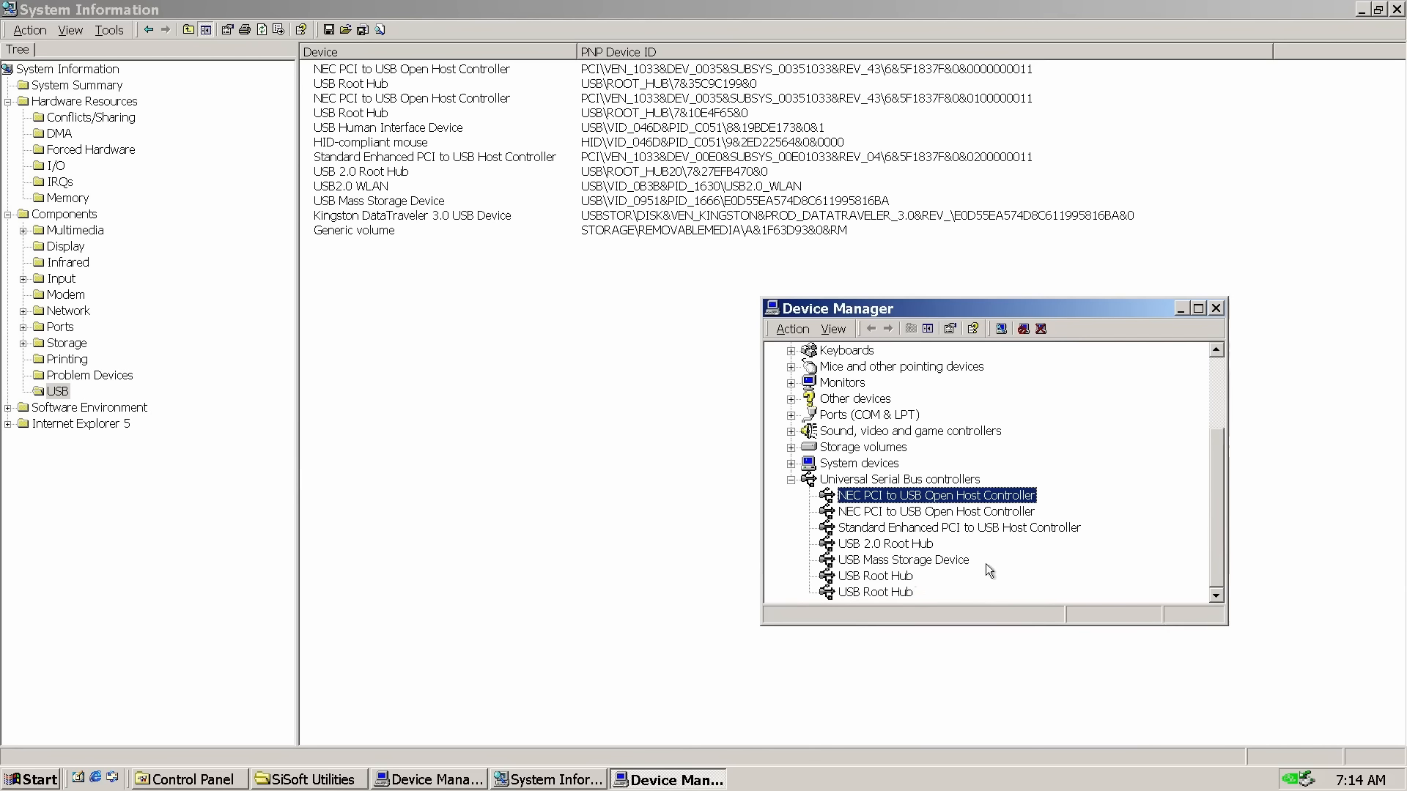
pyautogui.moveTo(112, 519)
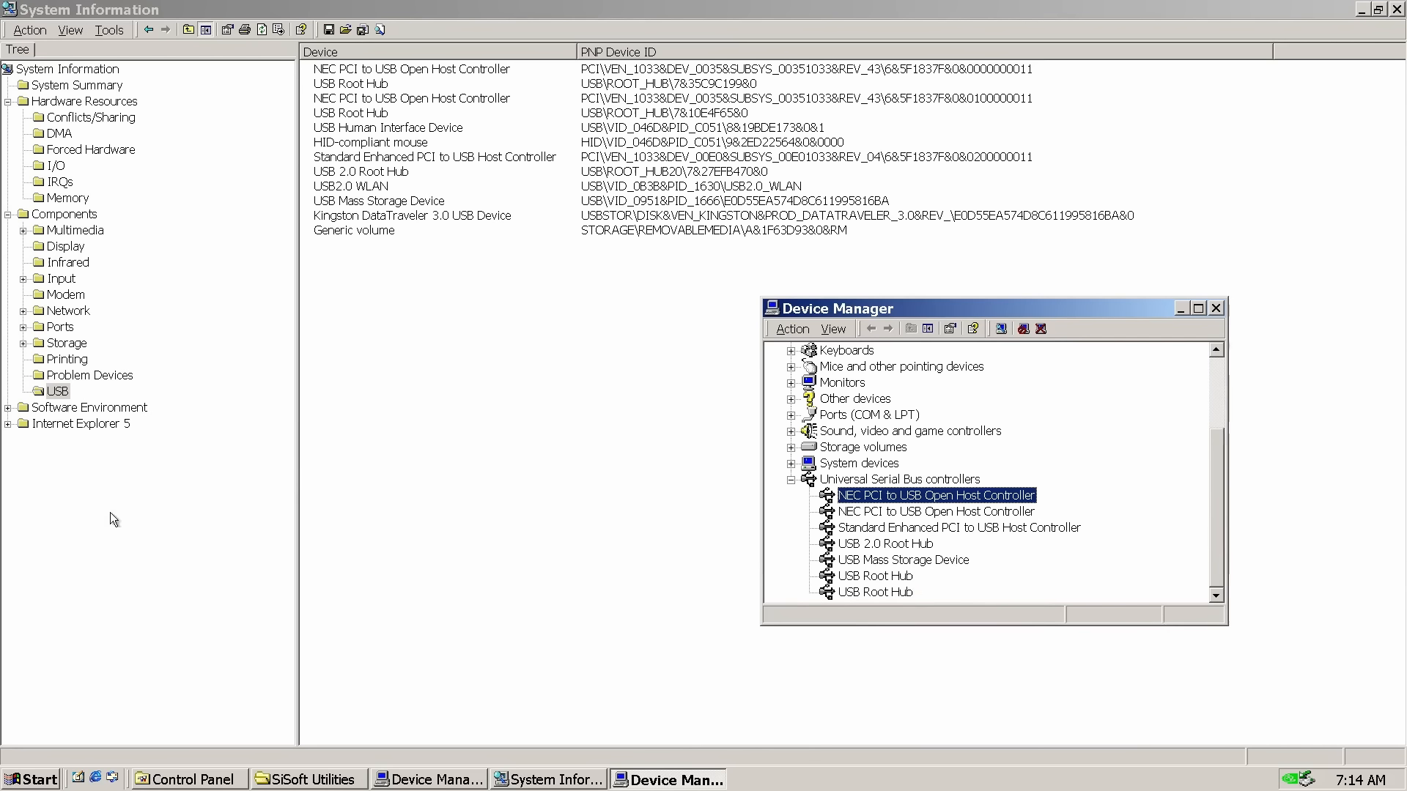
pyautogui.doubleClick(652, 184)
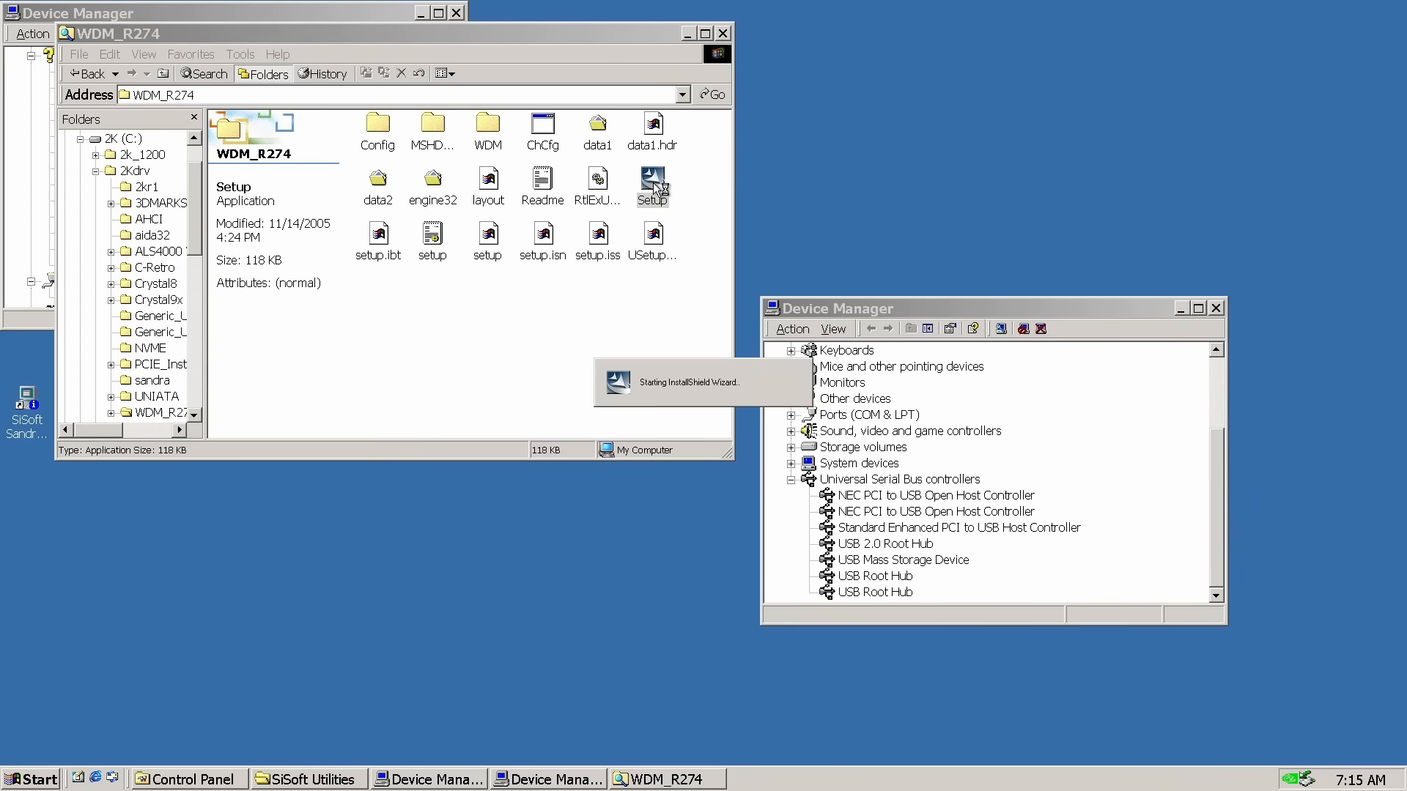
# Install the Realtek HD Audio driver, allow the unsigned driver, and select Line Out.
pyautogui.doubleClick(652, 179)
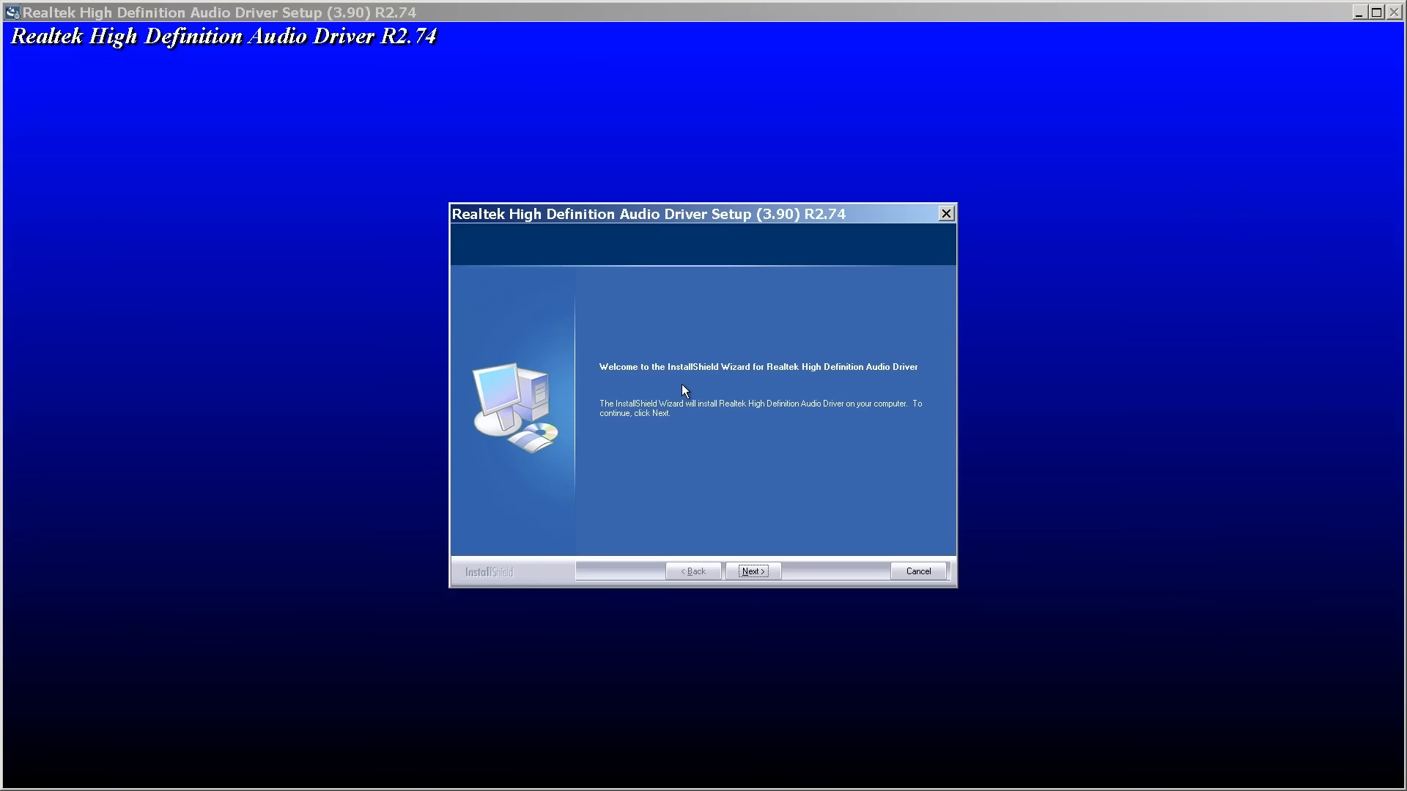
pyautogui.click(751, 570)
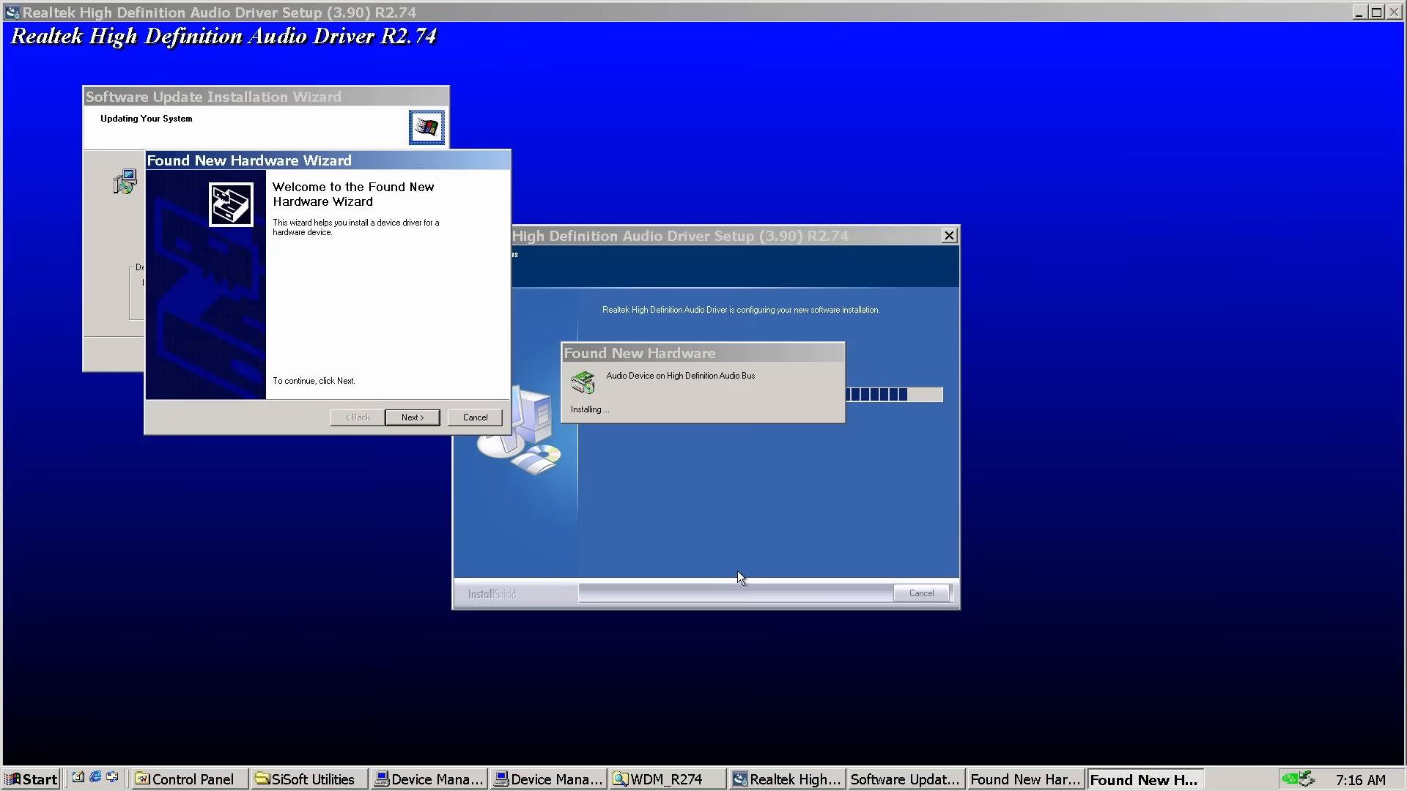
pyautogui.click(410, 417)
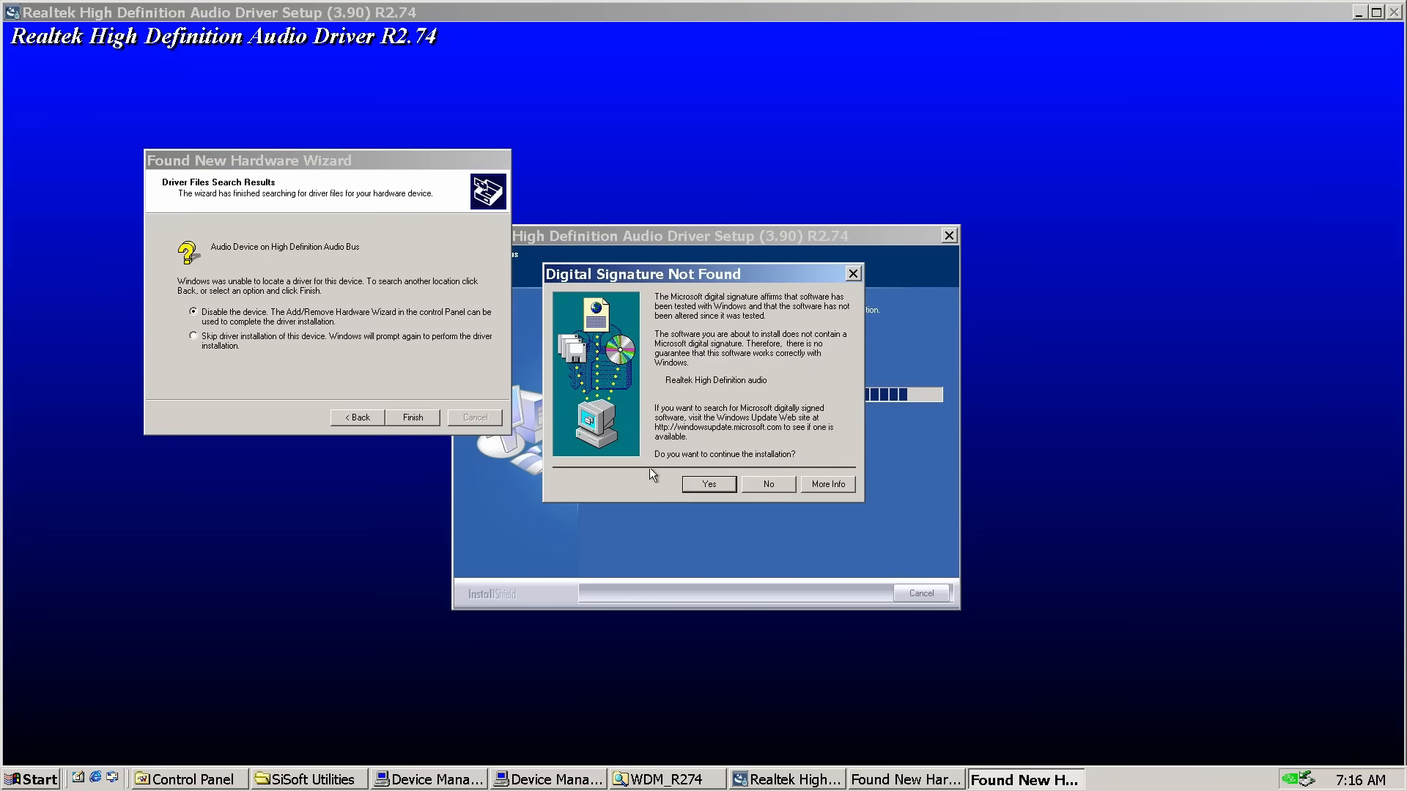
pyautogui.click(708, 484)
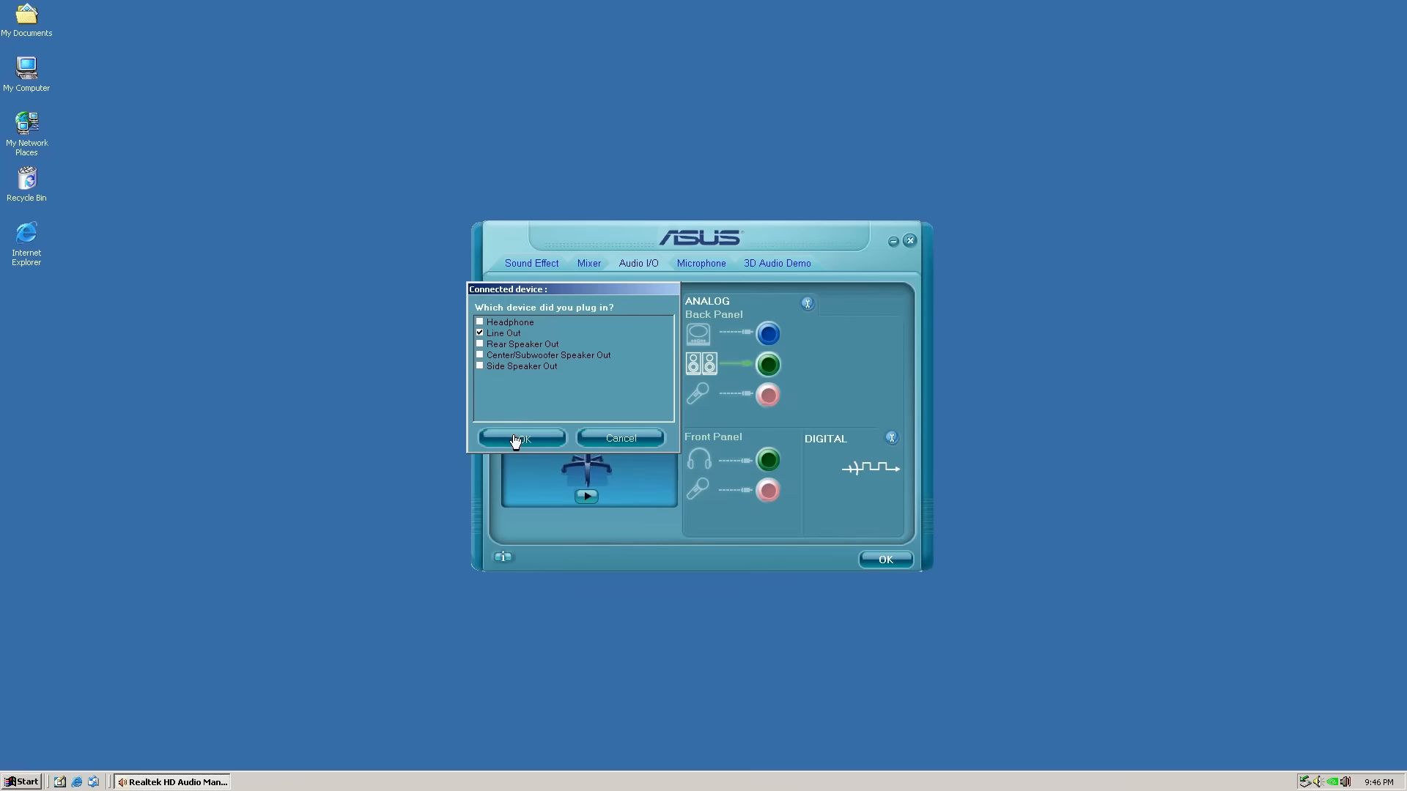
pyautogui.click(521, 438)
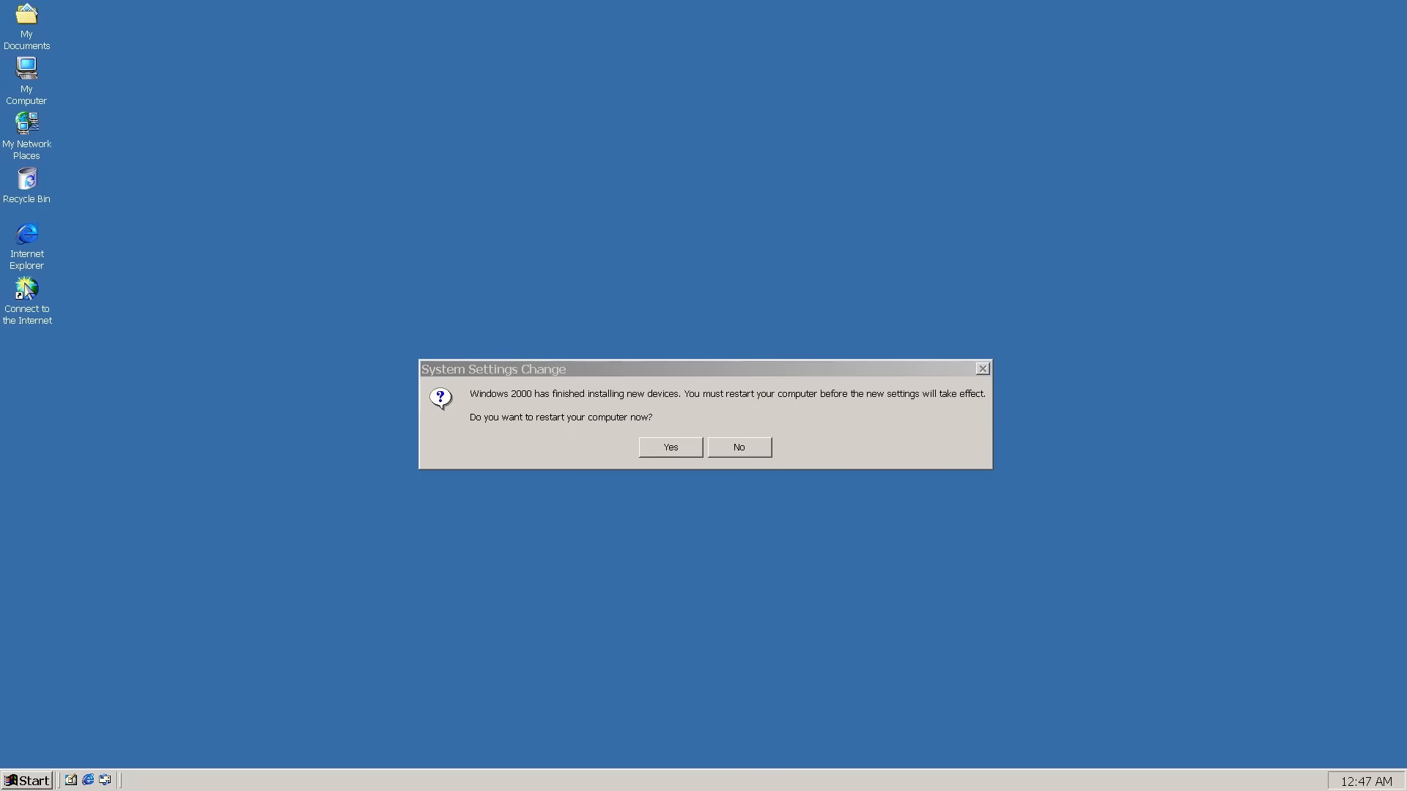
# Answer the restart prompt and open HWiNFO32's System Summary with the CPU #0 Active Clock.
pyautogui.click(738, 447)
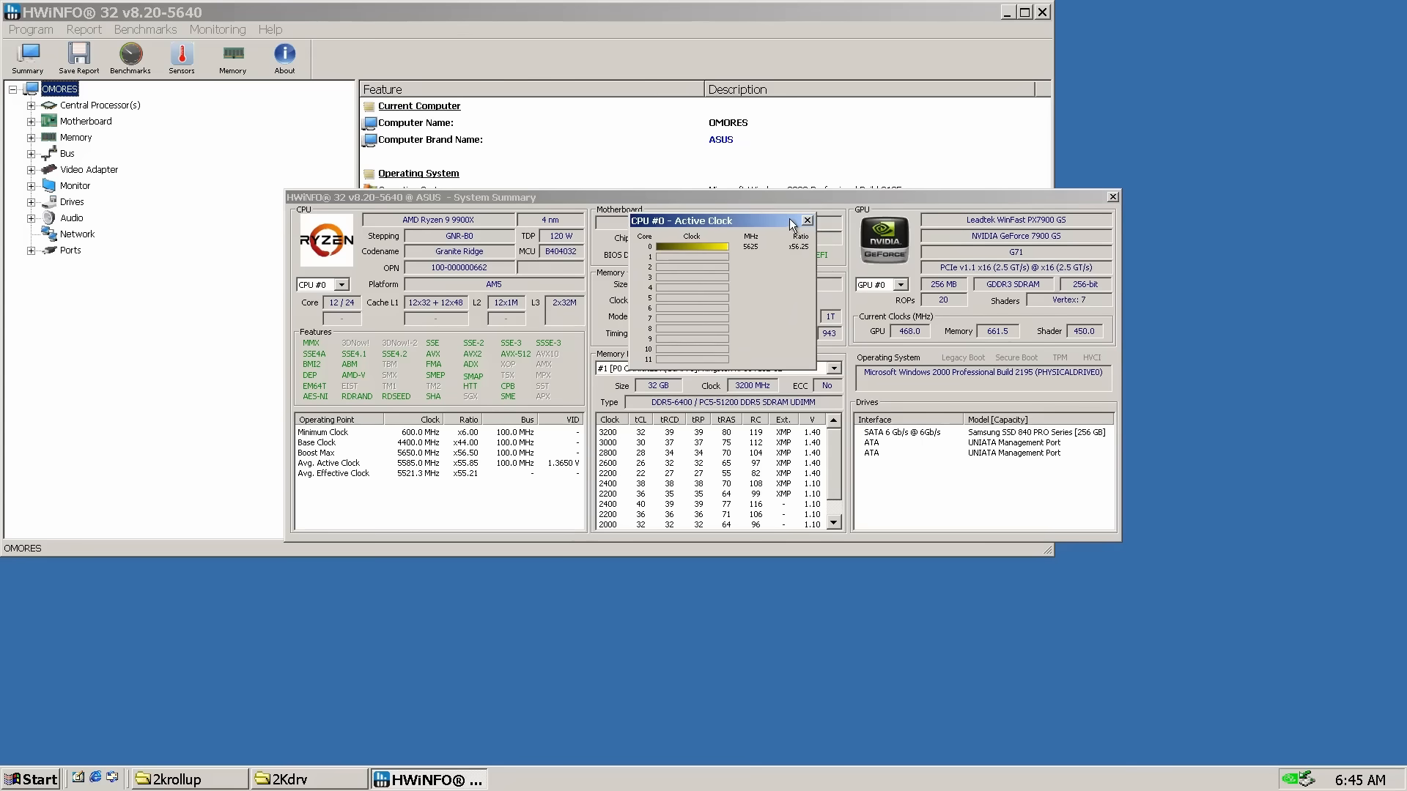
pyautogui.click(804, 220)
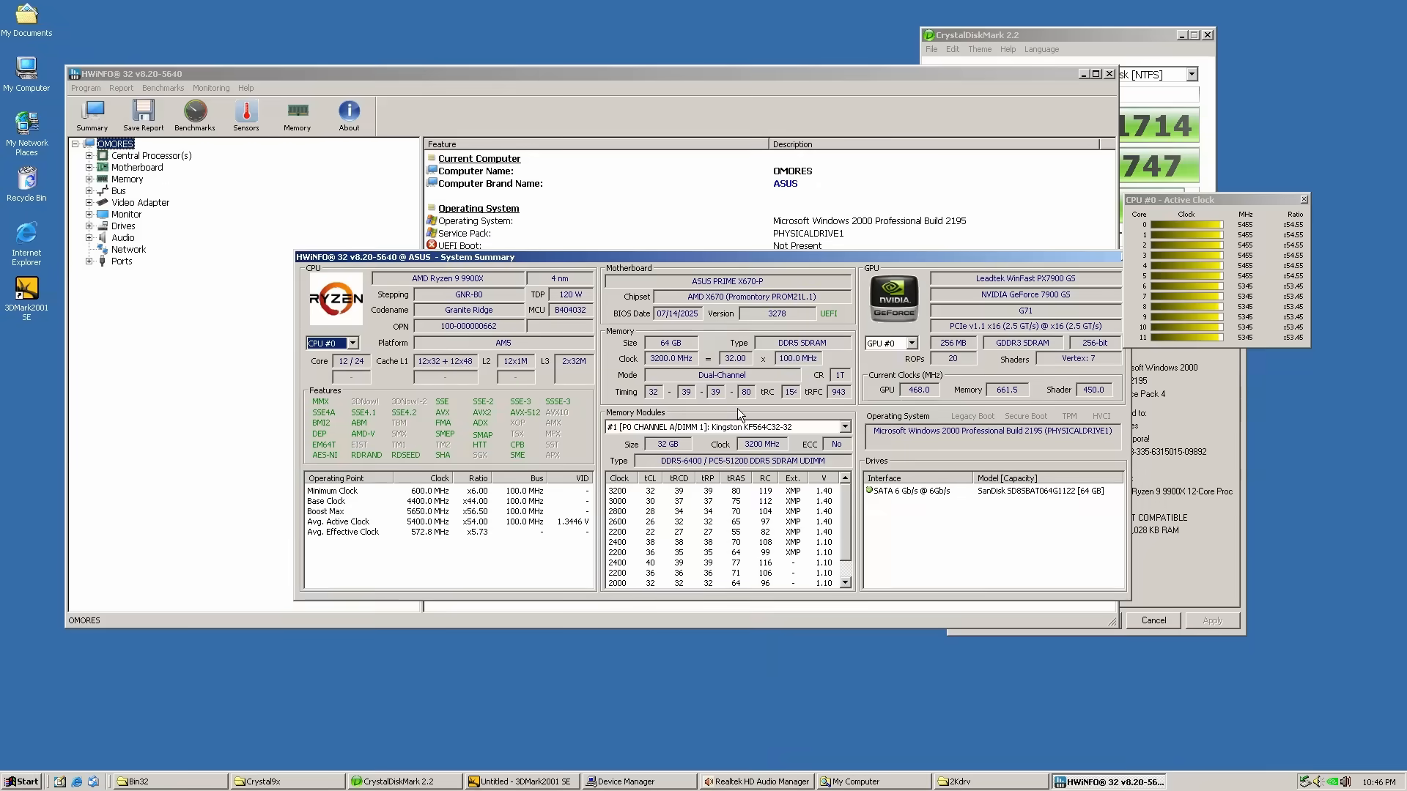
pyautogui.moveTo(784, 432)
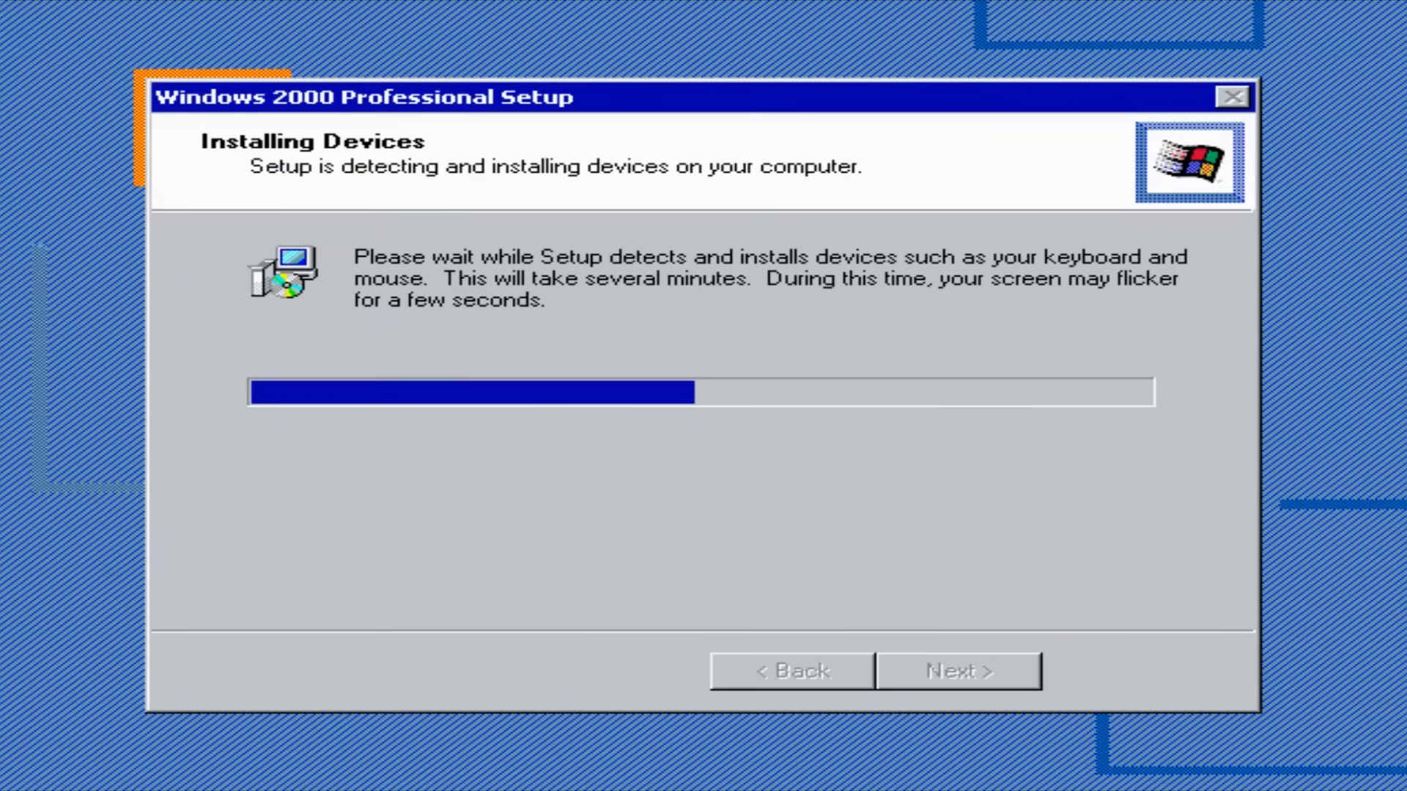
pyautogui.moveTo(722, 404)
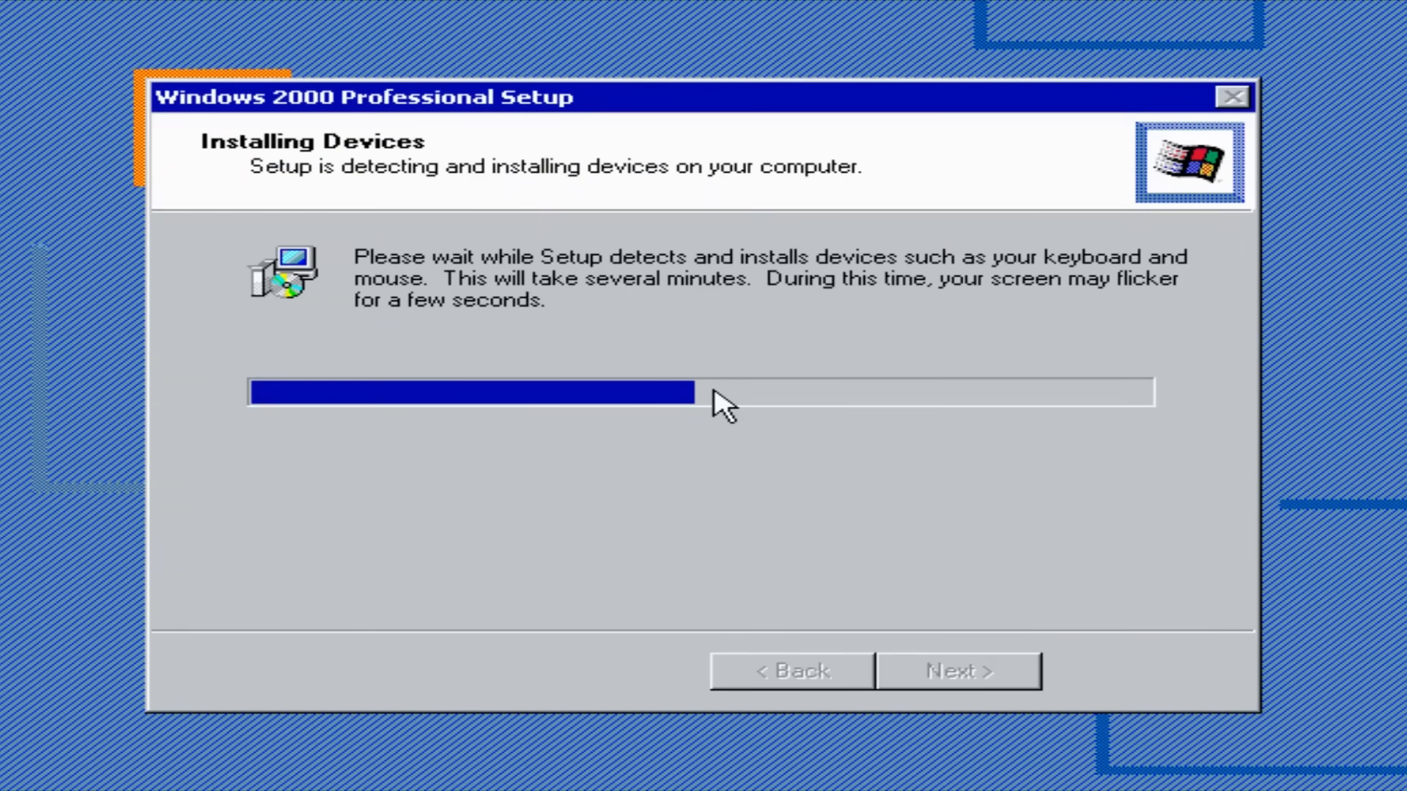
pyautogui.moveTo(1072, 324)
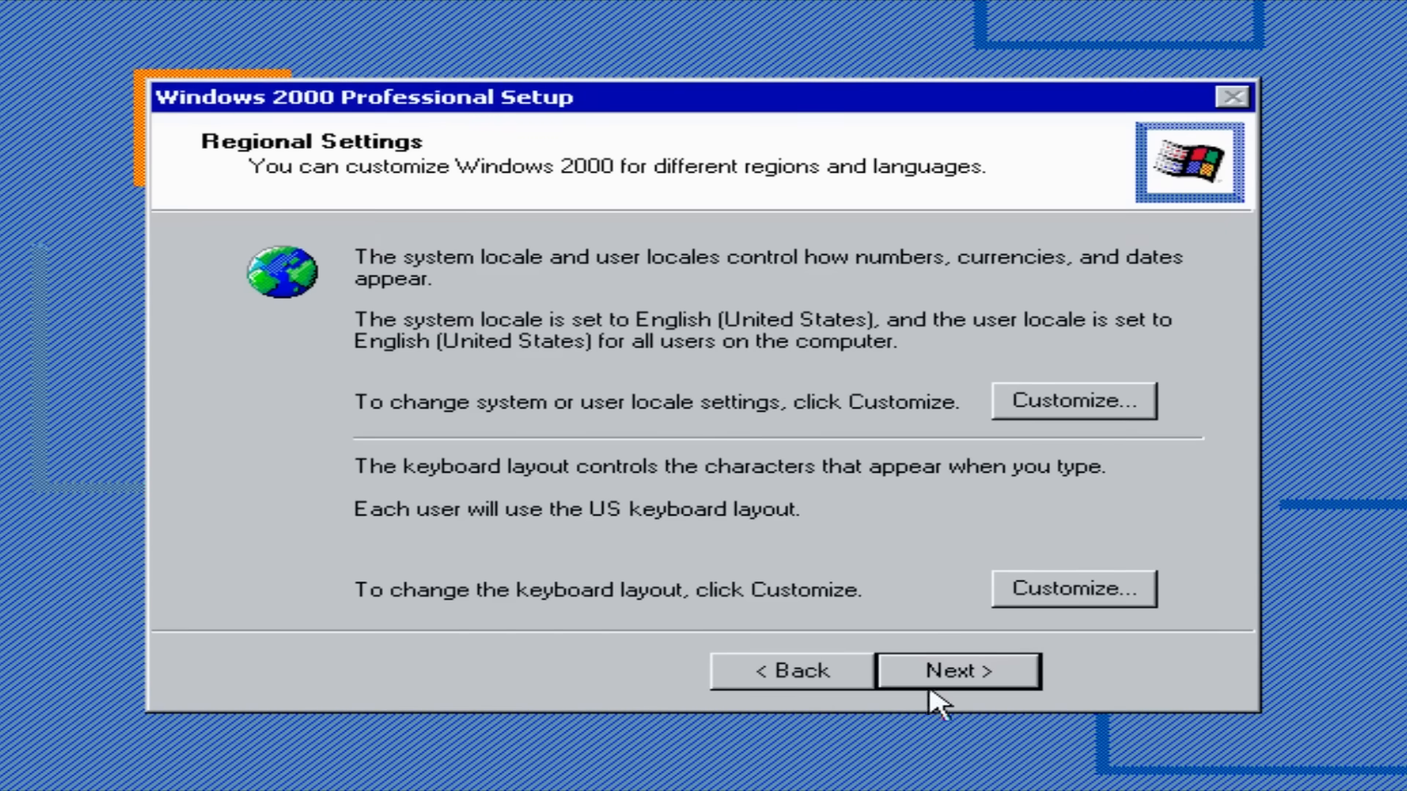
# Accept the regional settings, name and organization, and date, time and time zone pages.
pyautogui.click(956, 670)
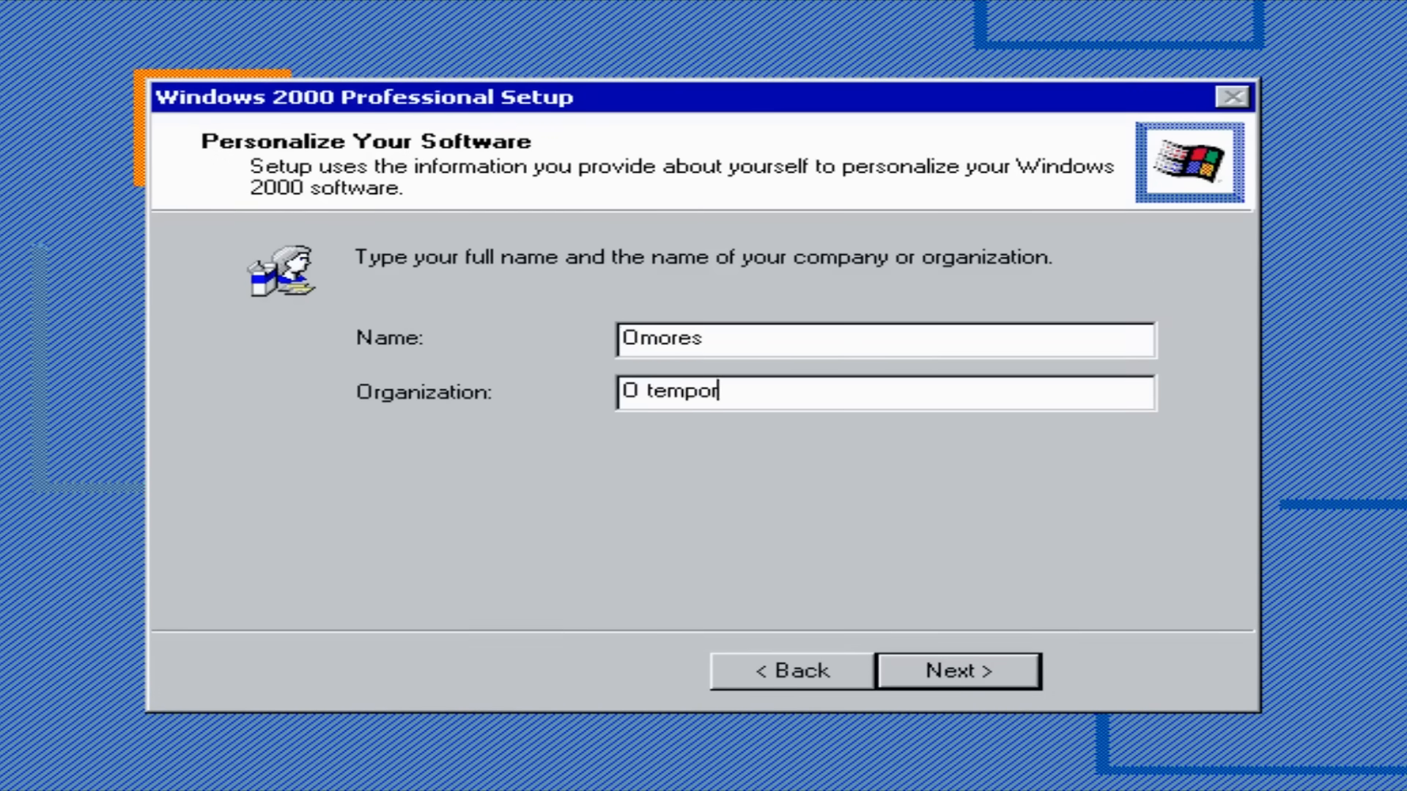
pyautogui.click(957, 670)
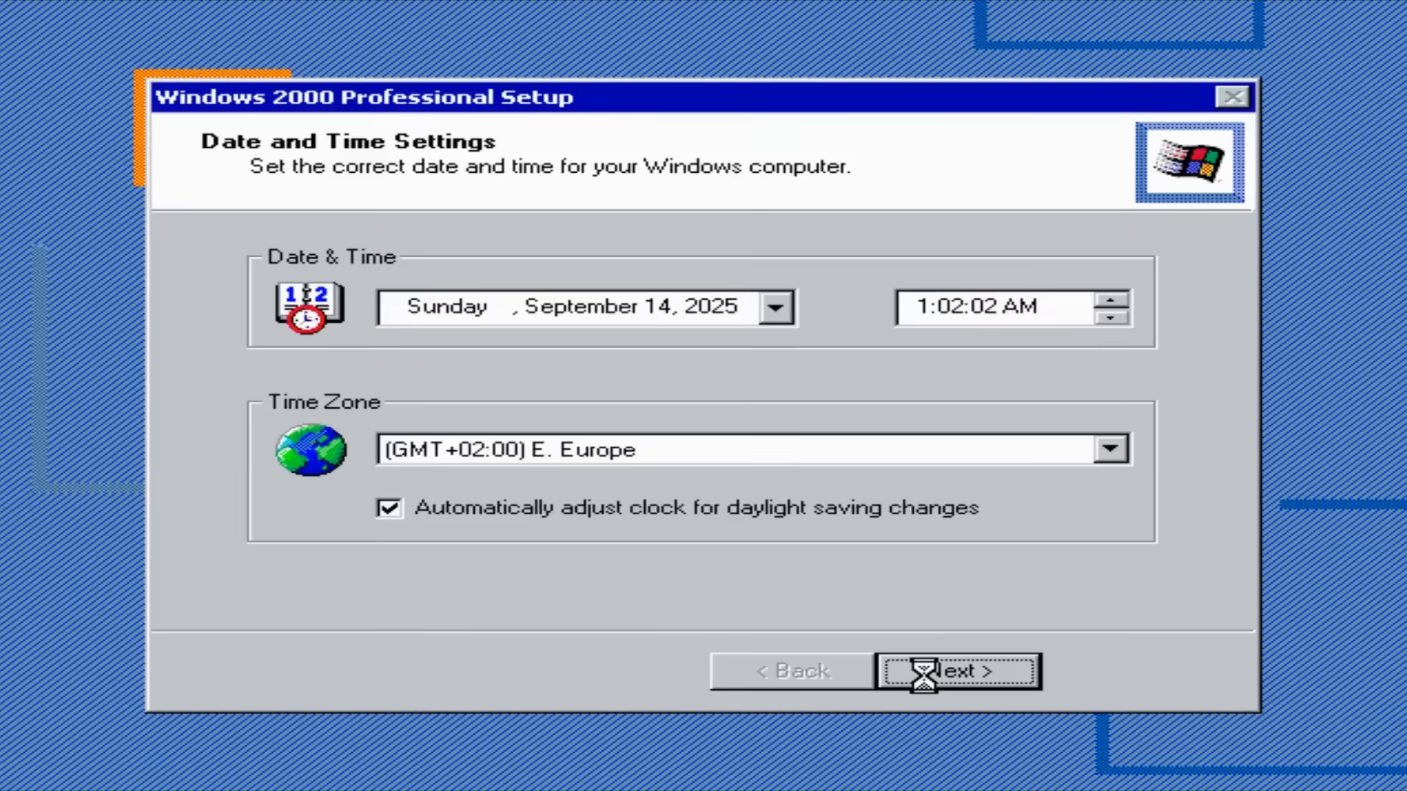
pyautogui.click(958, 670)
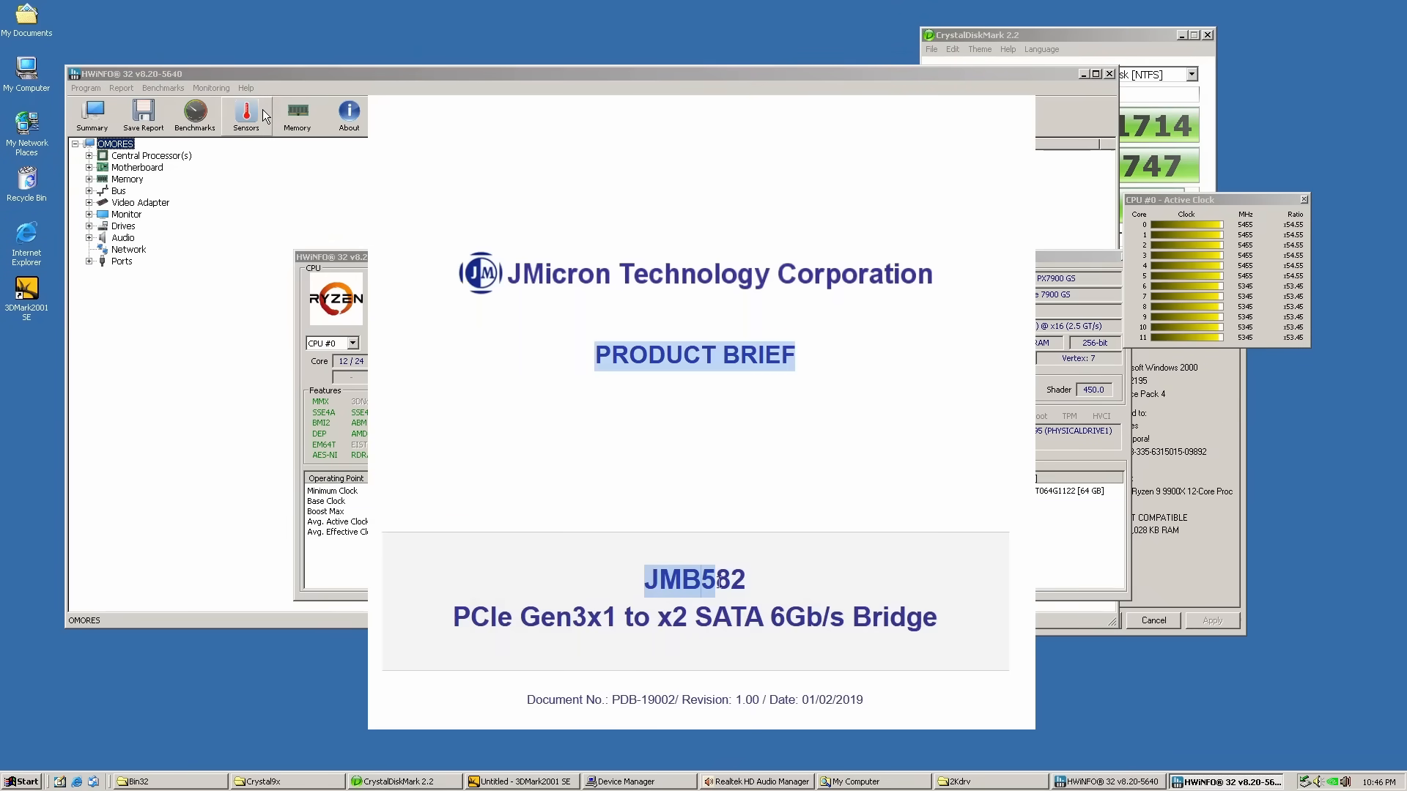
# Scroll the JMicron JMB582 product brief to the '2 Features' page.
pyautogui.scroll(-3)
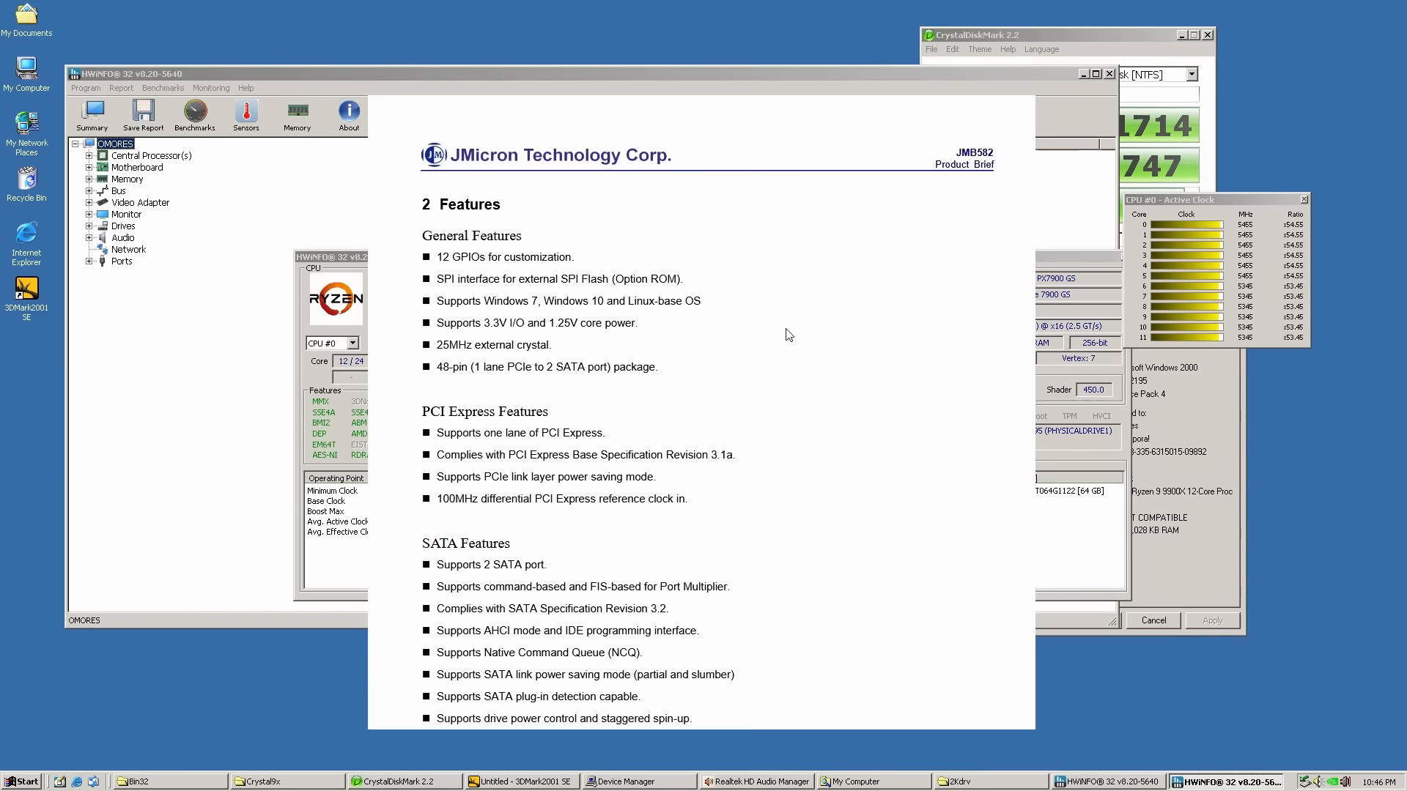
pyautogui.click(245, 112)
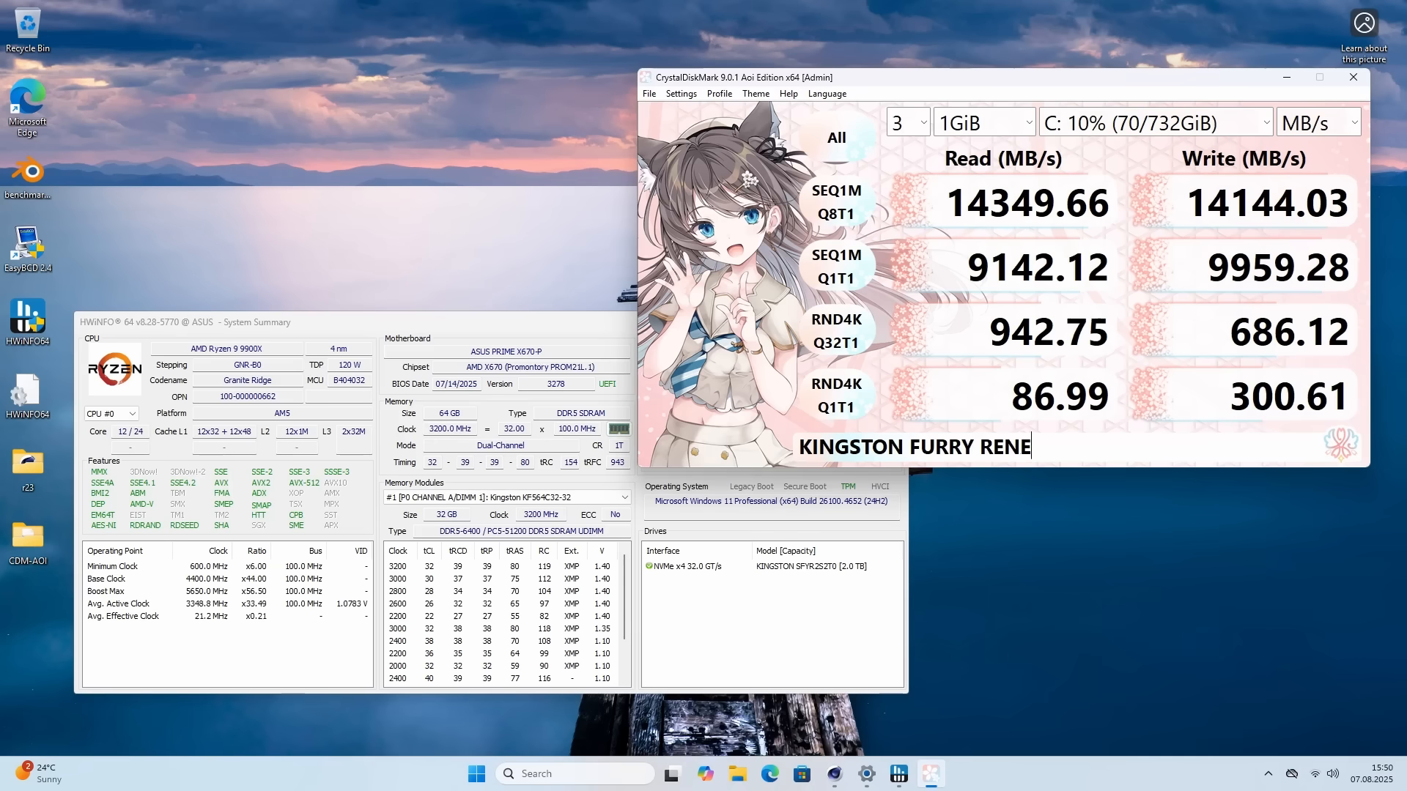
# Label the run 'GADE G5 + RYZEN 9 9900X' and benchmark the F: NTFS drive.
pyautogui.write('GADE G5 + RYZEN 9 9900X')
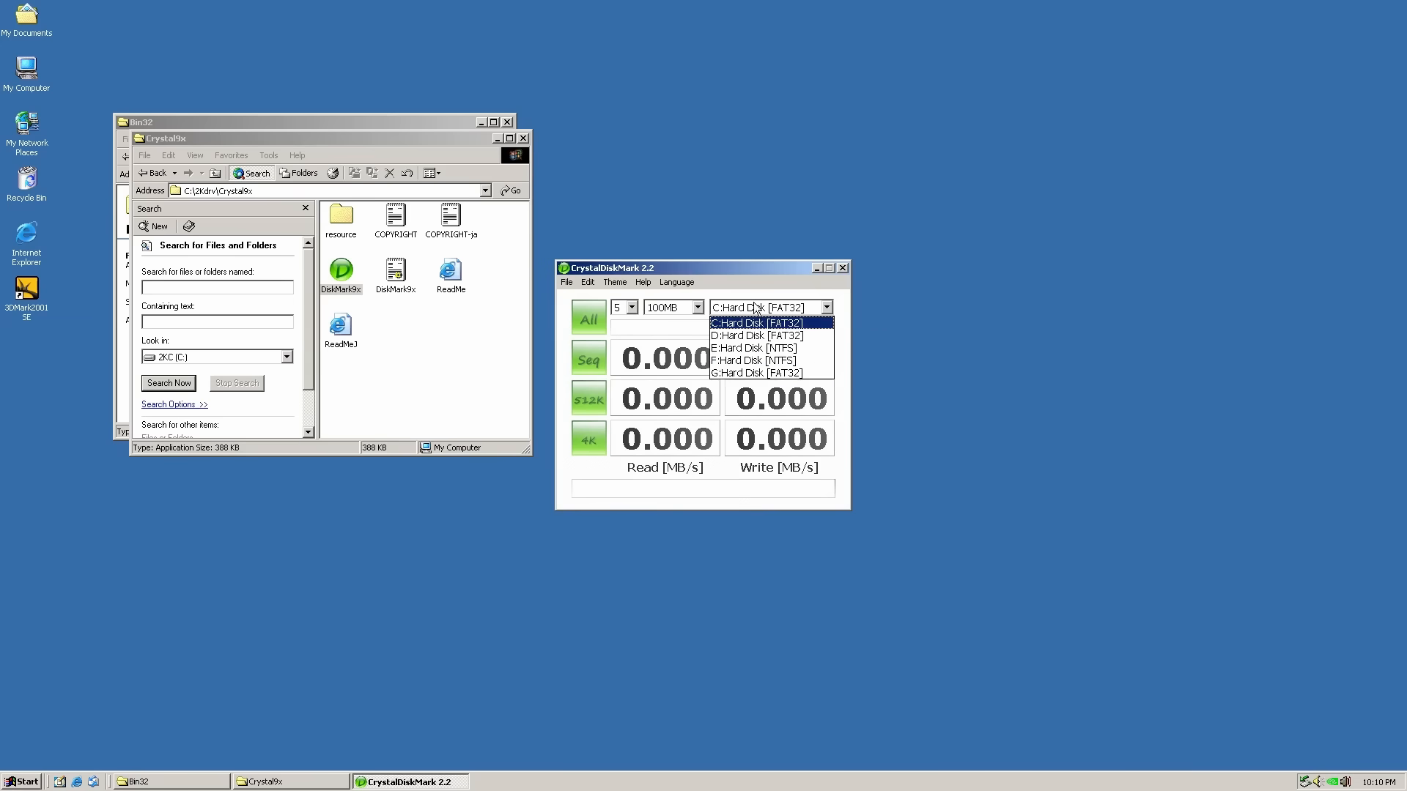
pyautogui.click(754, 359)
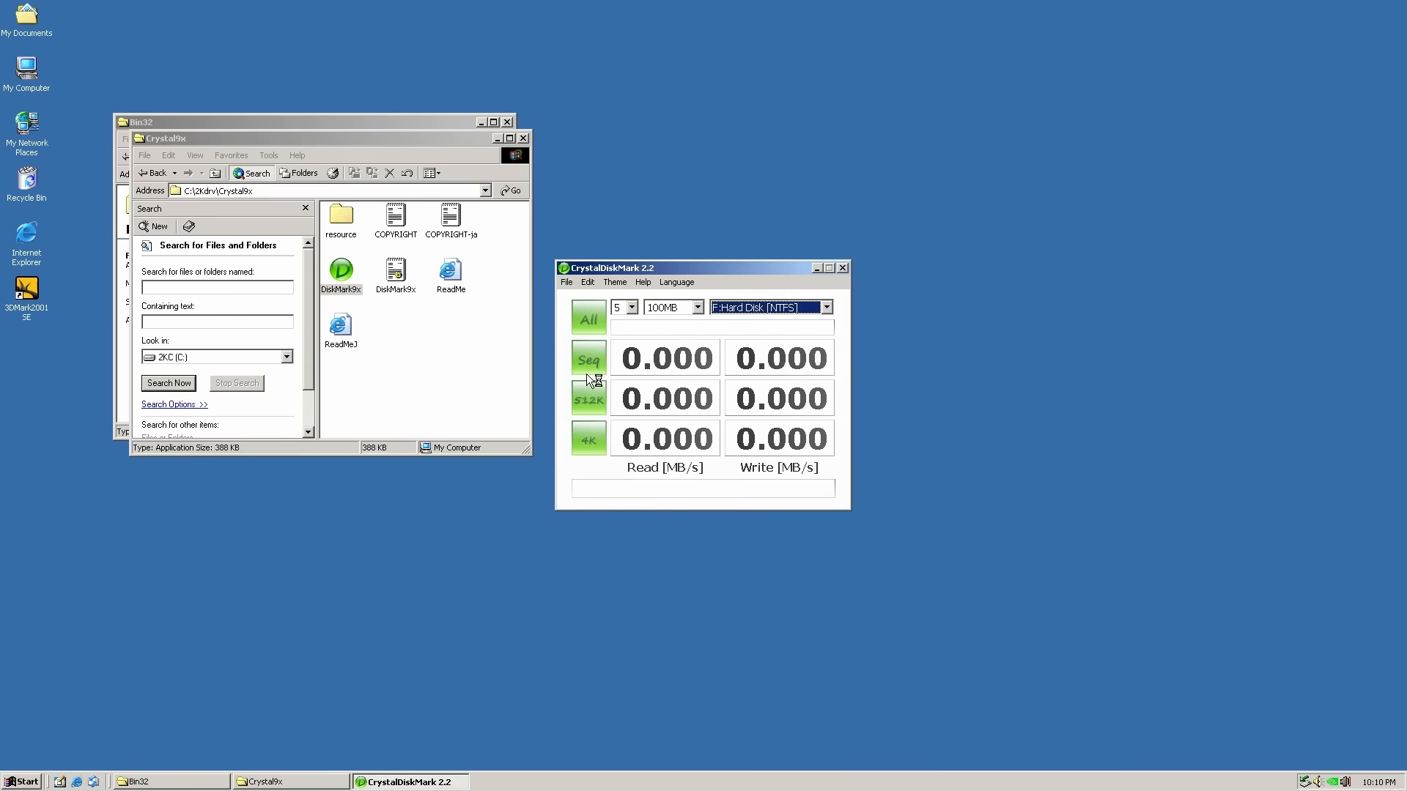
pyautogui.click(588, 320)
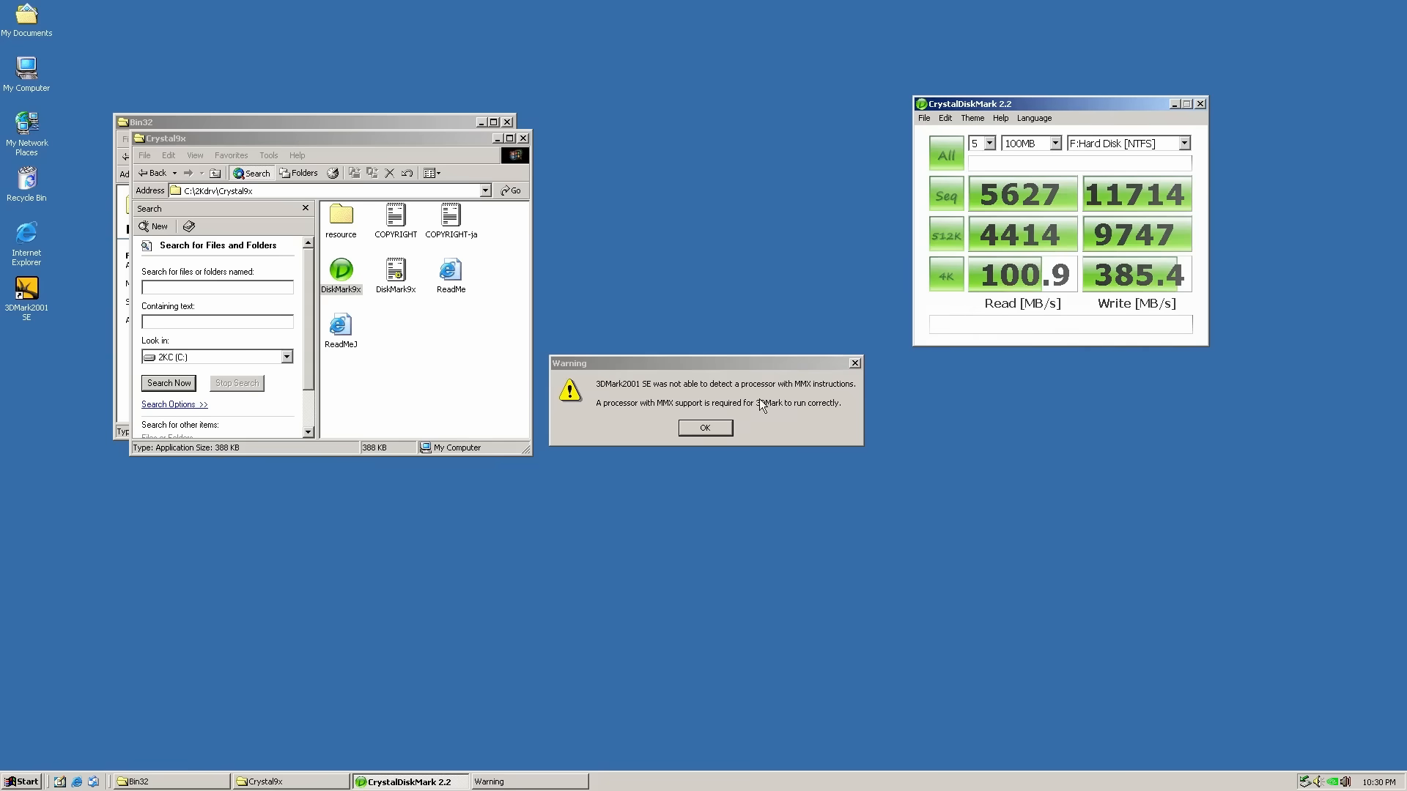
# Dismiss the missing-MMX warning and run the full 3DMark2001 SE benchmark.
pyautogui.click(705, 428)
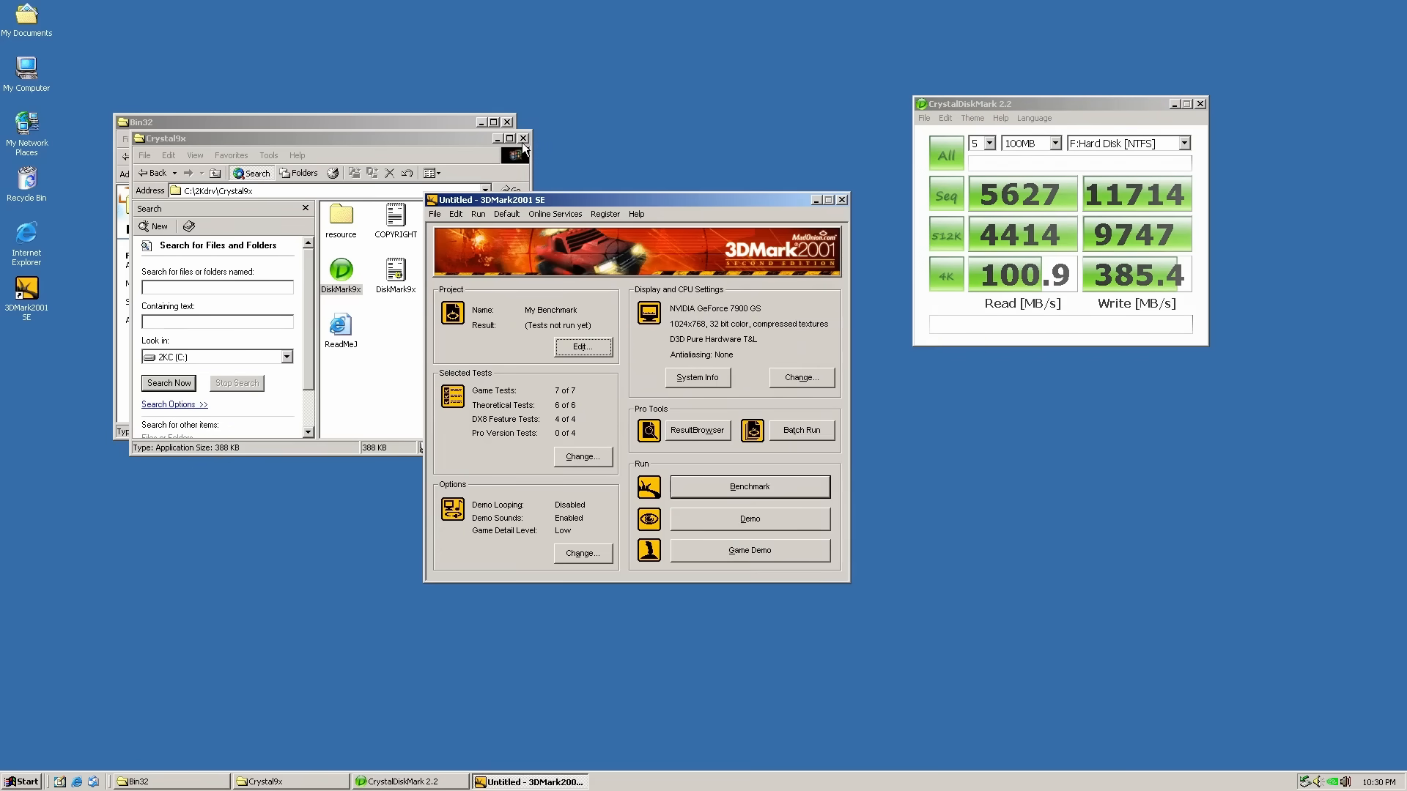
pyautogui.click(748, 550)
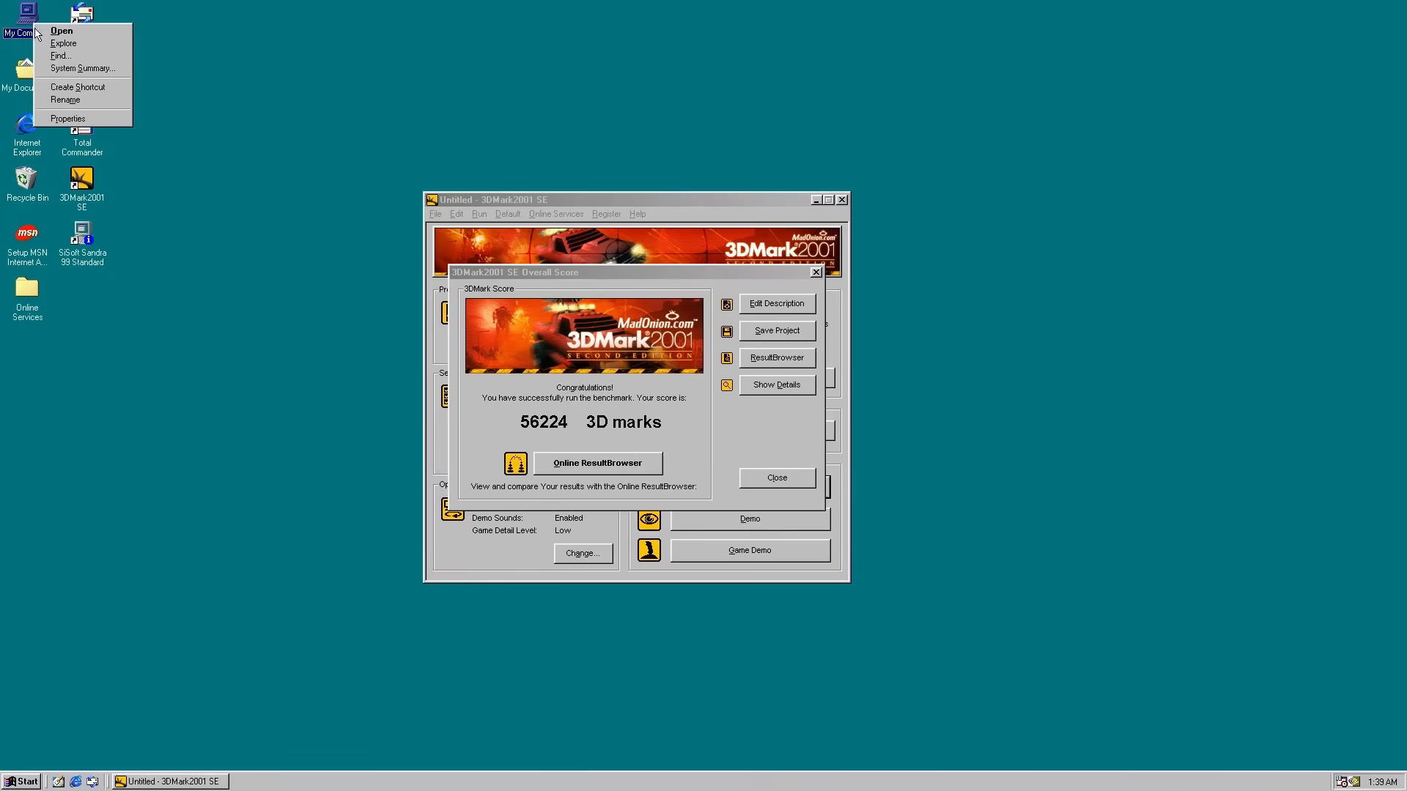
# Check the Other devices category in System Properties' Device Manager.
pyautogui.click(68, 117)
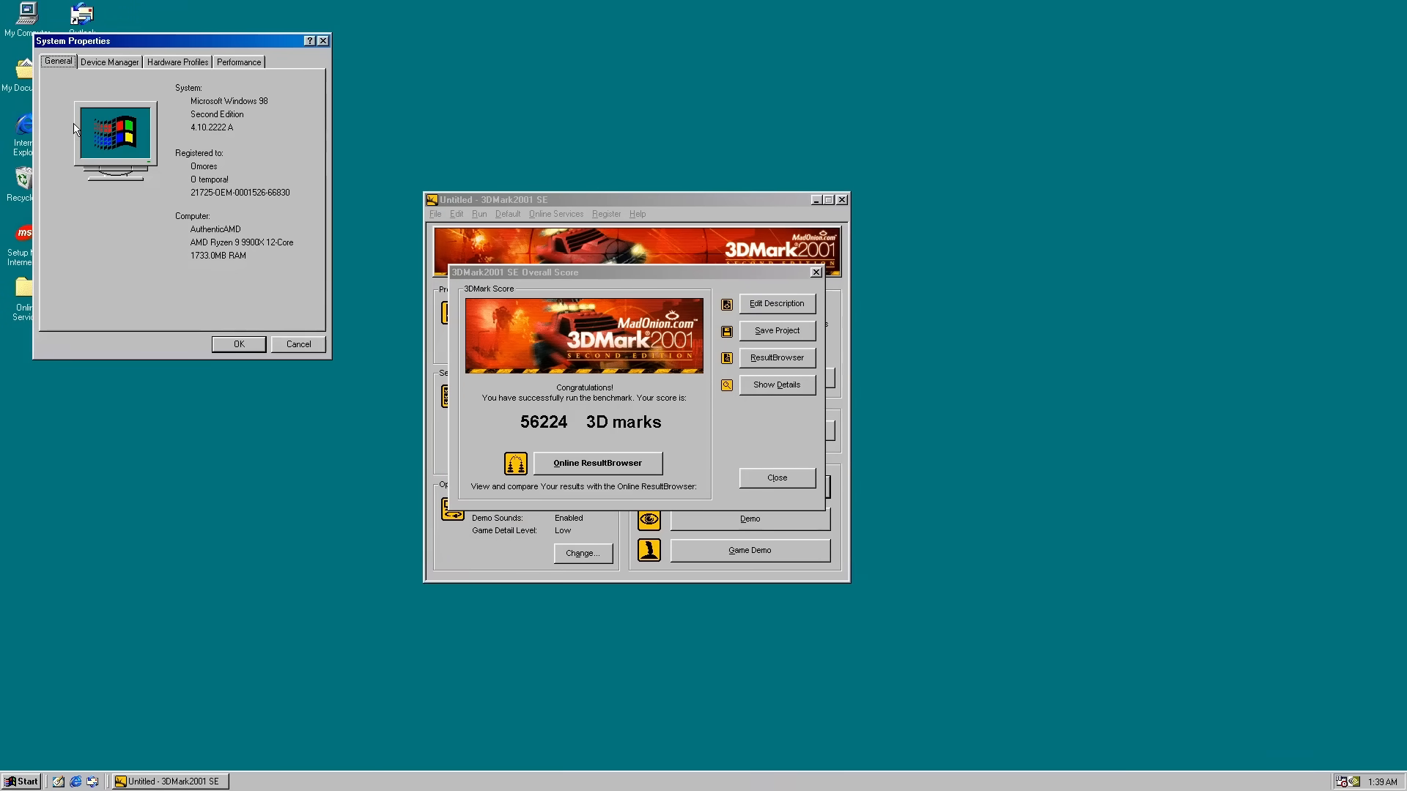
pyautogui.moveTo(180, 51)
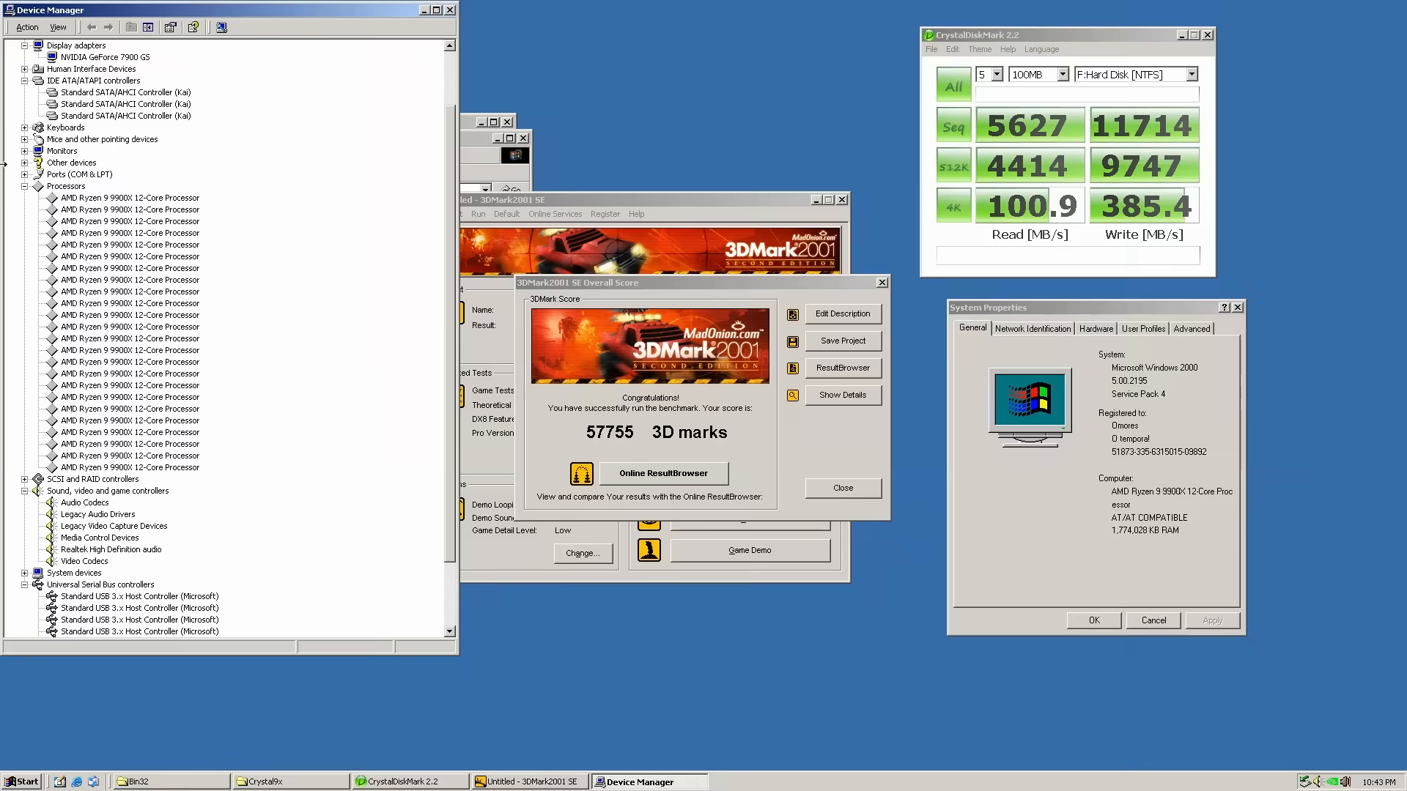
pyautogui.click(24, 163)
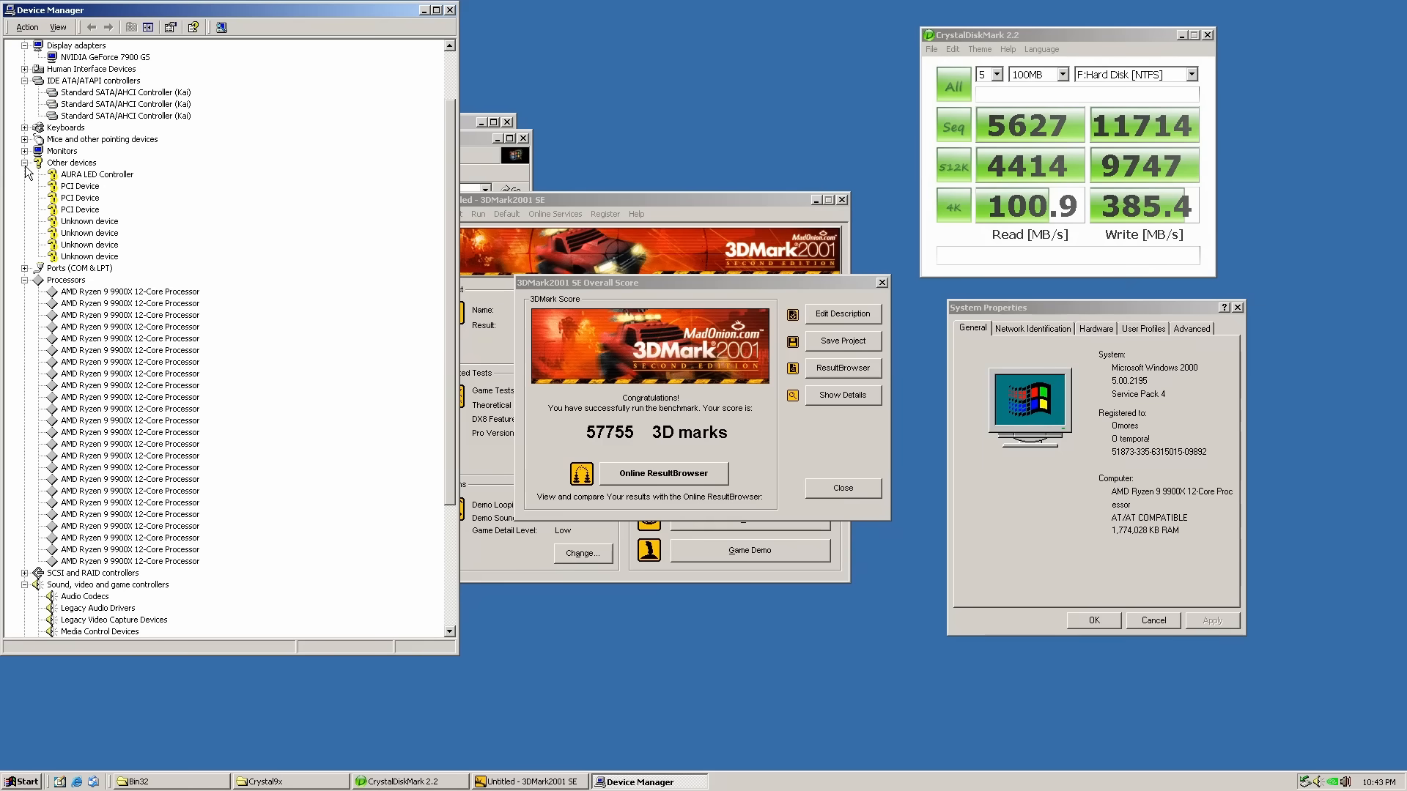
pyautogui.click(24, 162)
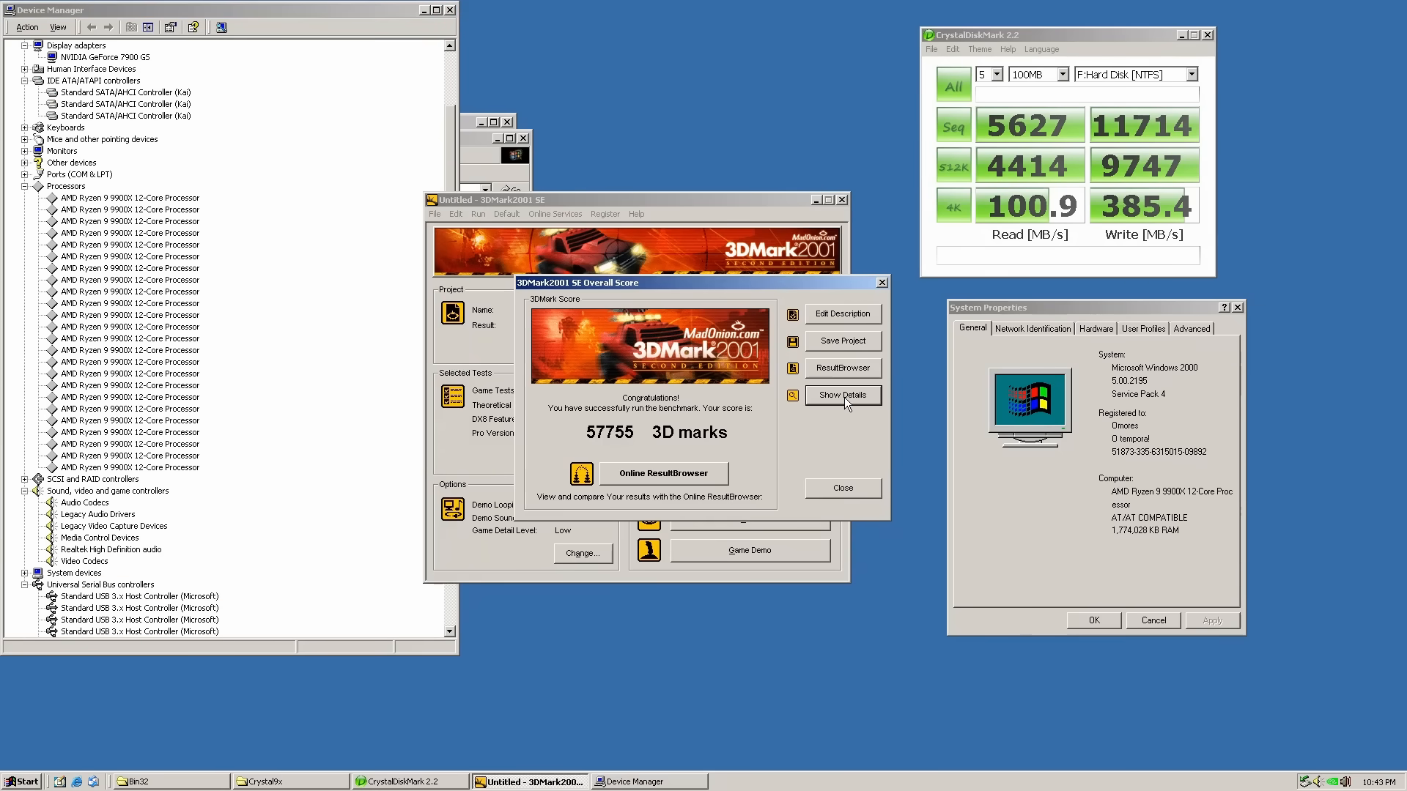
# Review the detailed per-test frame rates for the 57755-mark result, then close them.
pyautogui.click(842, 395)
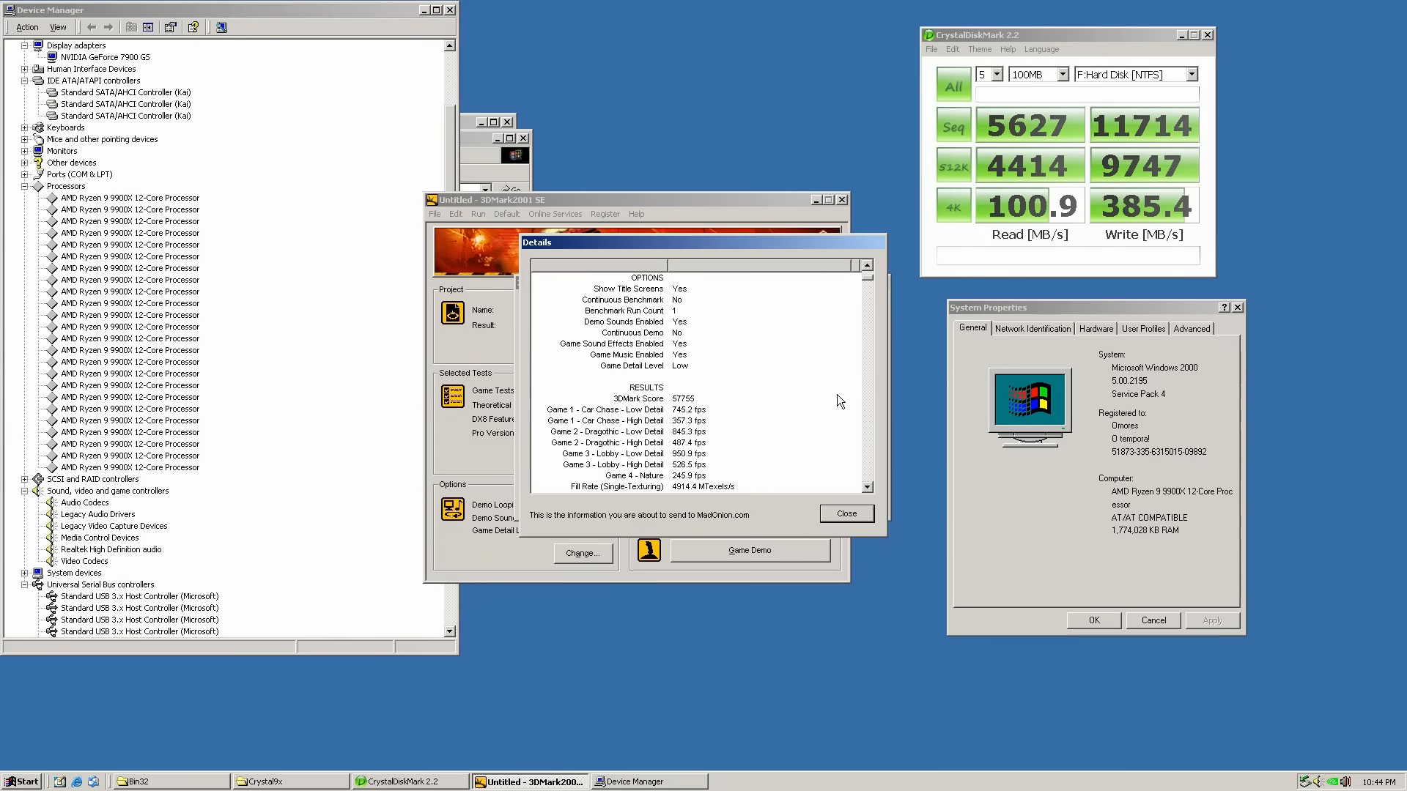
pyautogui.scroll(-3)
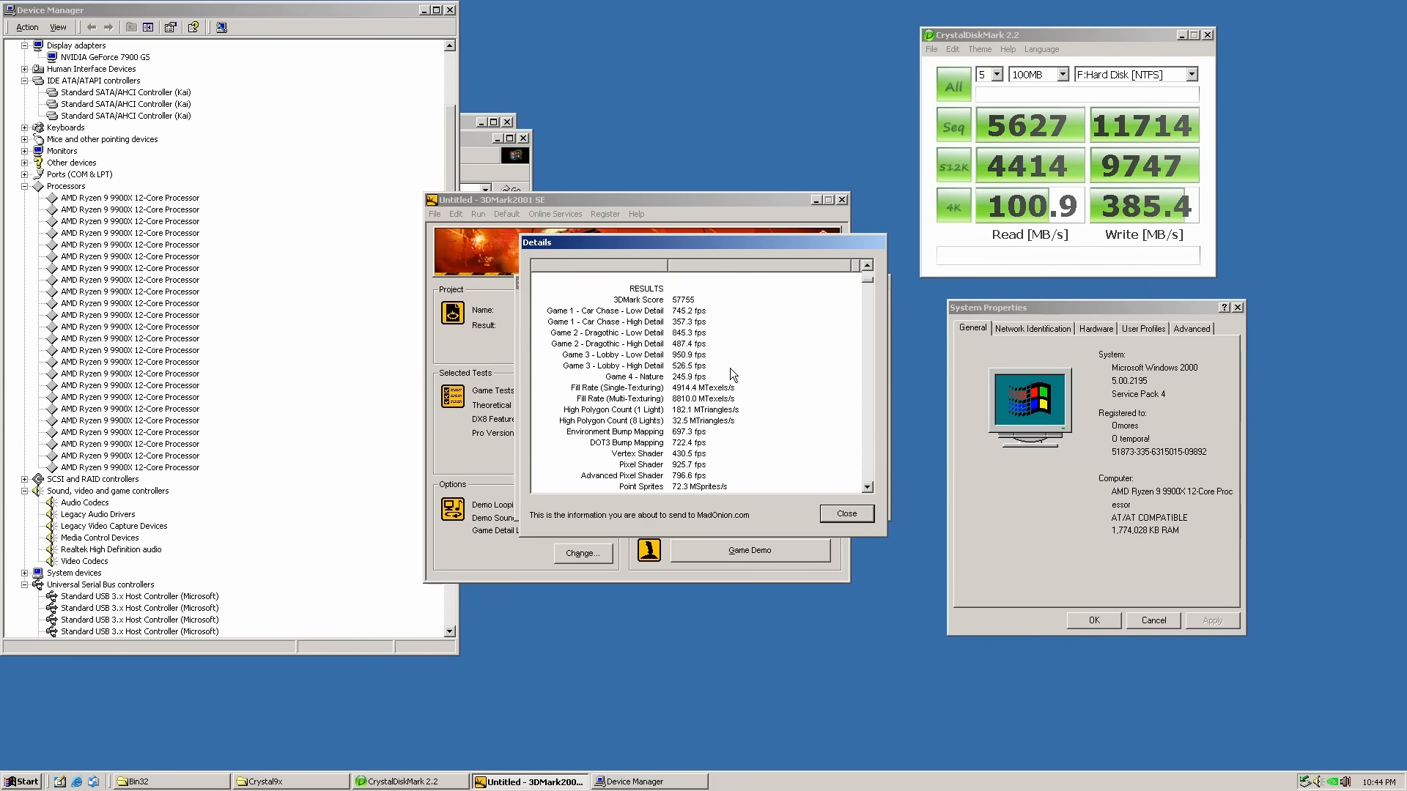
pyautogui.click(845, 513)
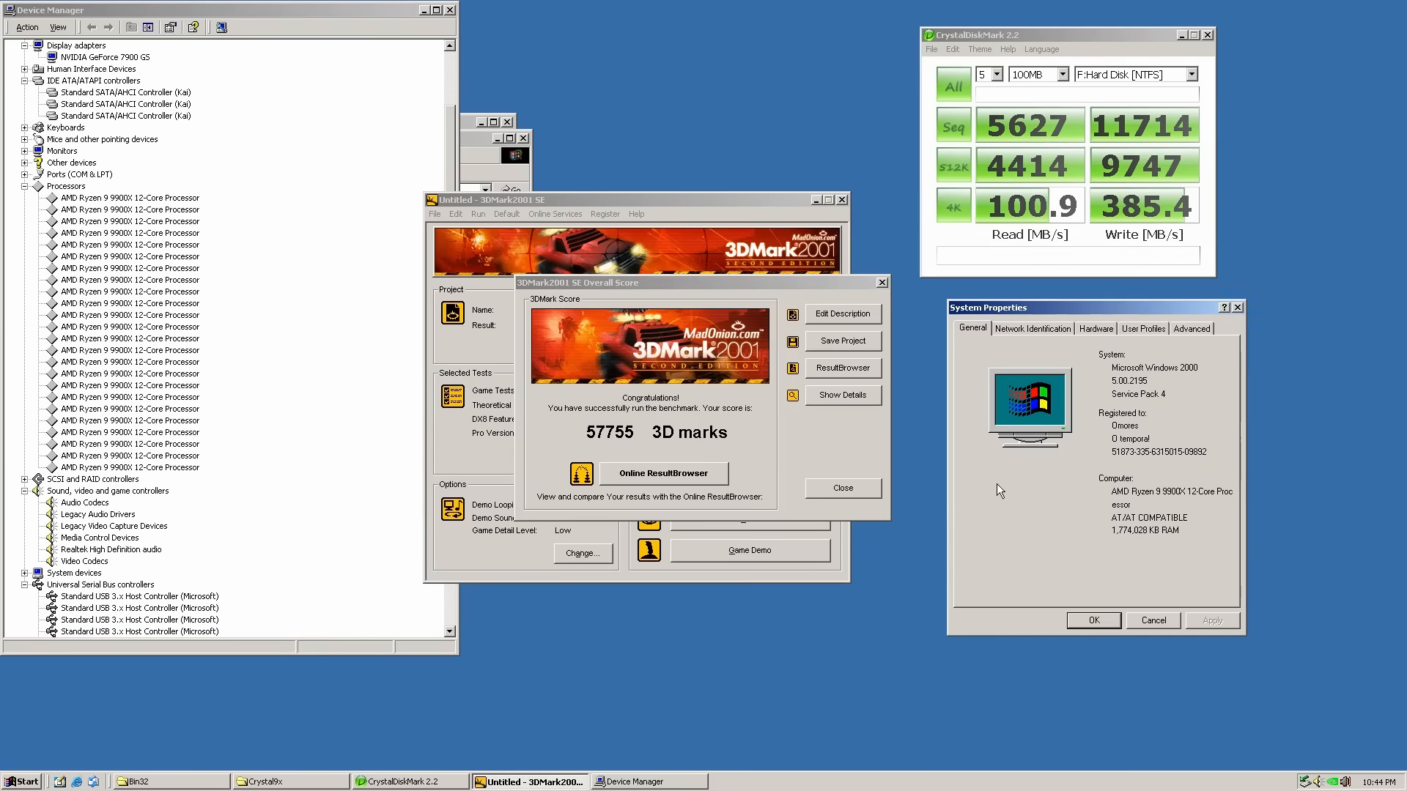
pyautogui.moveTo(756, 246)
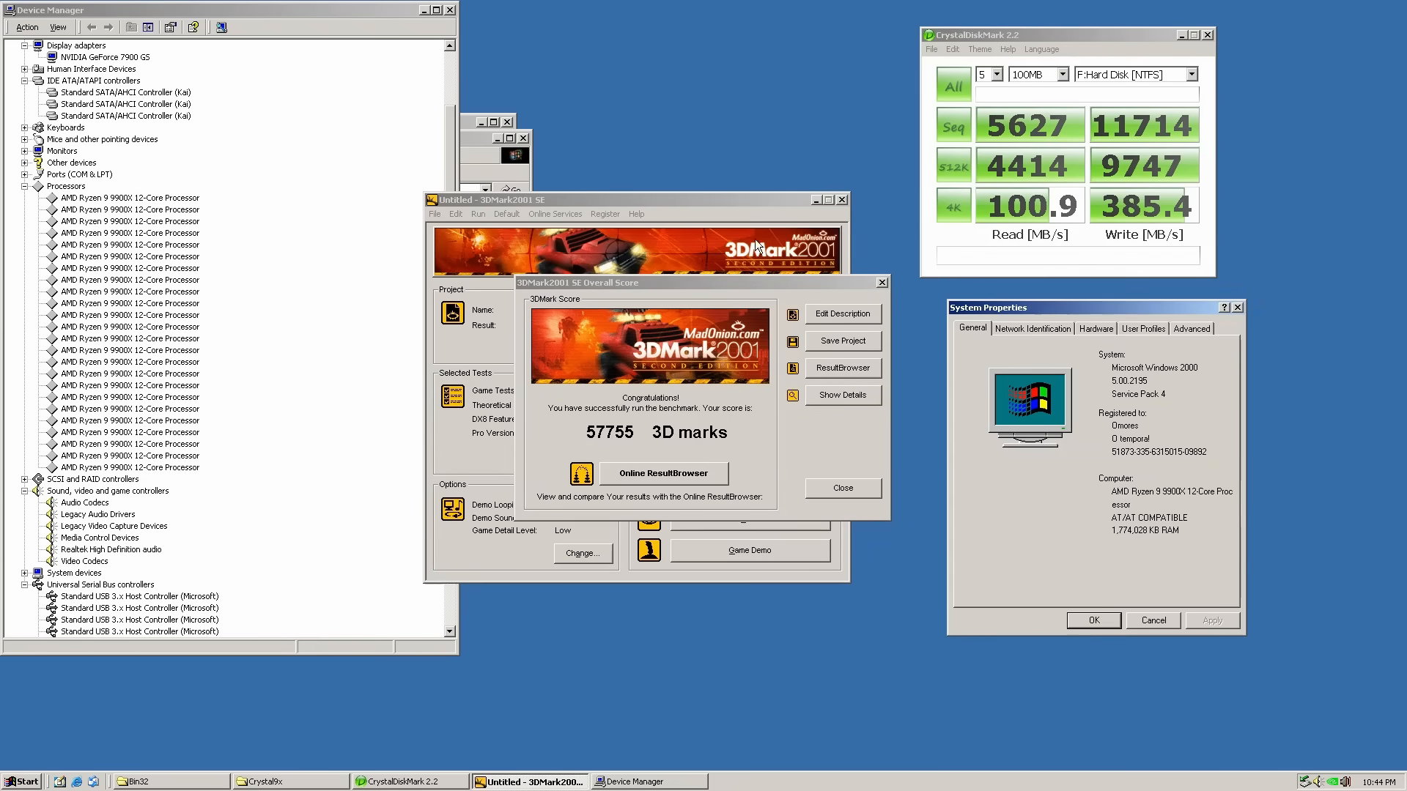
pyautogui.click(749, 550)
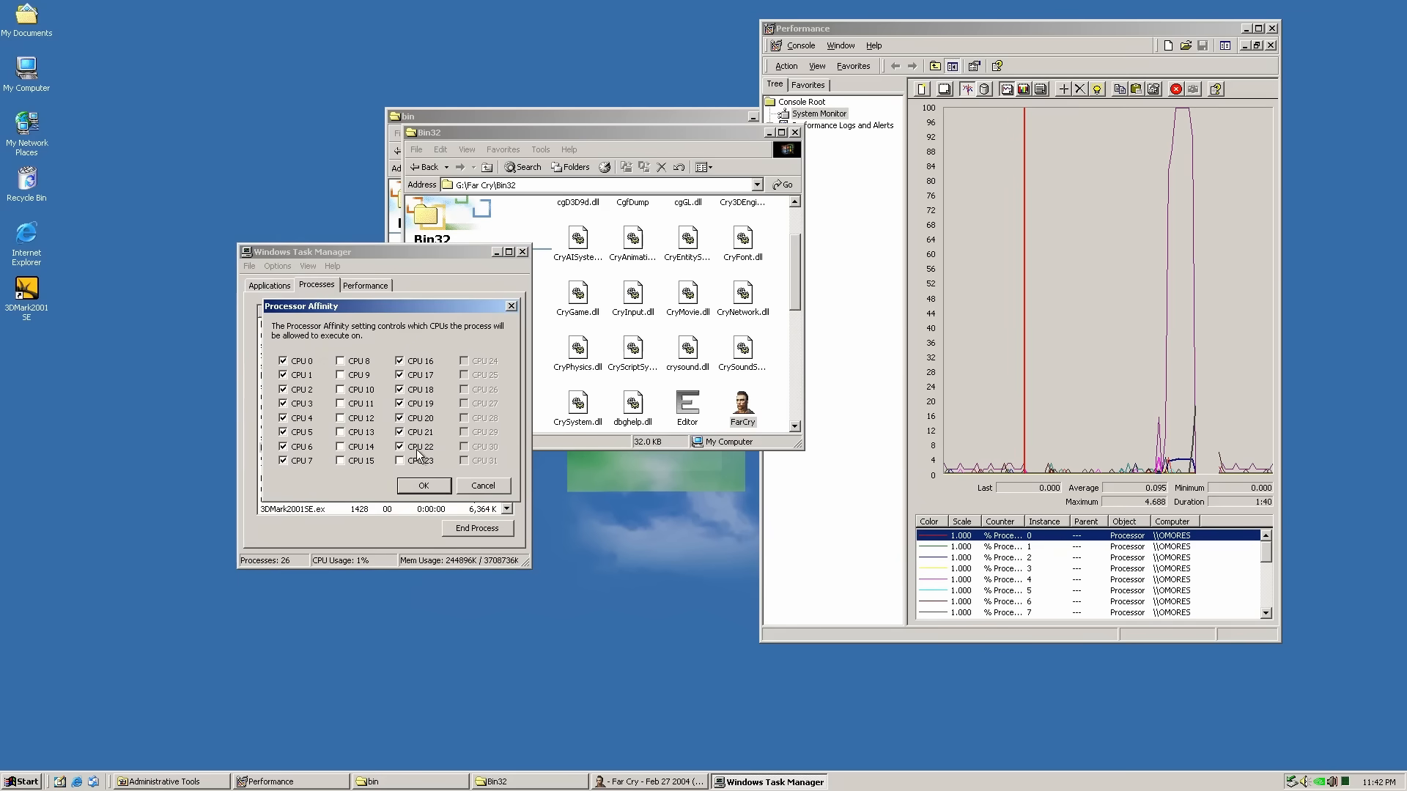
# Restrict the game process's processor affinity, then play Far Cry.
pyautogui.click(283, 460)
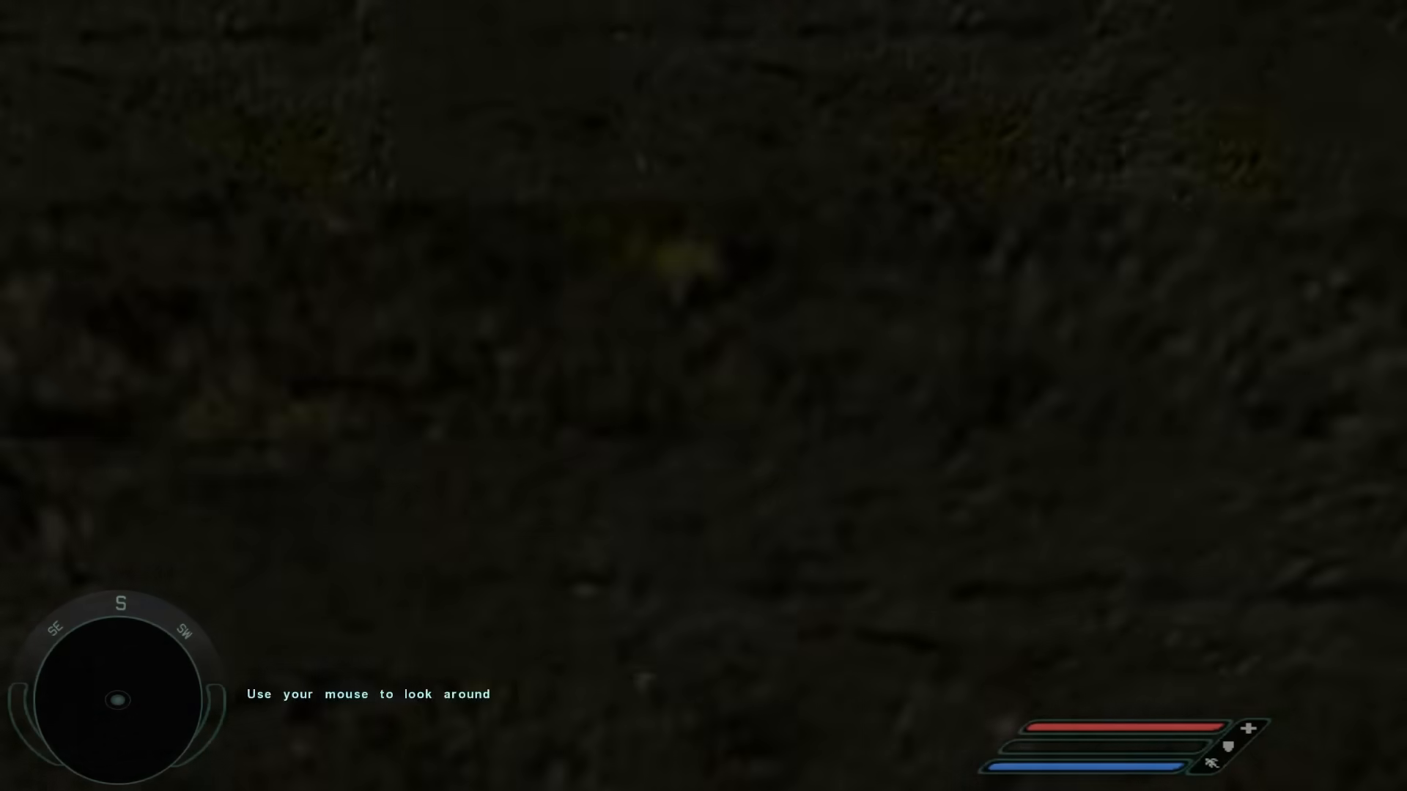
pyautogui.moveTo(704, 396)
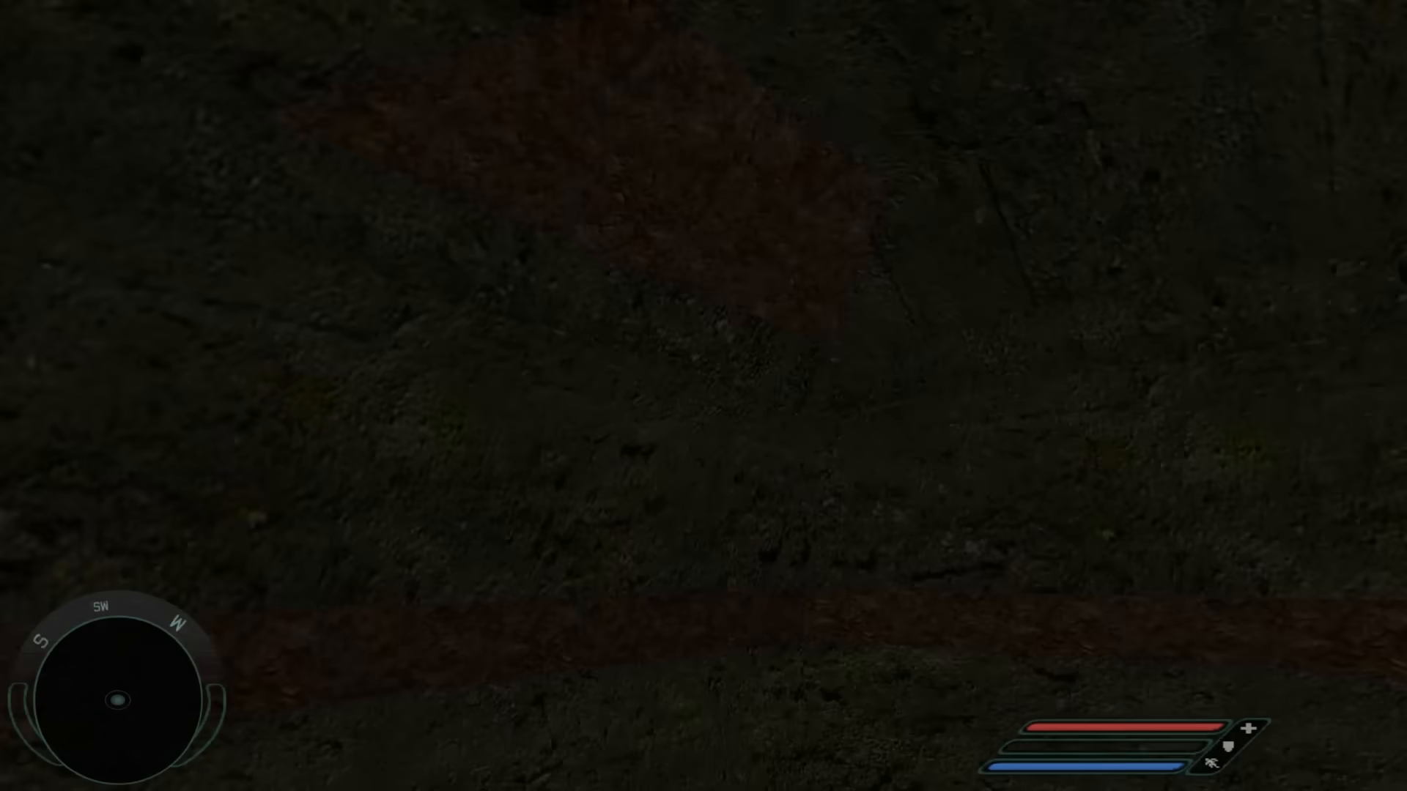
pyautogui.press('Escape')
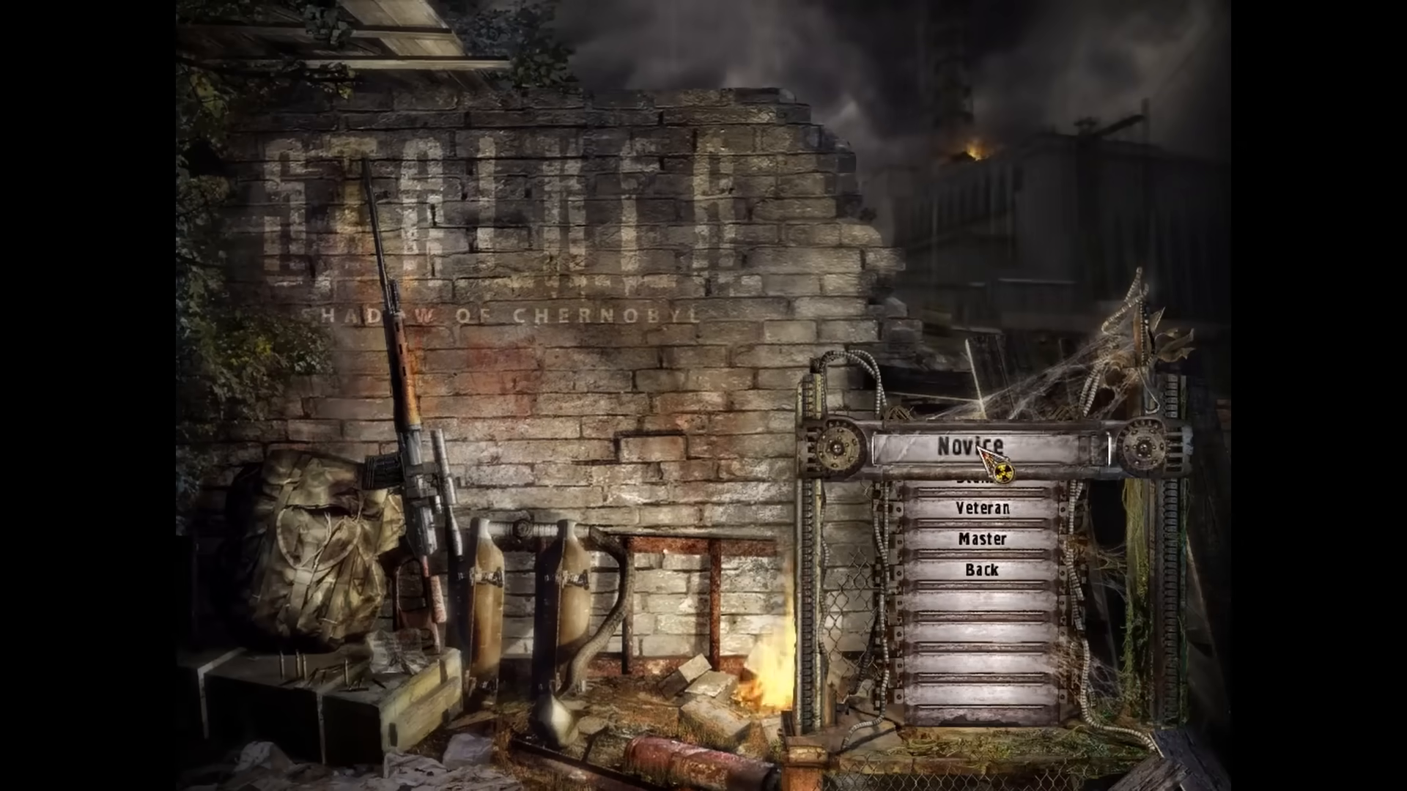
# Start a new Novice-difficulty game and reach Sidorovich the trader.
pyautogui.click(972, 449)
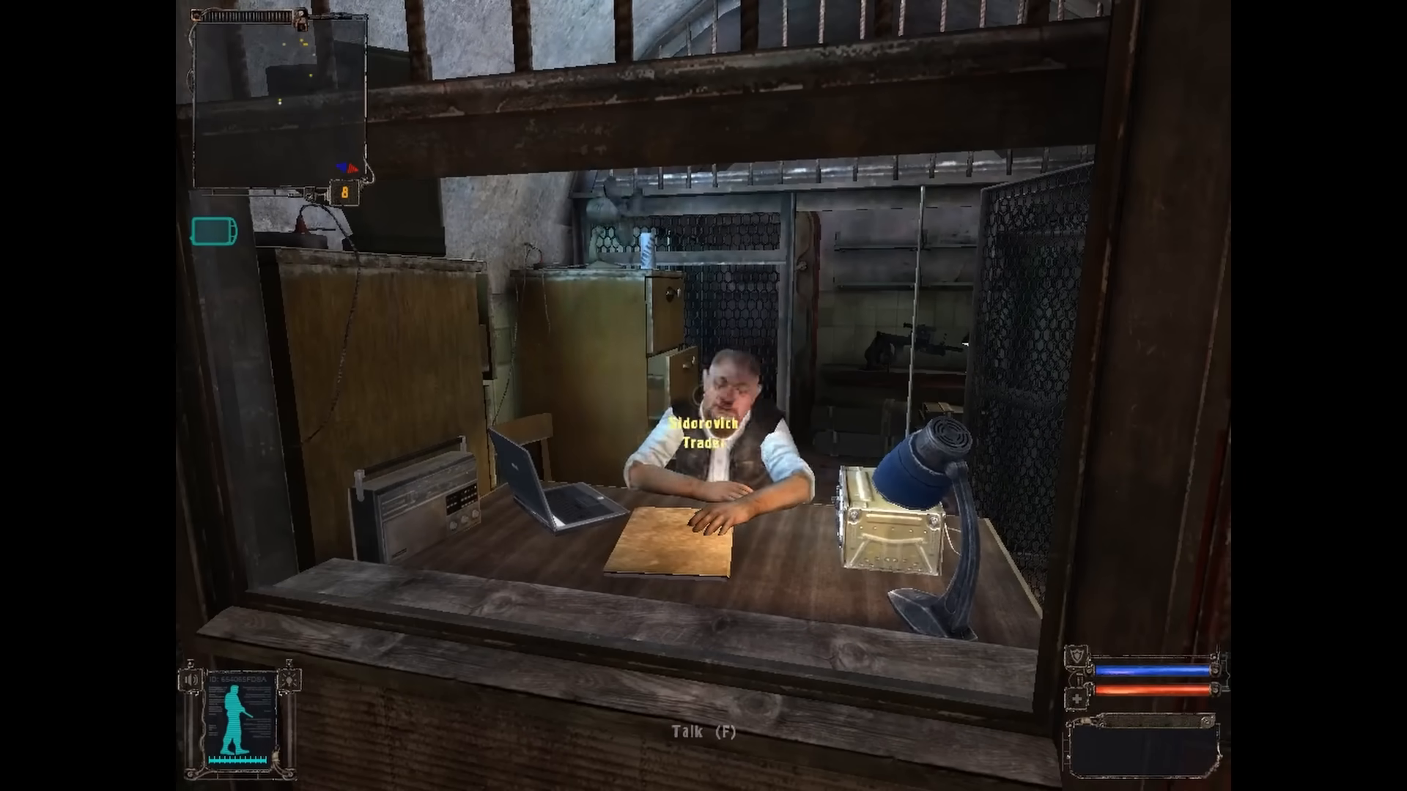
pyautogui.press('Escape')
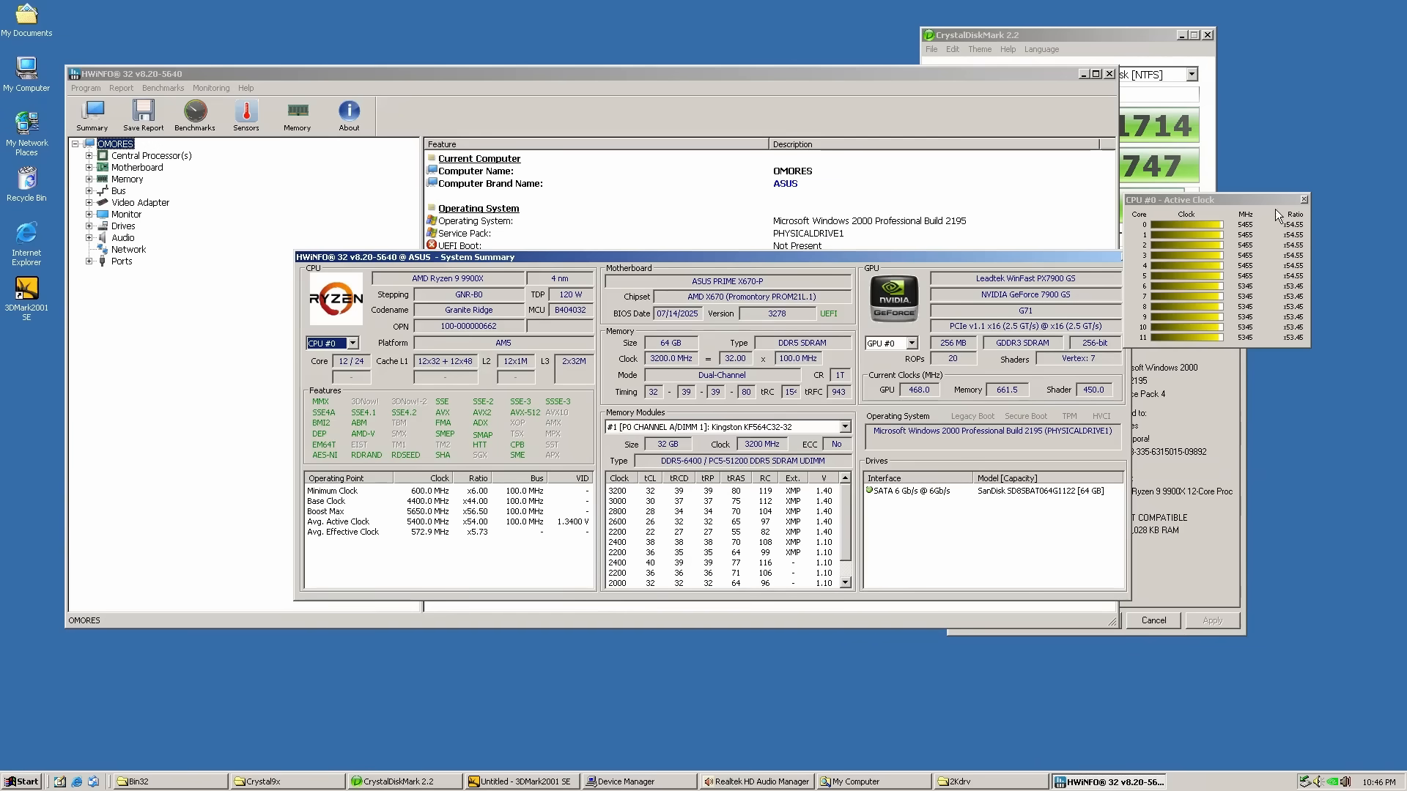
pyautogui.moveTo(1311, 206)
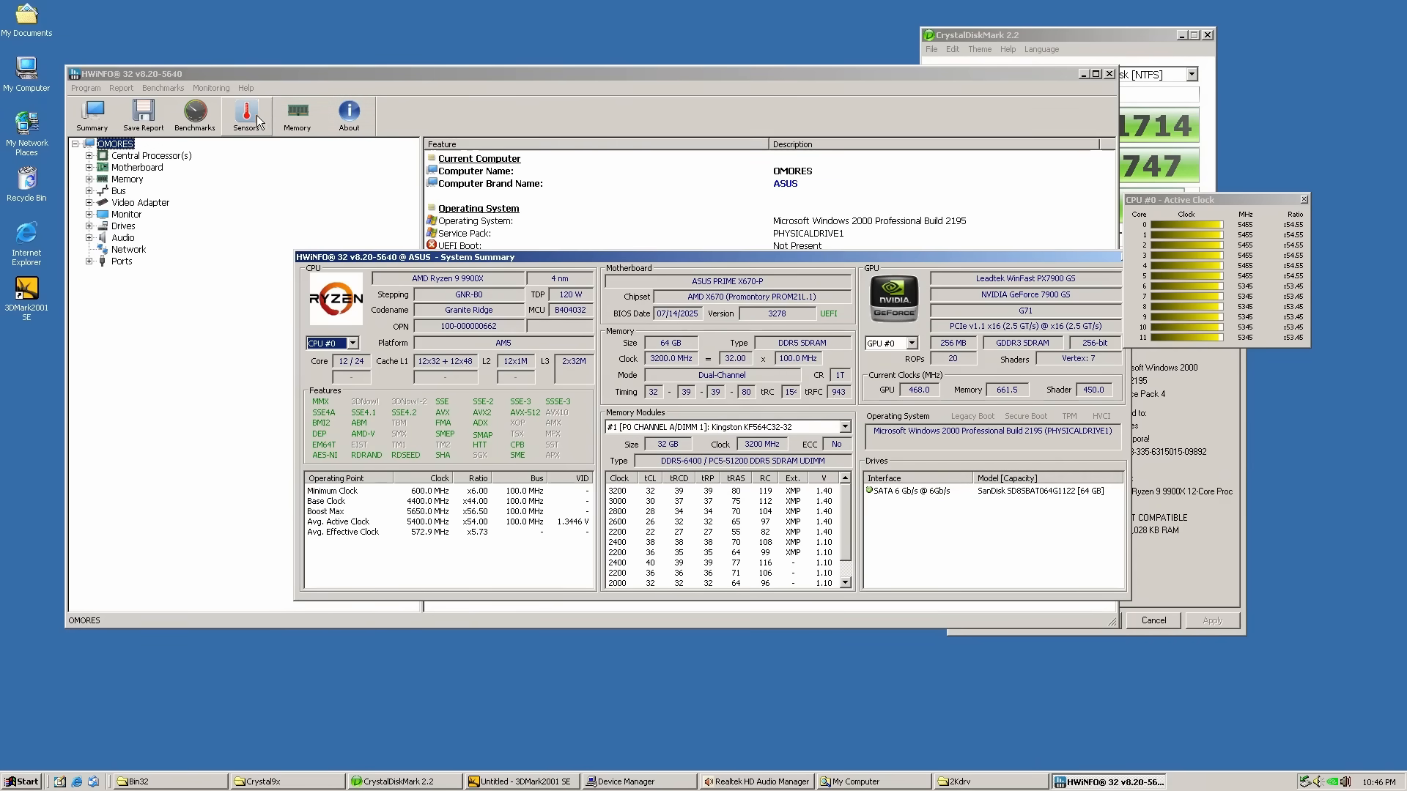
# Open HWiNFO Sensors Status and scroll to the memory timings and CPU temperatures.
pyautogui.click(244, 114)
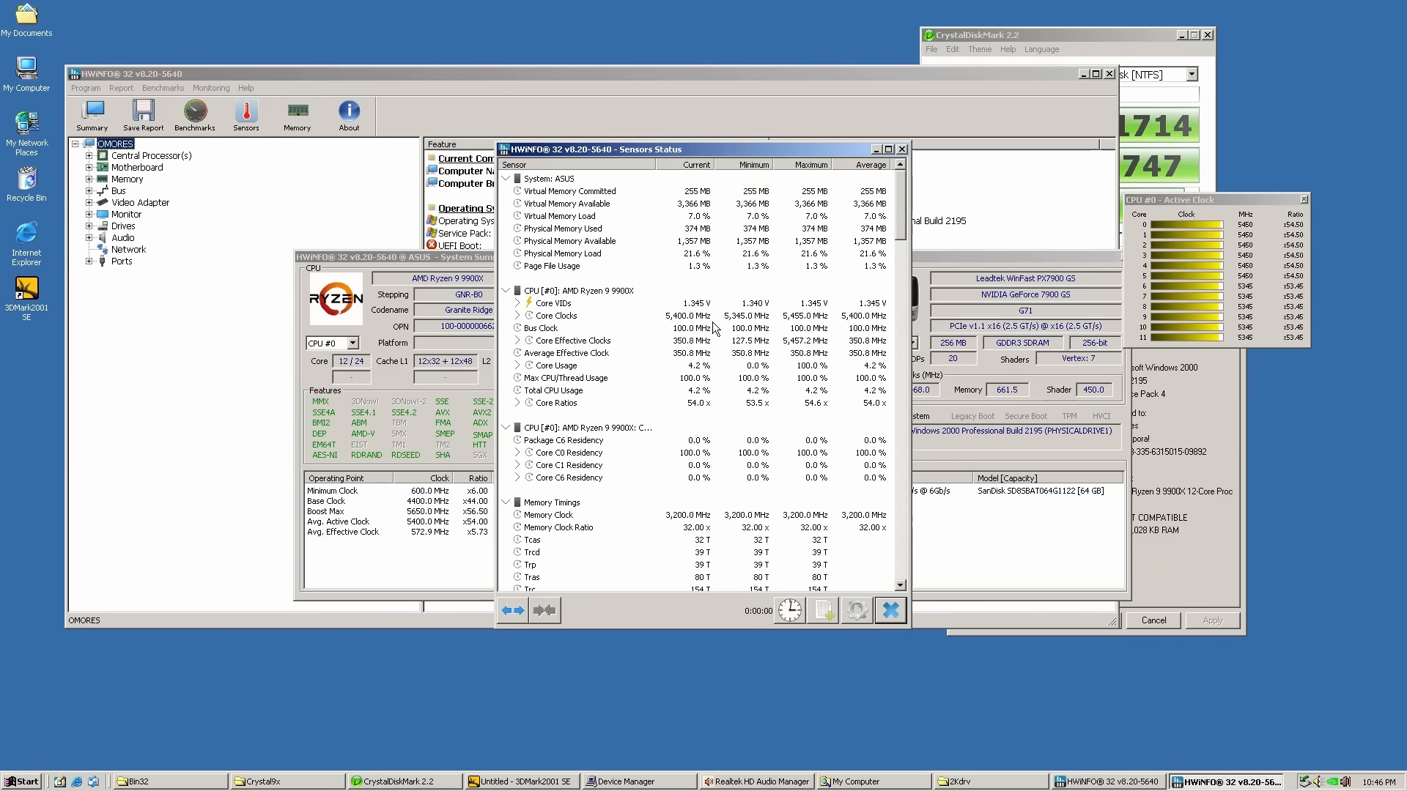
pyautogui.scroll(-3)
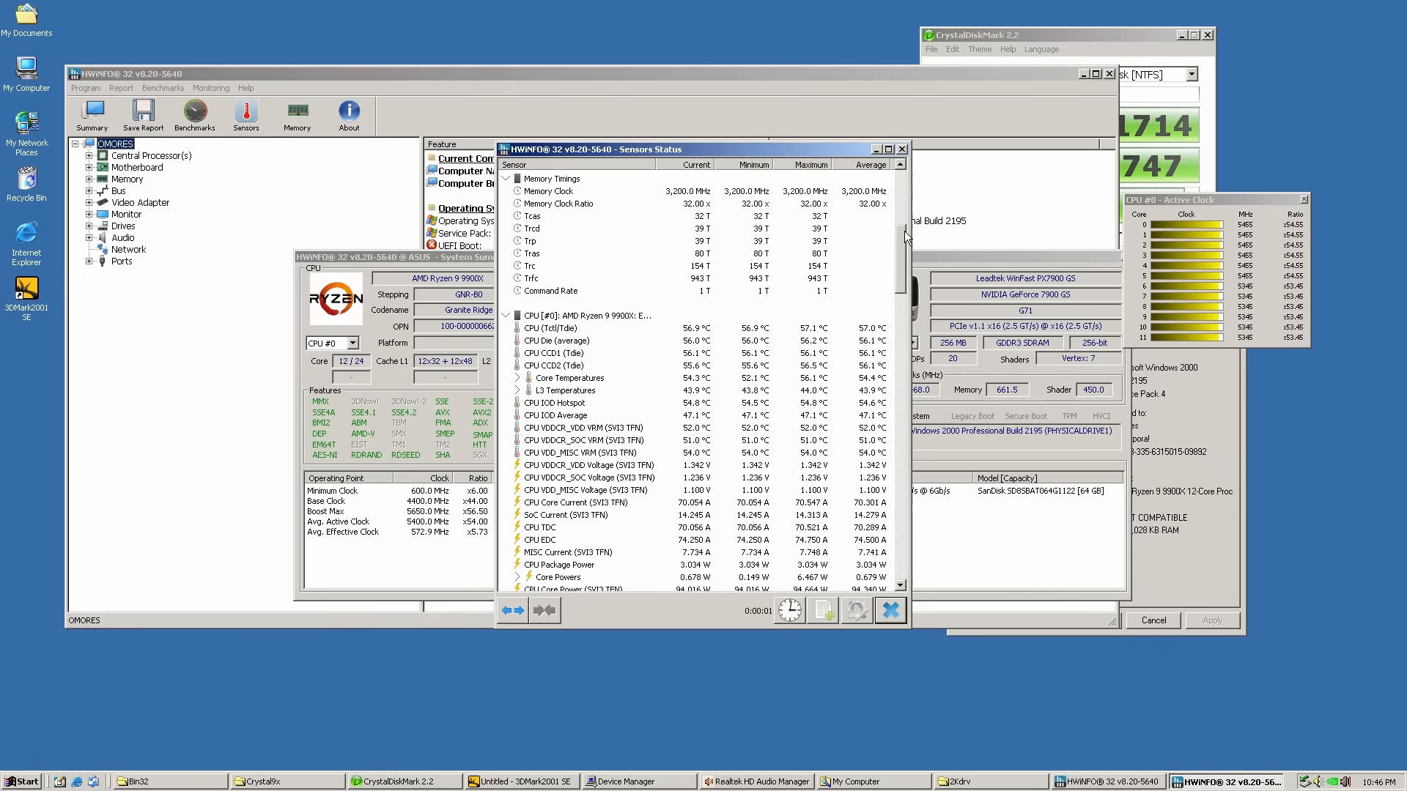
pyautogui.scroll(-3)
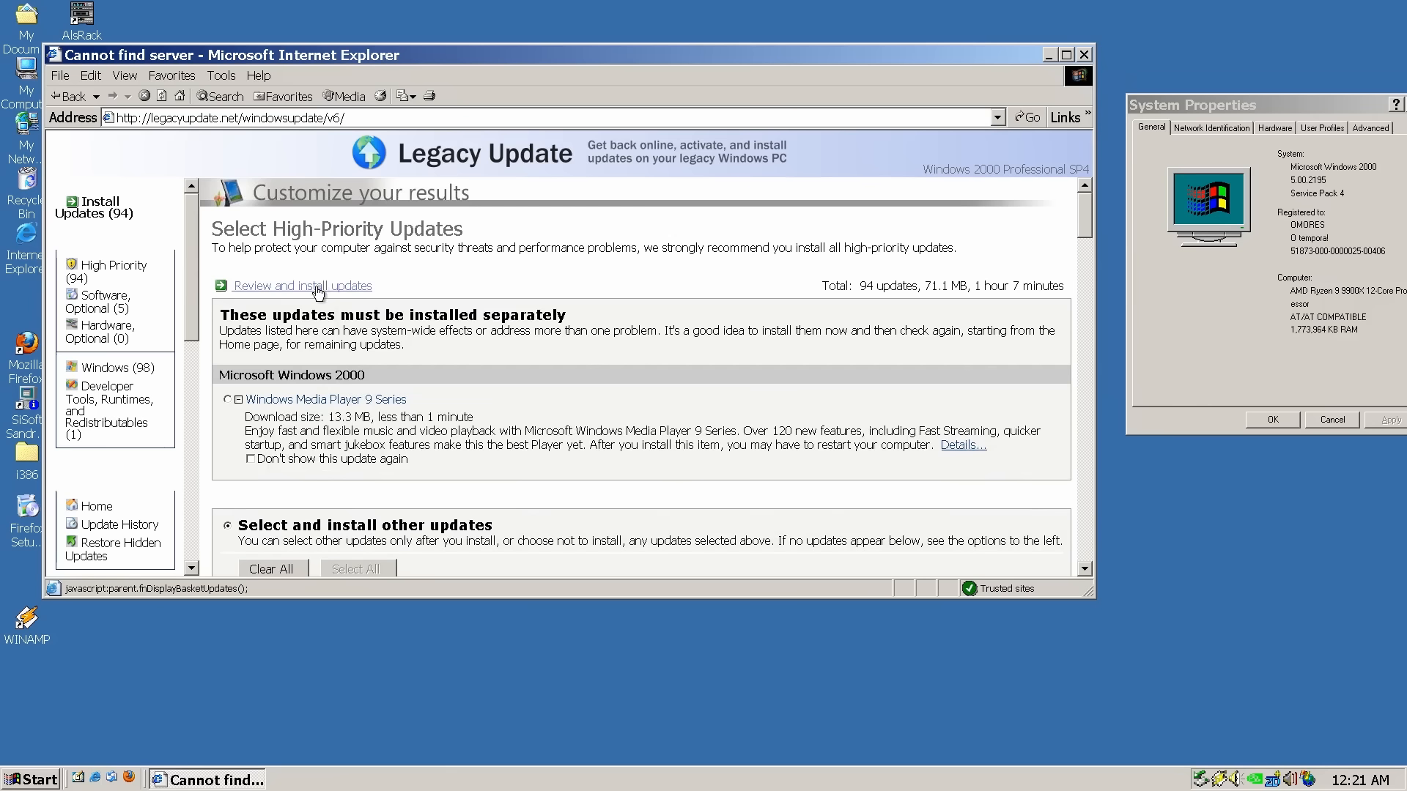
# Open the 94 high-priority updates (71.1 MB) for review and scroll through the list.
pyautogui.click(302, 285)
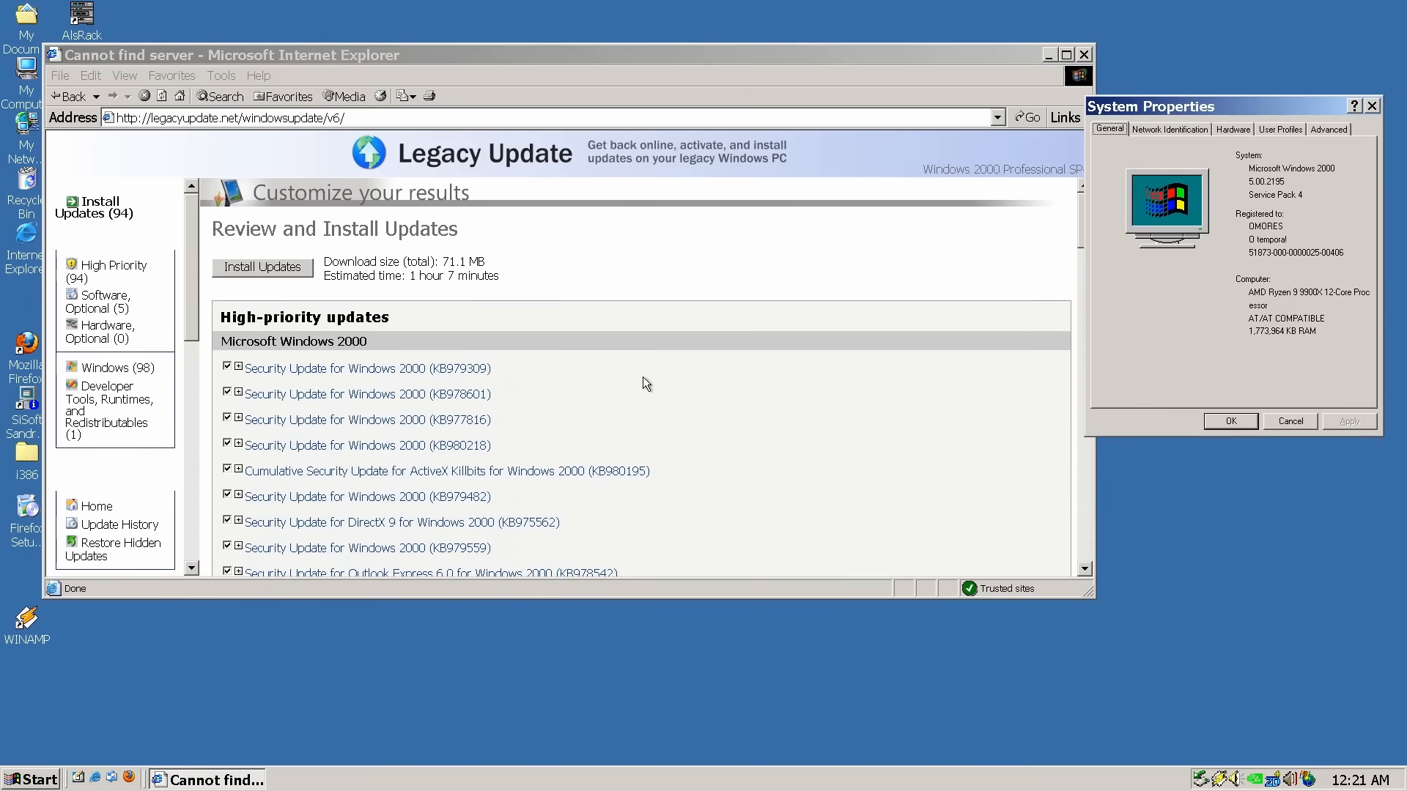
pyautogui.scroll(-3)
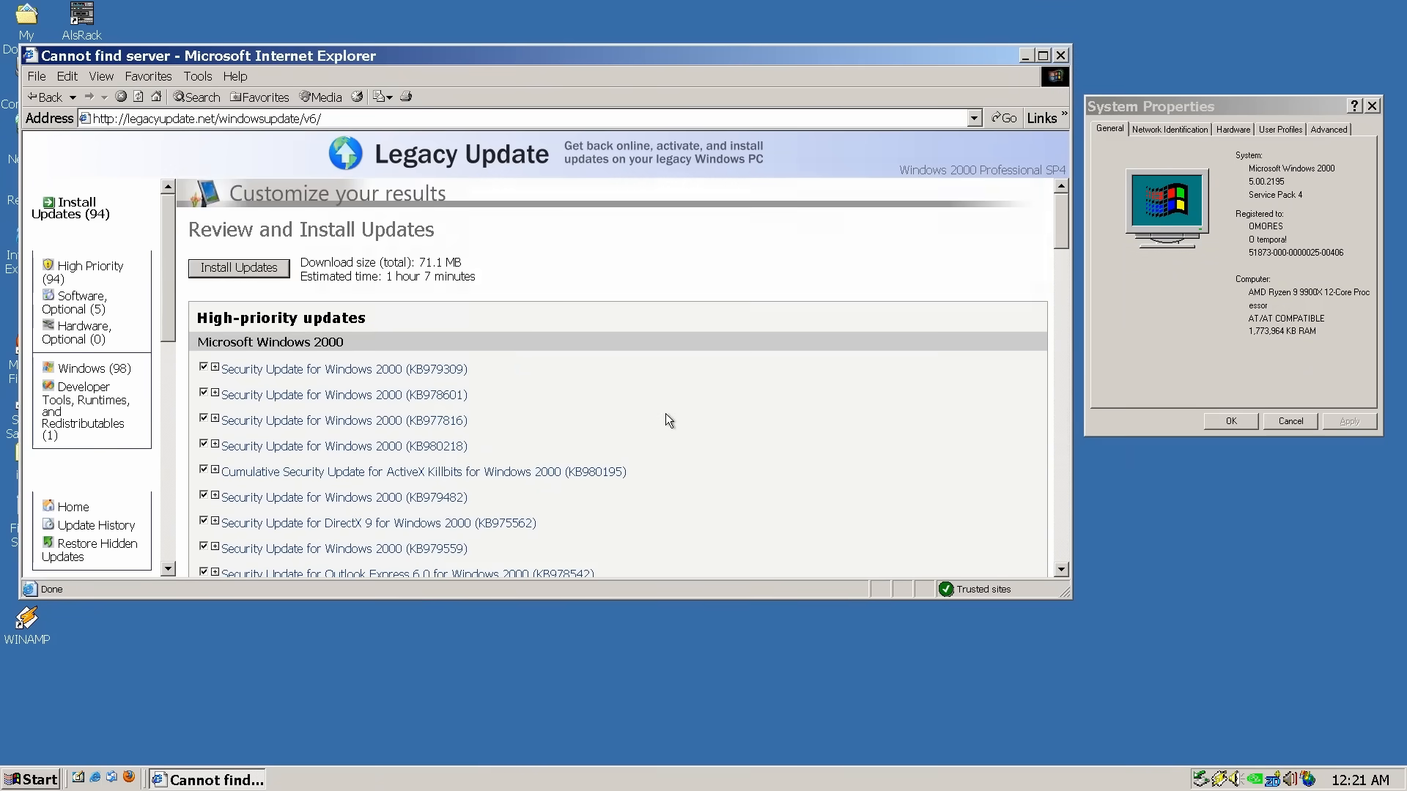
pyautogui.click(239, 268)
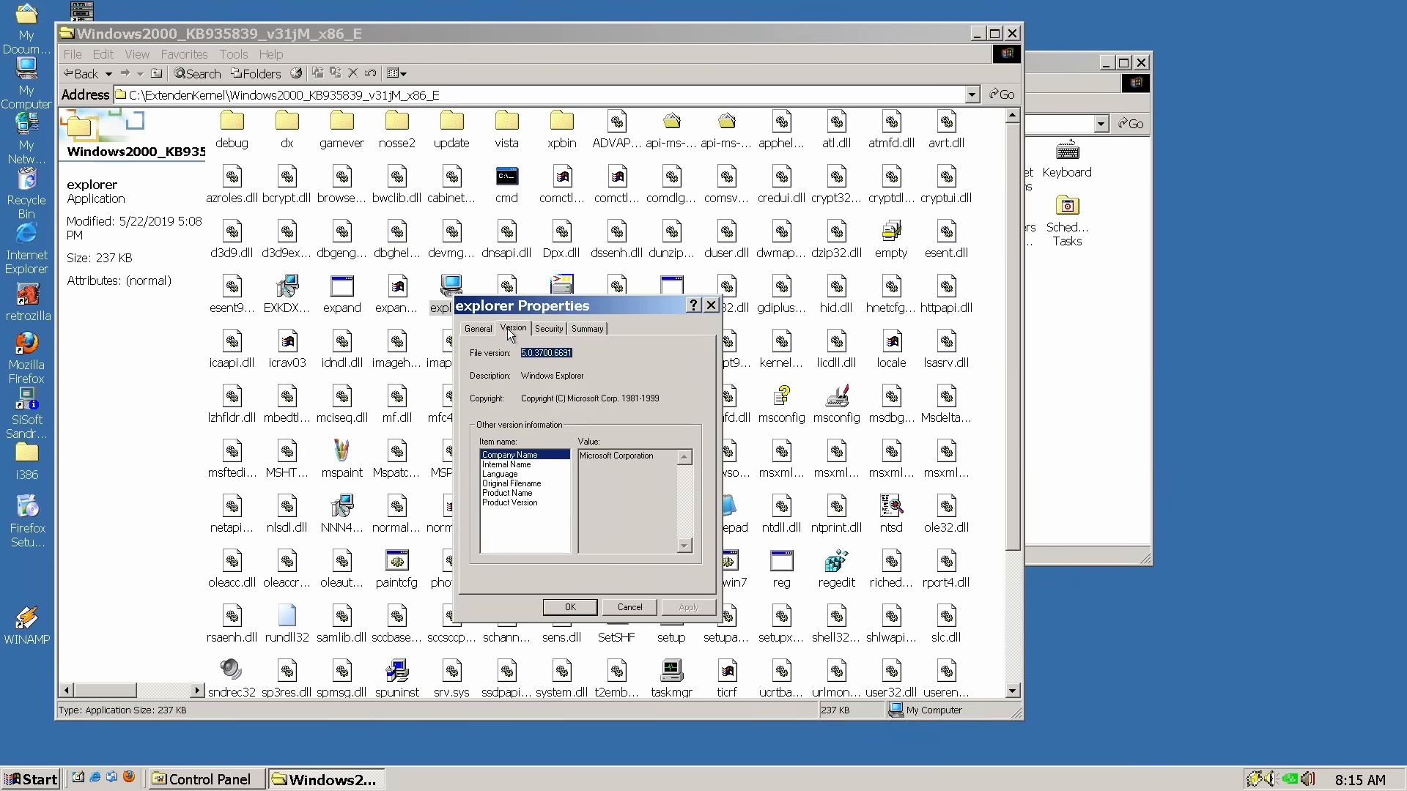
# Run the Extended Kernel setup, accepting the KB2962872 update and Windows Installer 3.1 prompts.
pyautogui.click(508, 503)
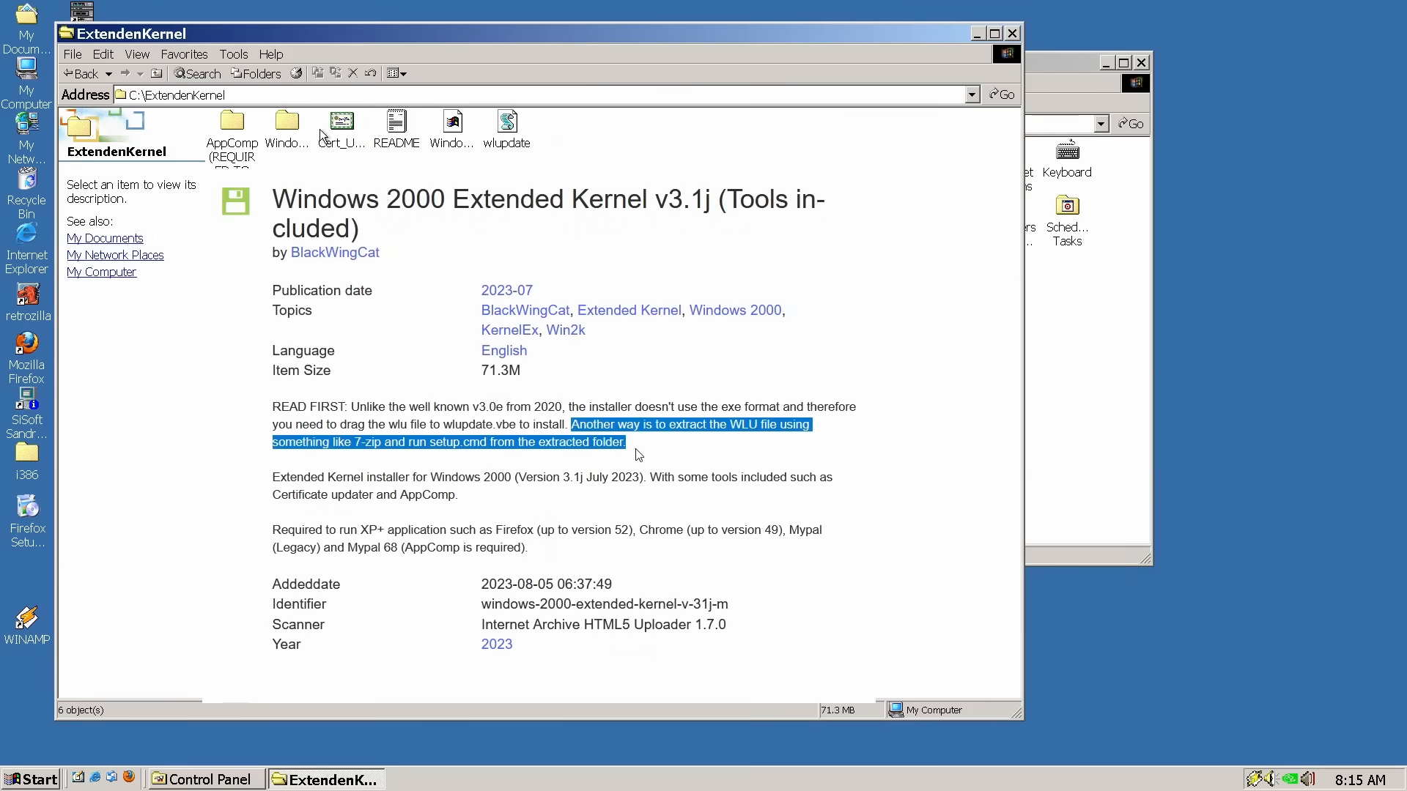
pyautogui.moveTo(603, 443)
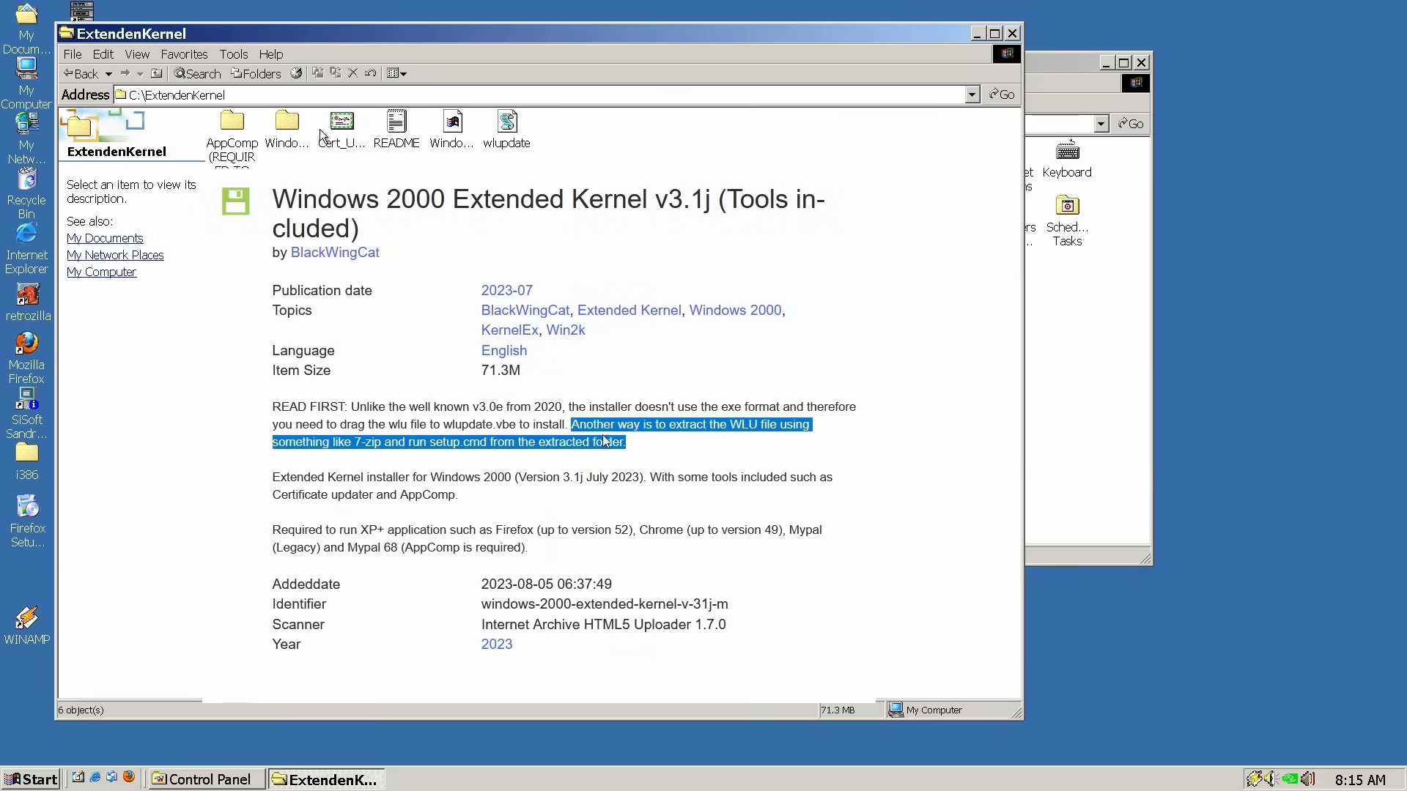
pyautogui.click(341, 125)
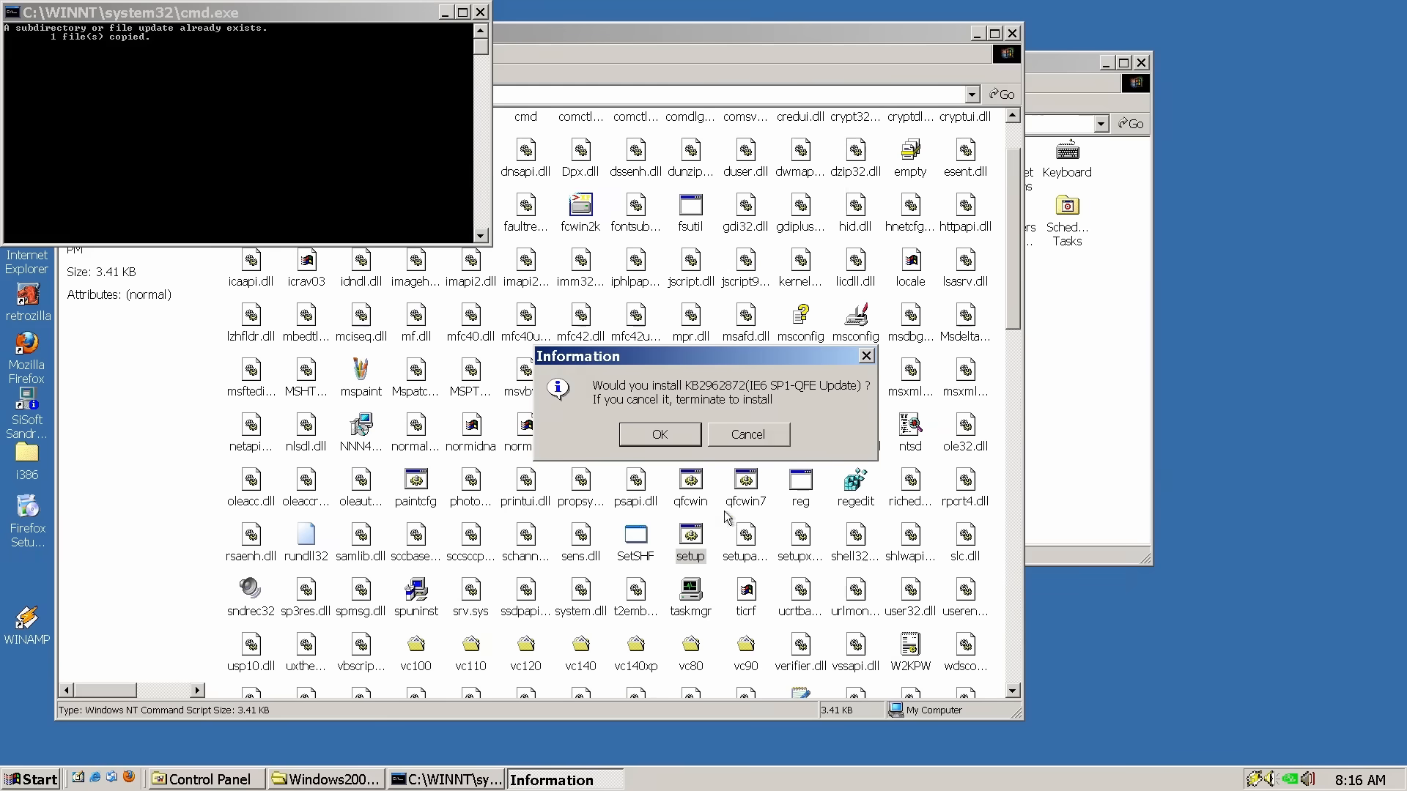
pyautogui.click(659, 435)
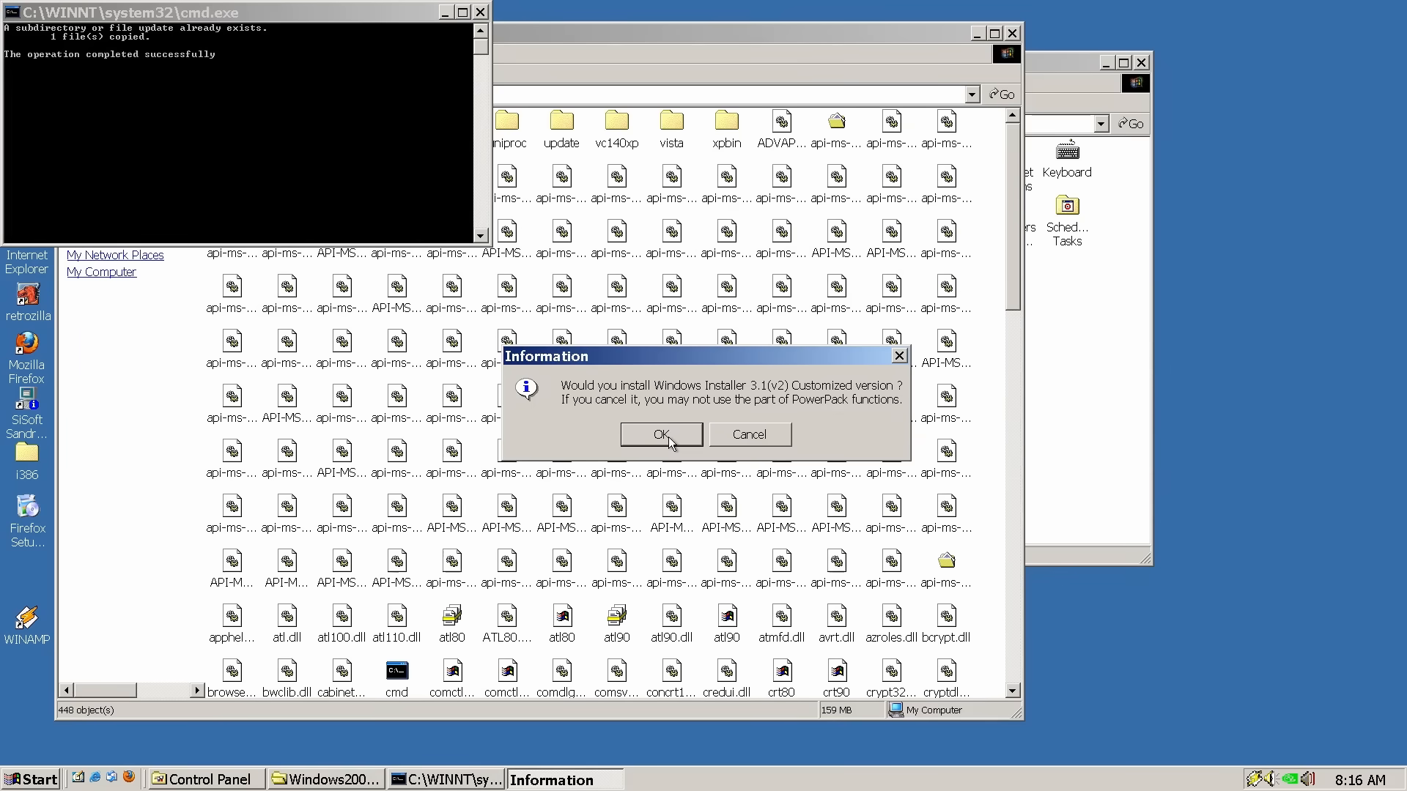
pyautogui.click(661, 434)
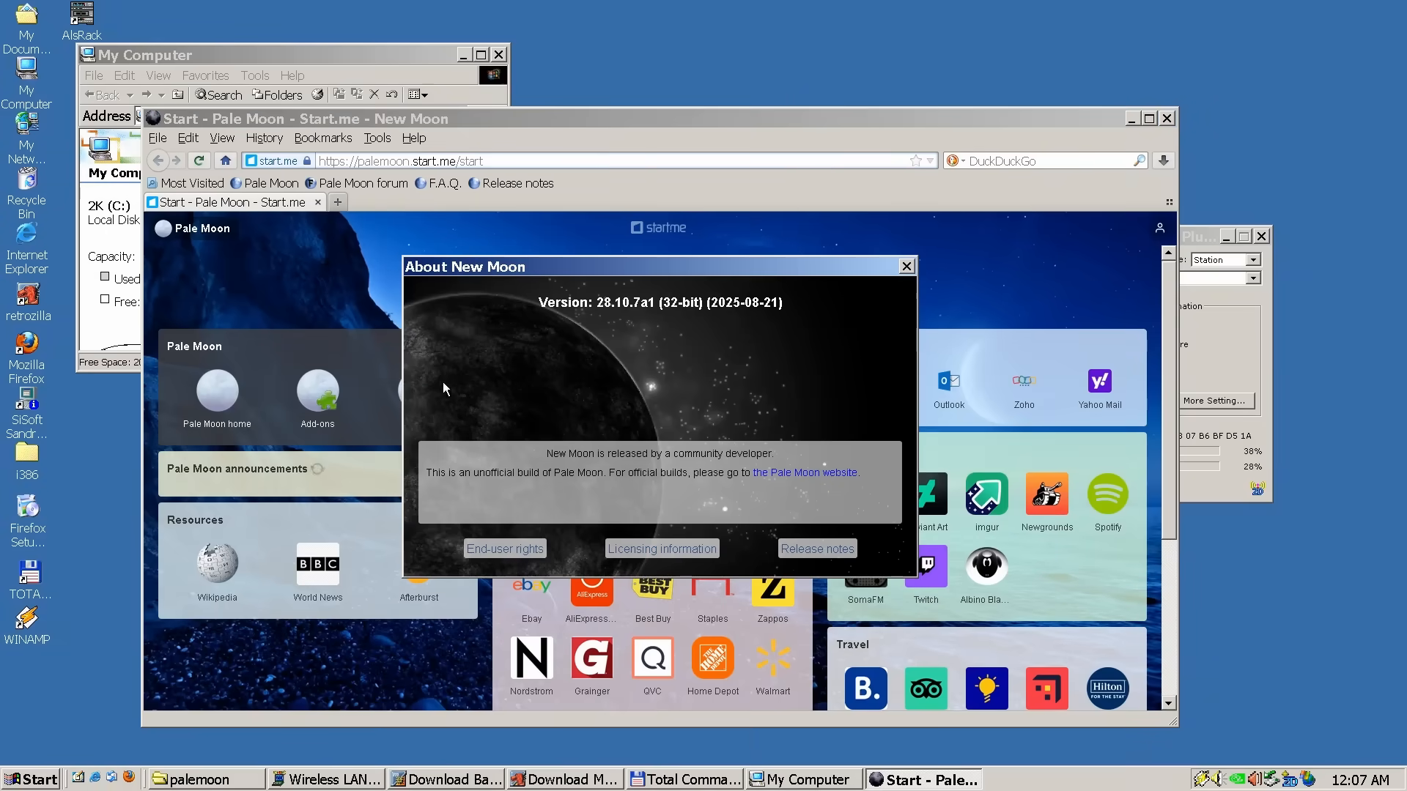
pyautogui.moveTo(787, 317)
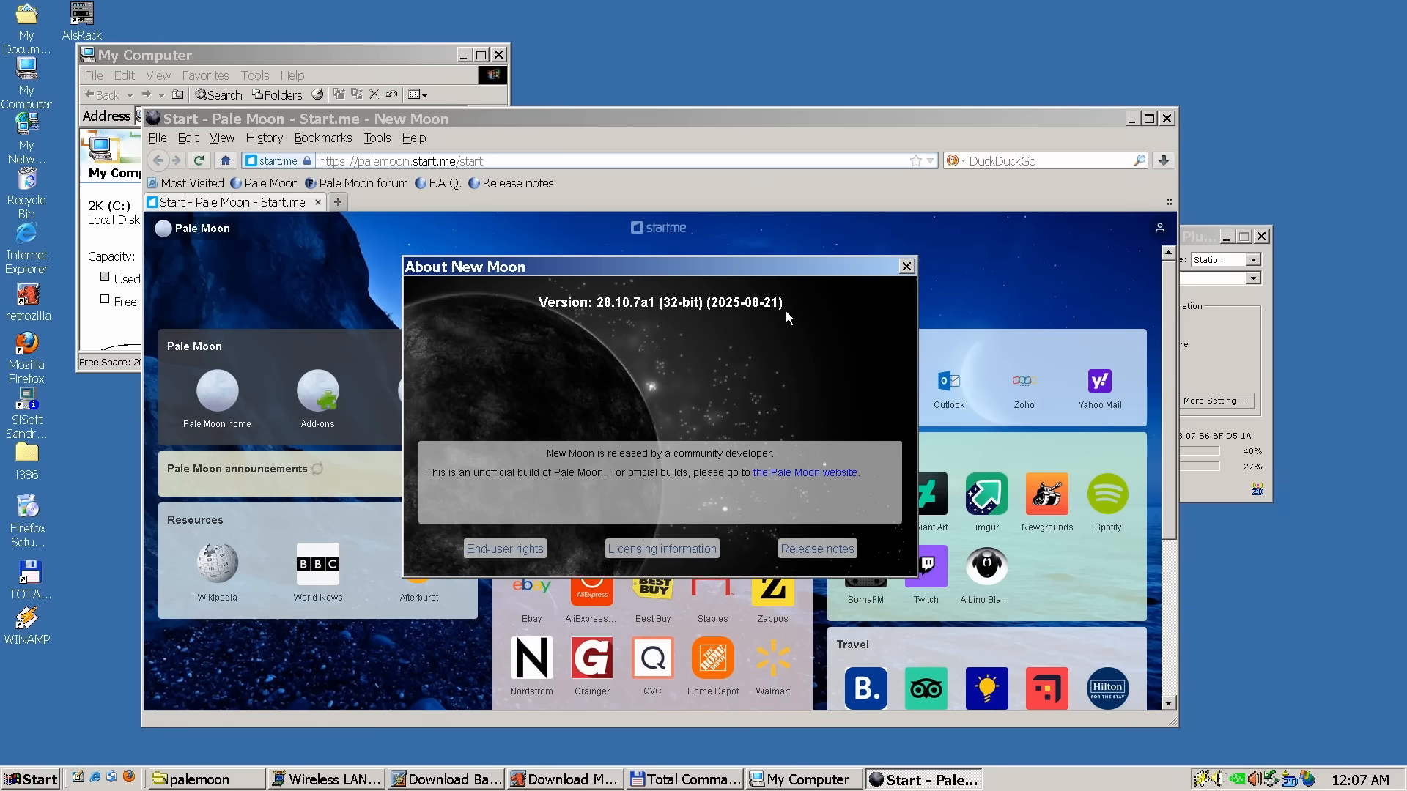
pyautogui.moveTo(906, 267)
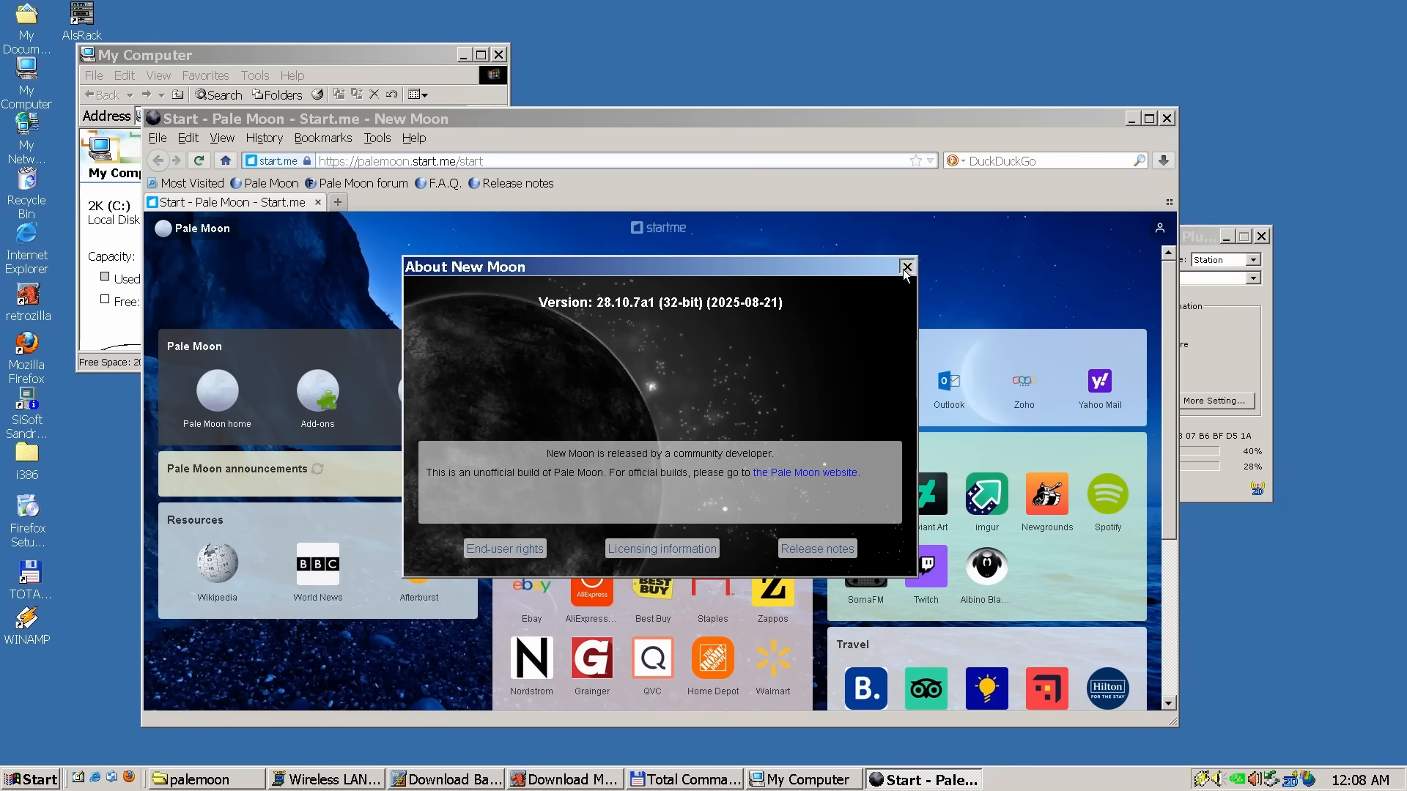
# Close About New Moon, then view the YouTube and 'windows 2000 release date' Google results.
pyautogui.click(906, 268)
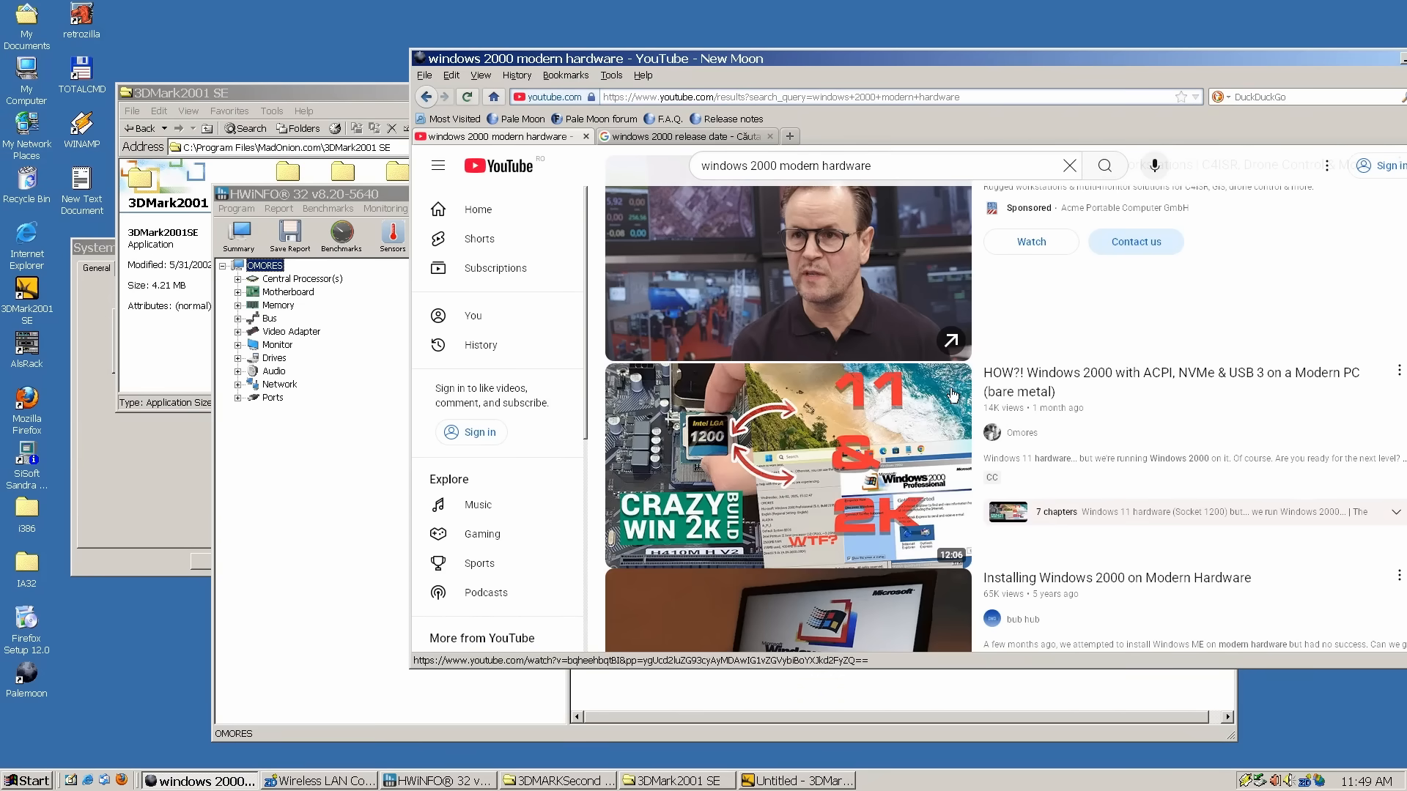
pyautogui.moveTo(941, 414)
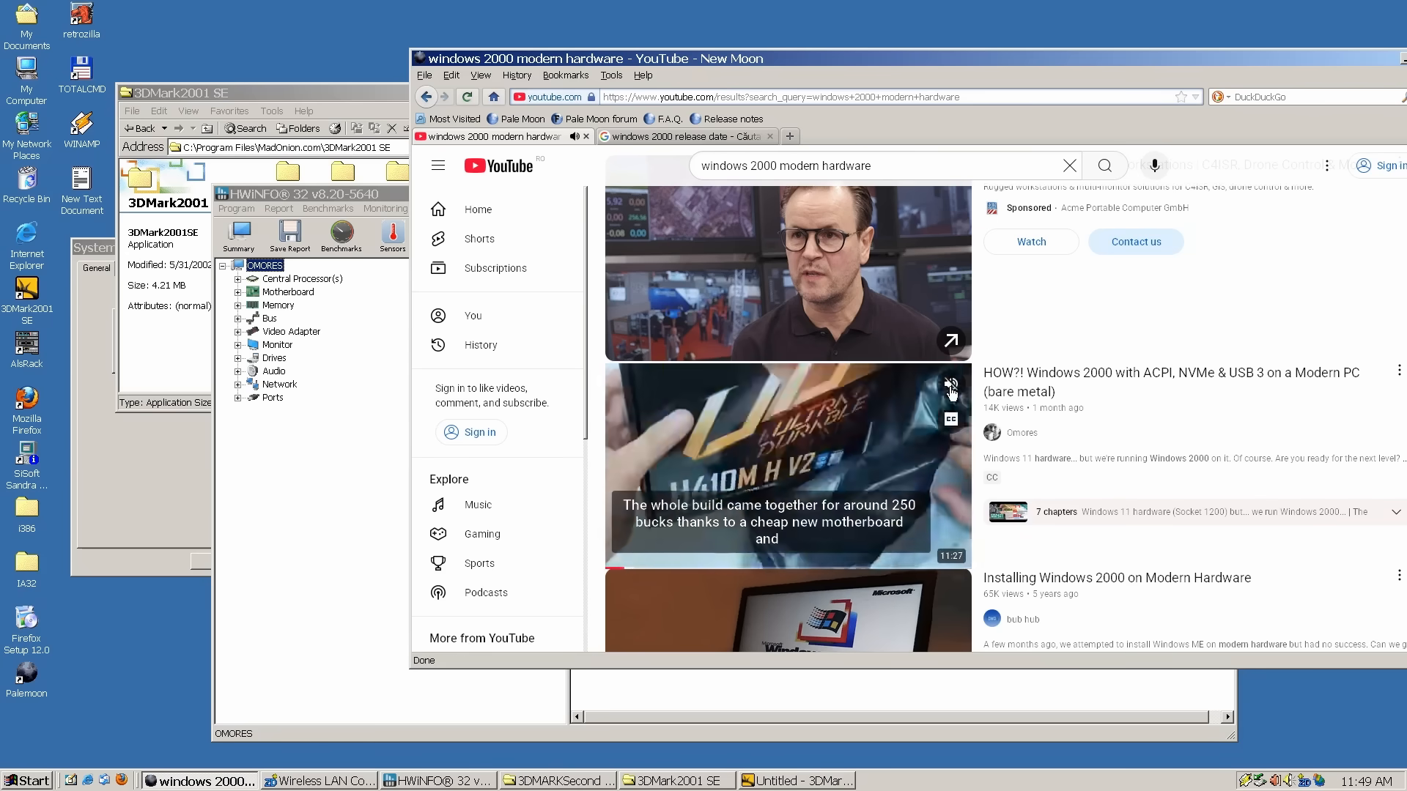
pyautogui.moveTo(842, 457)
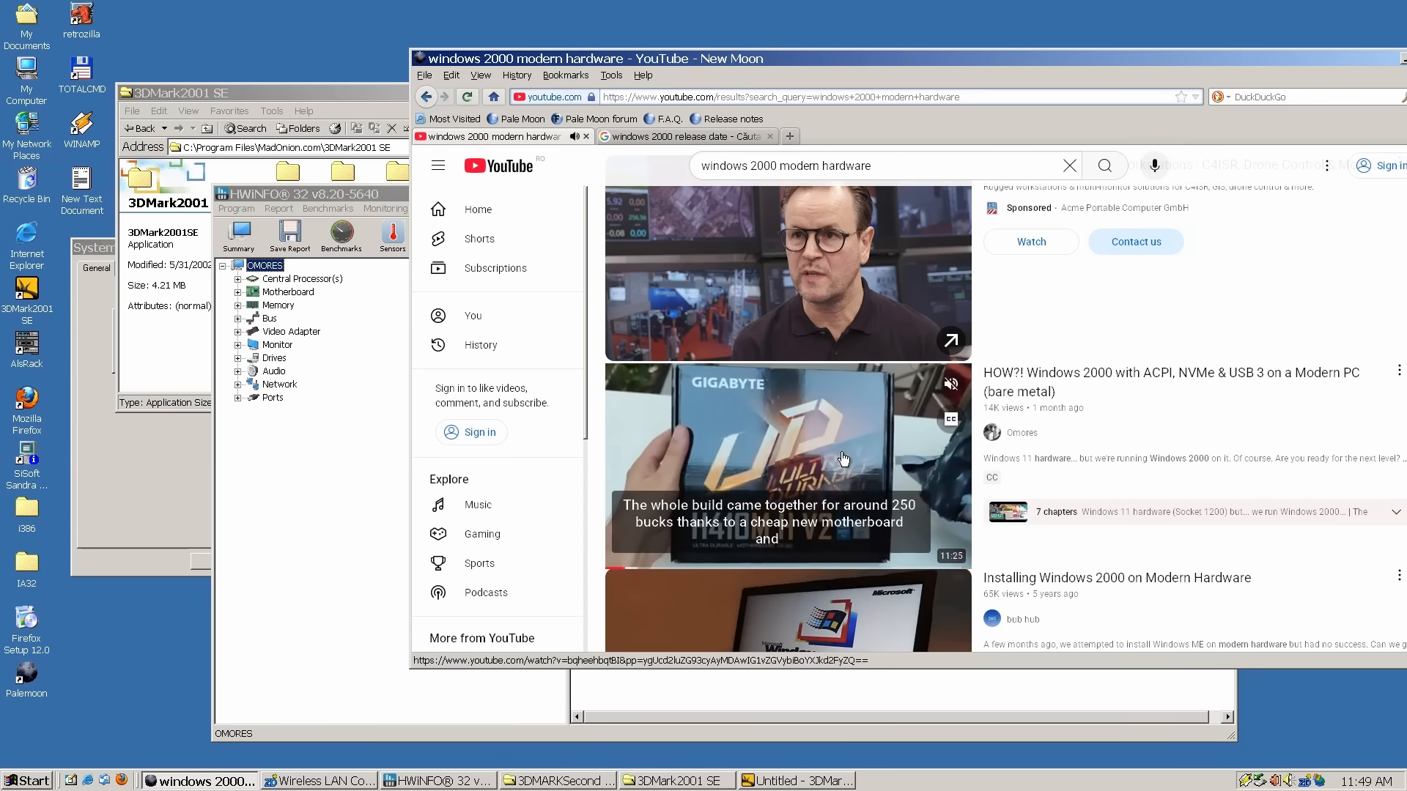
pyautogui.click(686, 136)
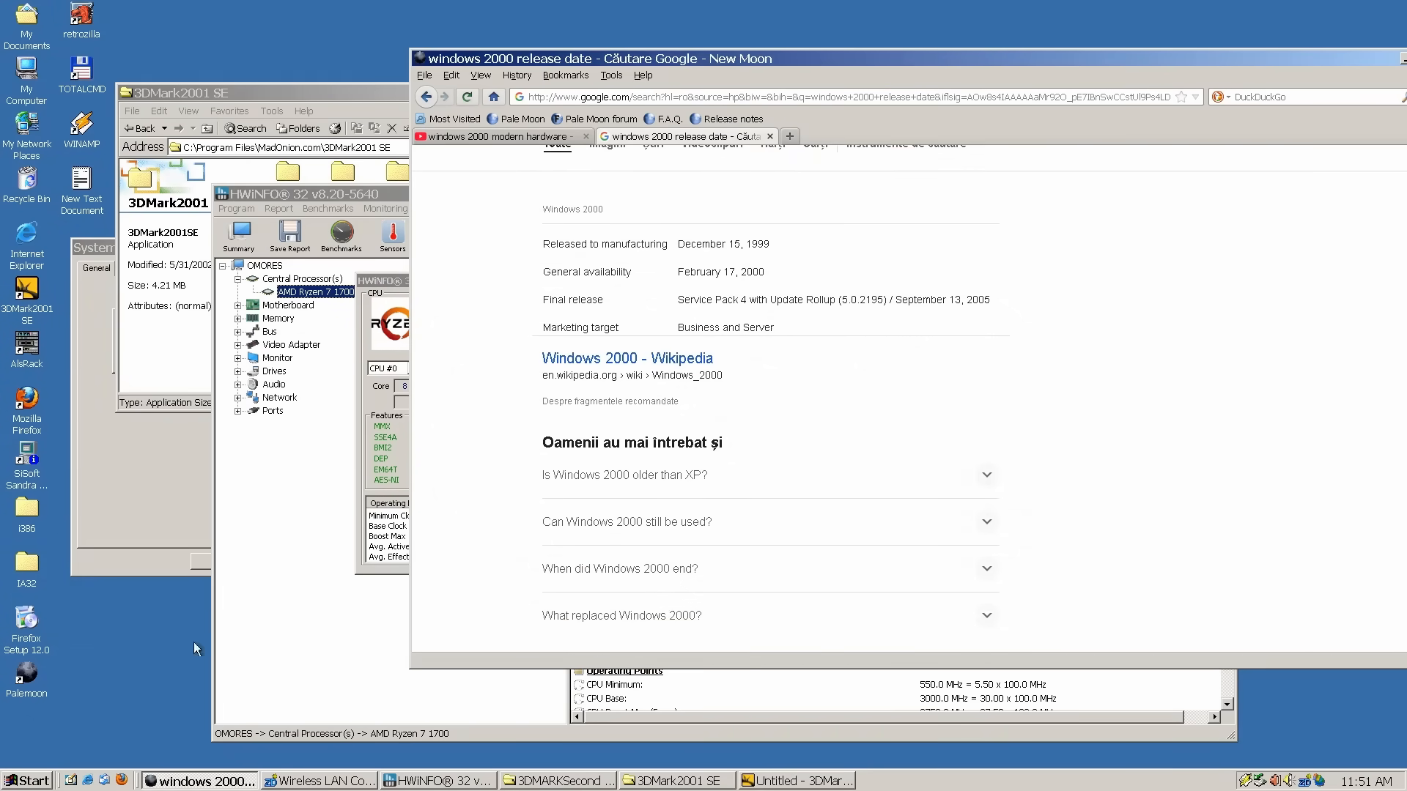
pyautogui.click(30, 780)
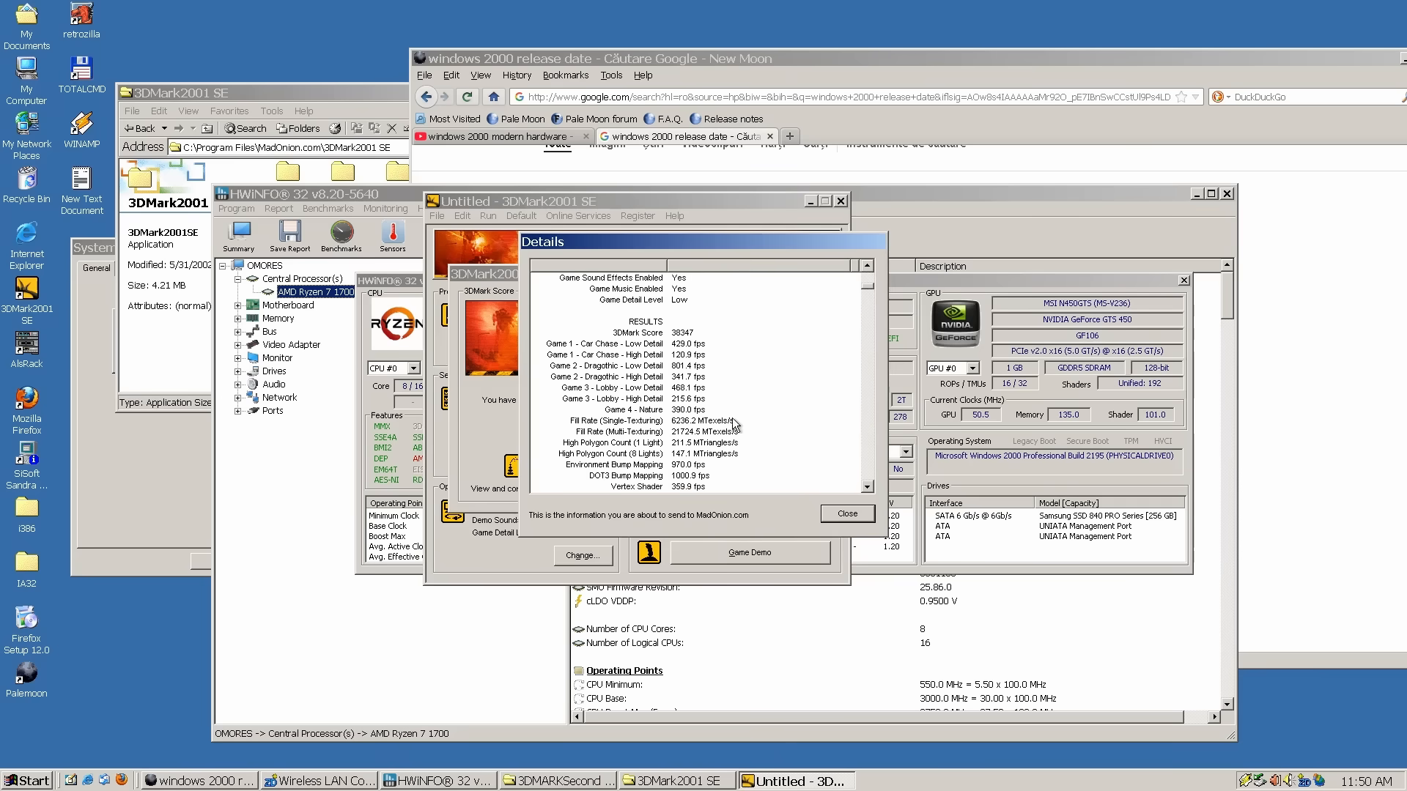
# Show the detailed per-test results for the 38347-mark 3DMark2001 SE score.
pyautogui.scroll(-3)
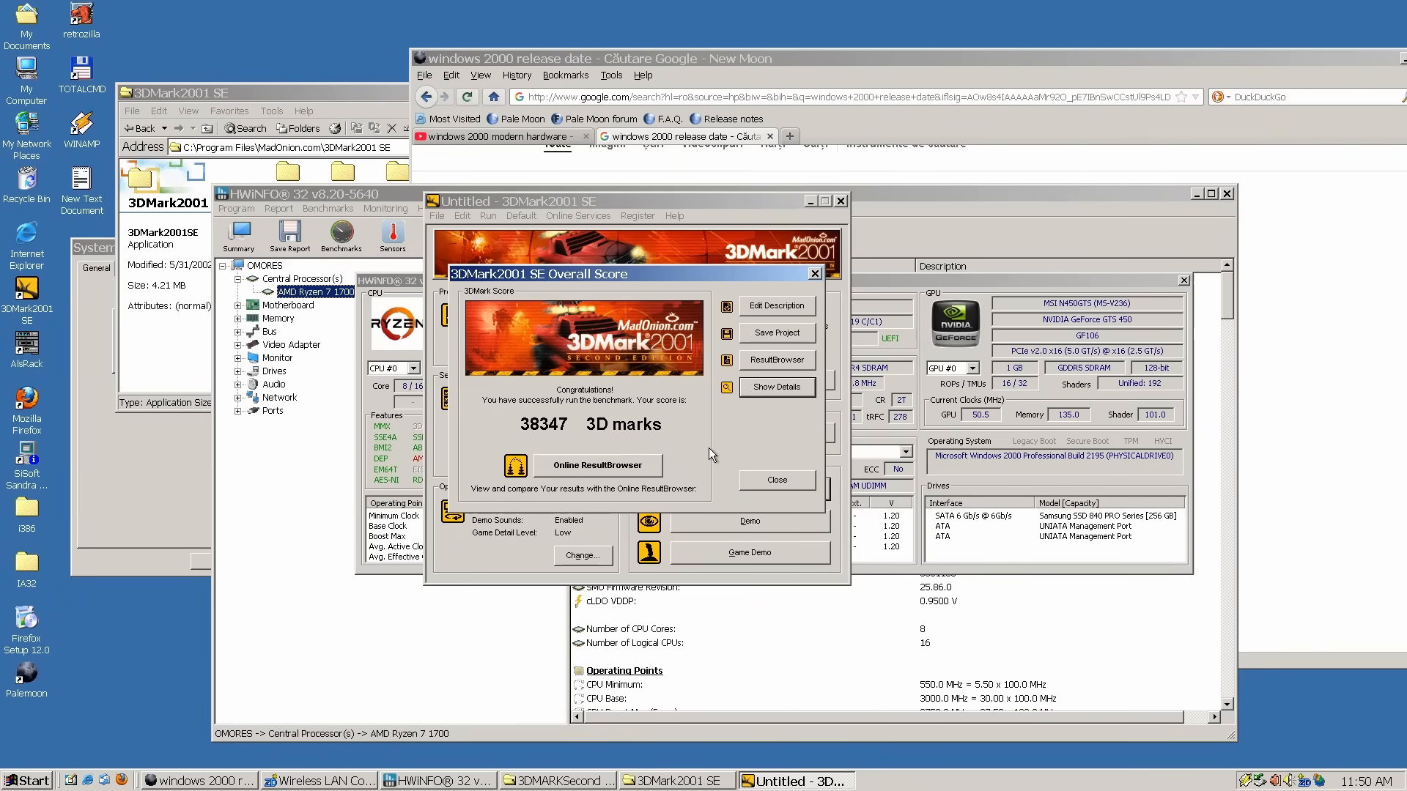
pyautogui.click(776, 387)
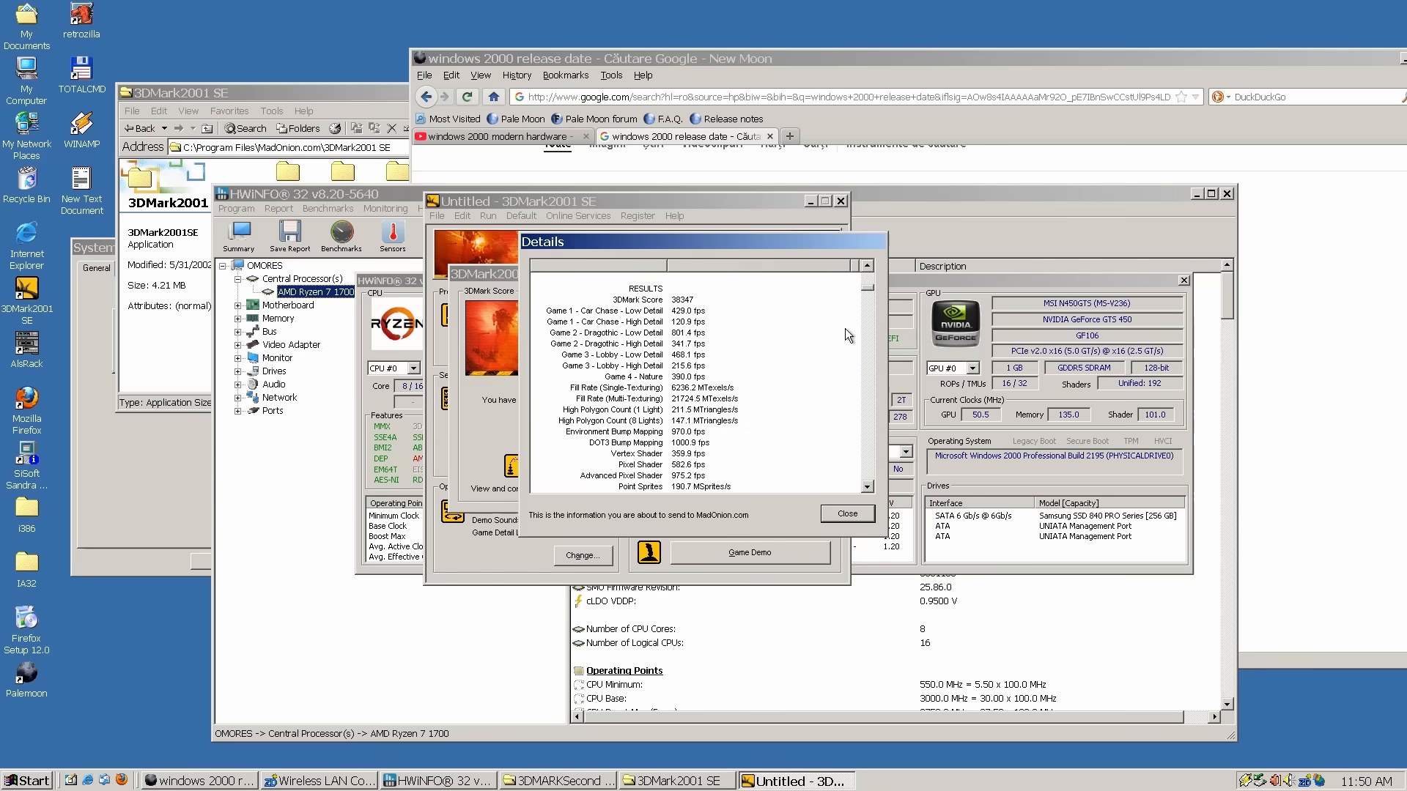
pyautogui.moveTo(847, 504)
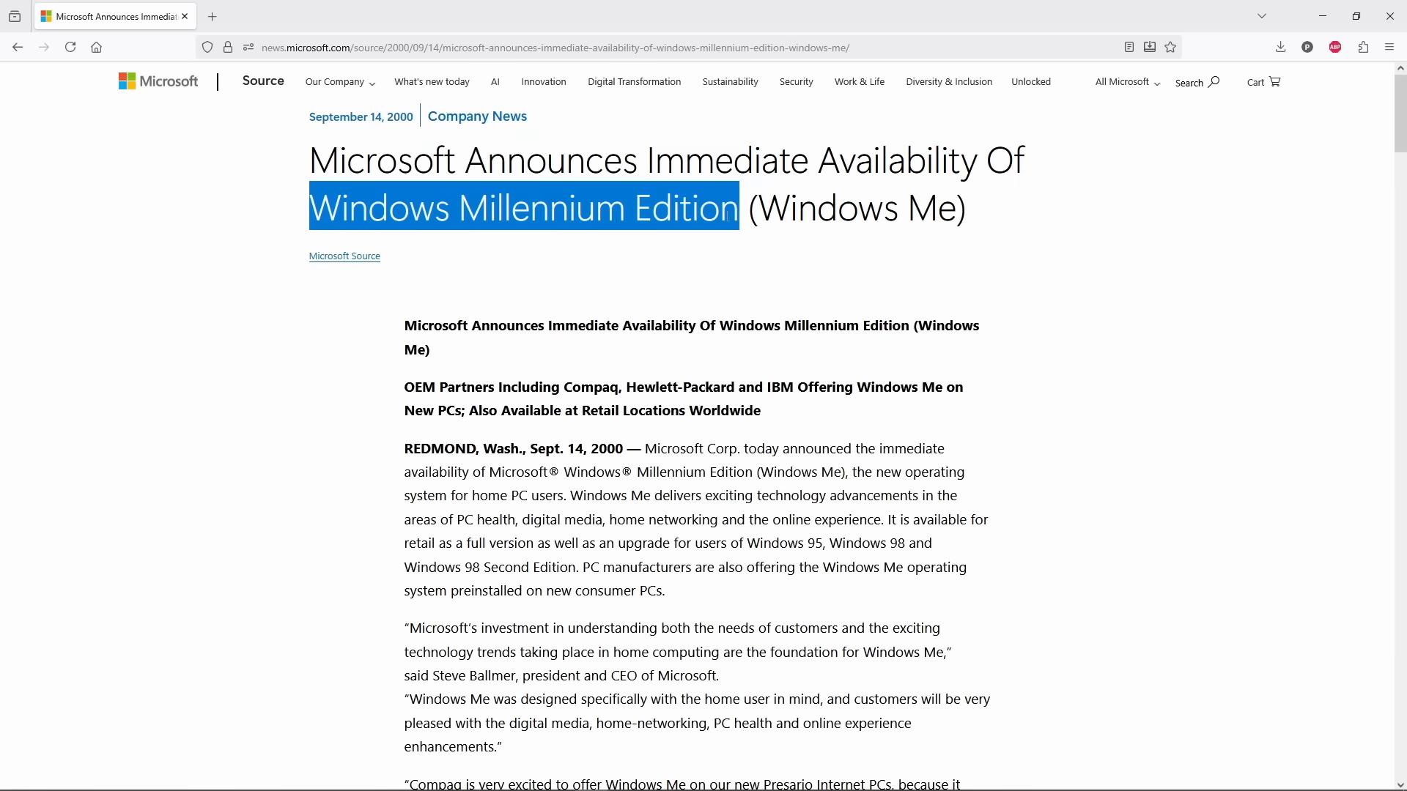
pyautogui.doubleClick(511, 448)
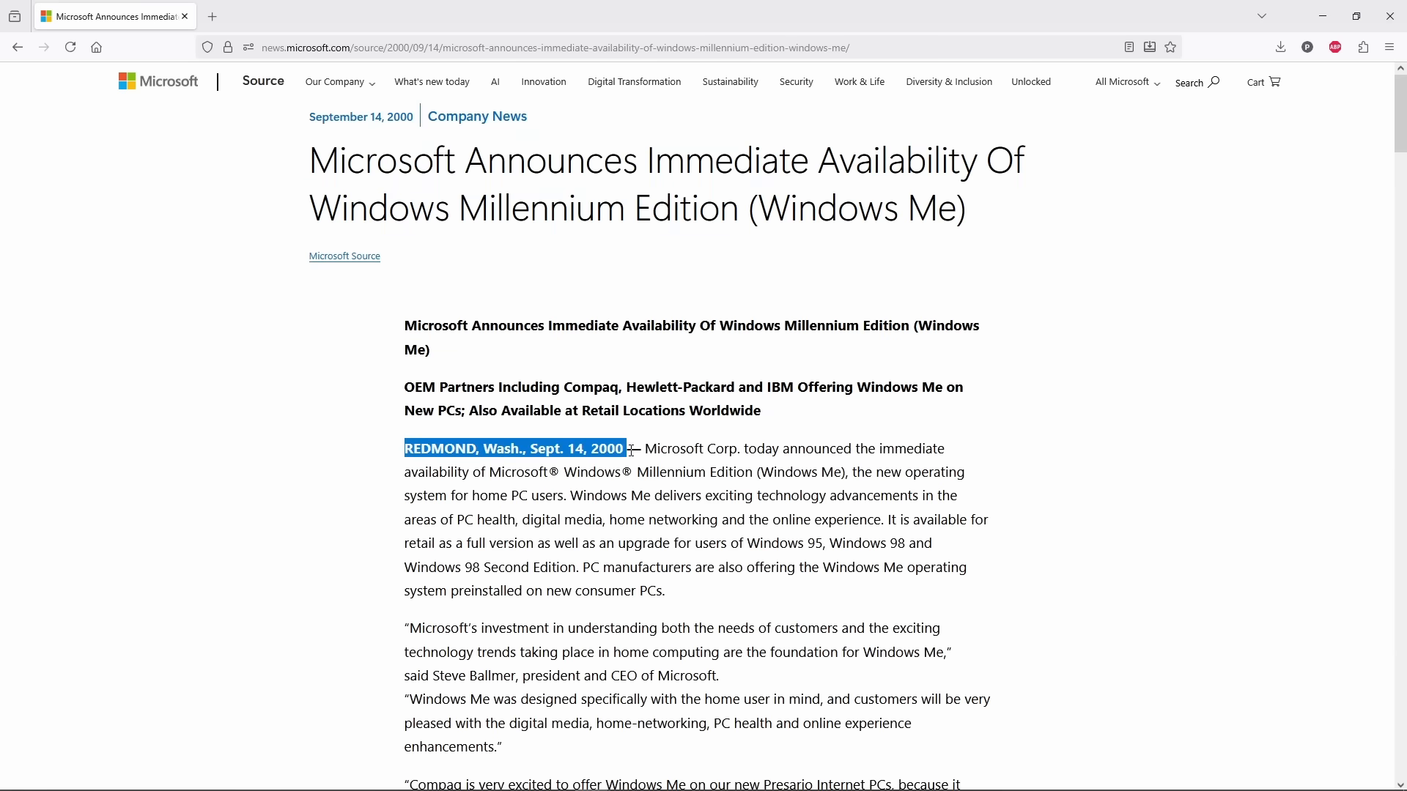